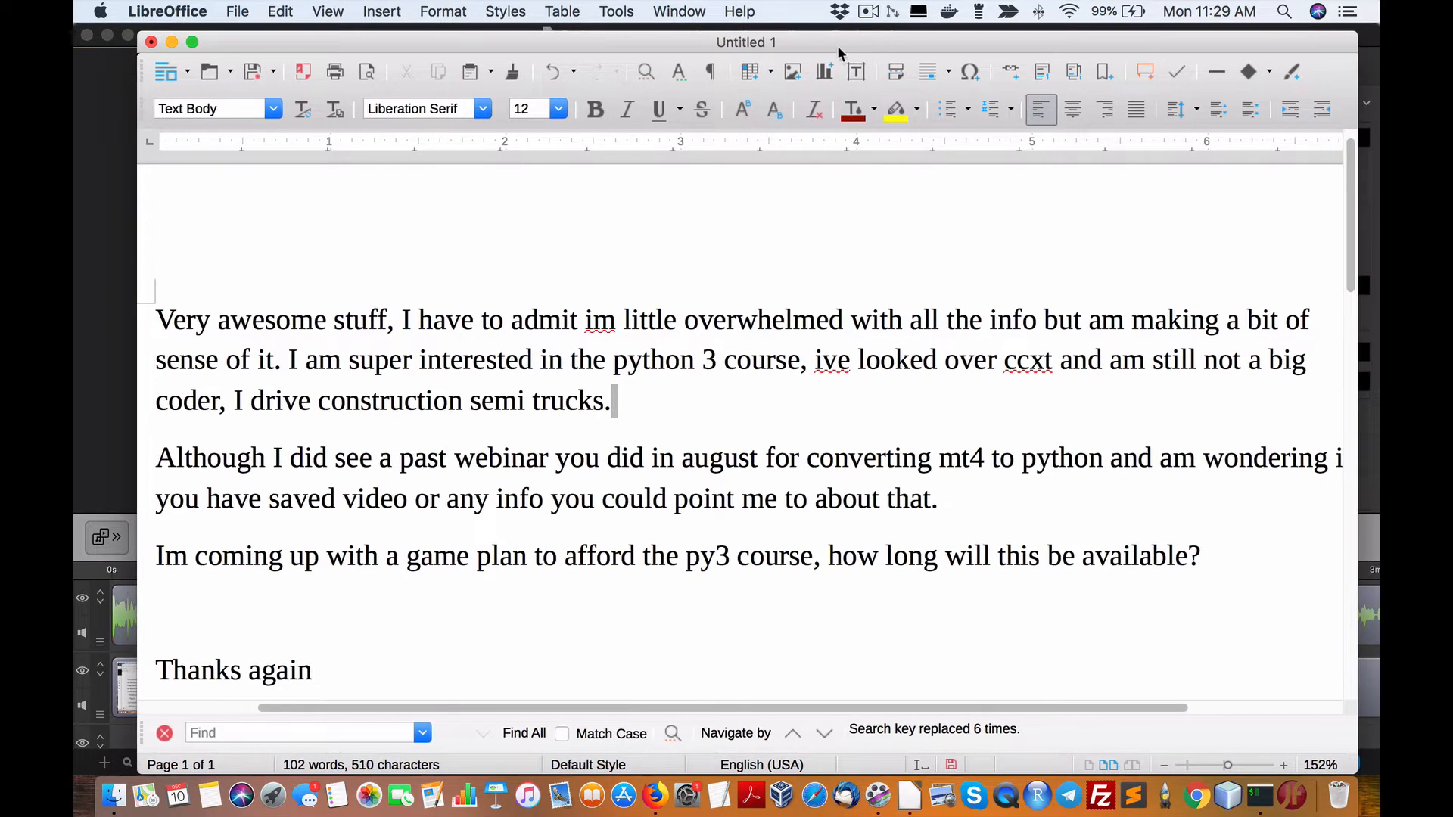
mouse_move(1042, 47)
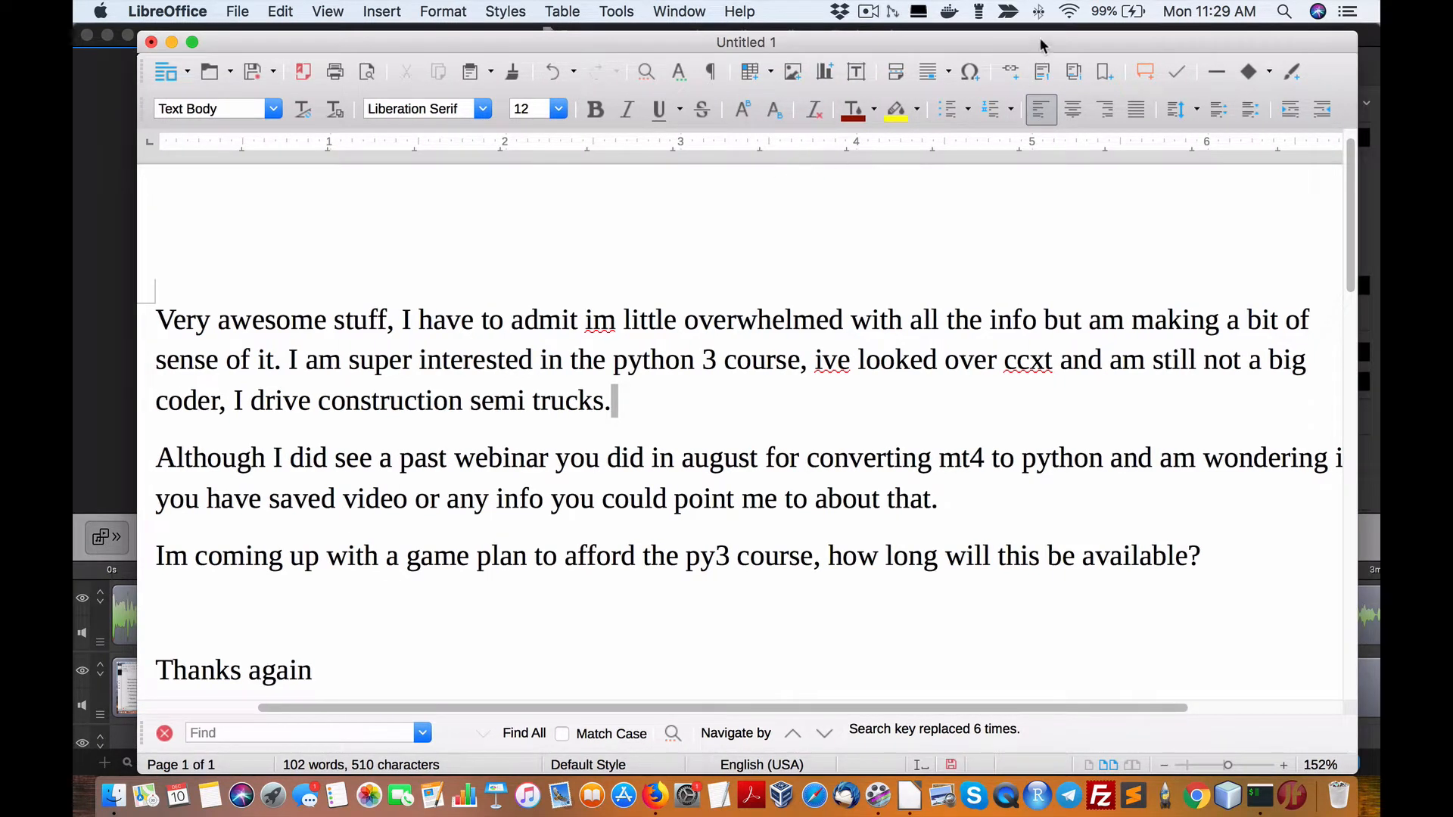
Highlight the word ccxt, the semi-trucks sentence, then the whole first paragraph.
click(1207, 10)
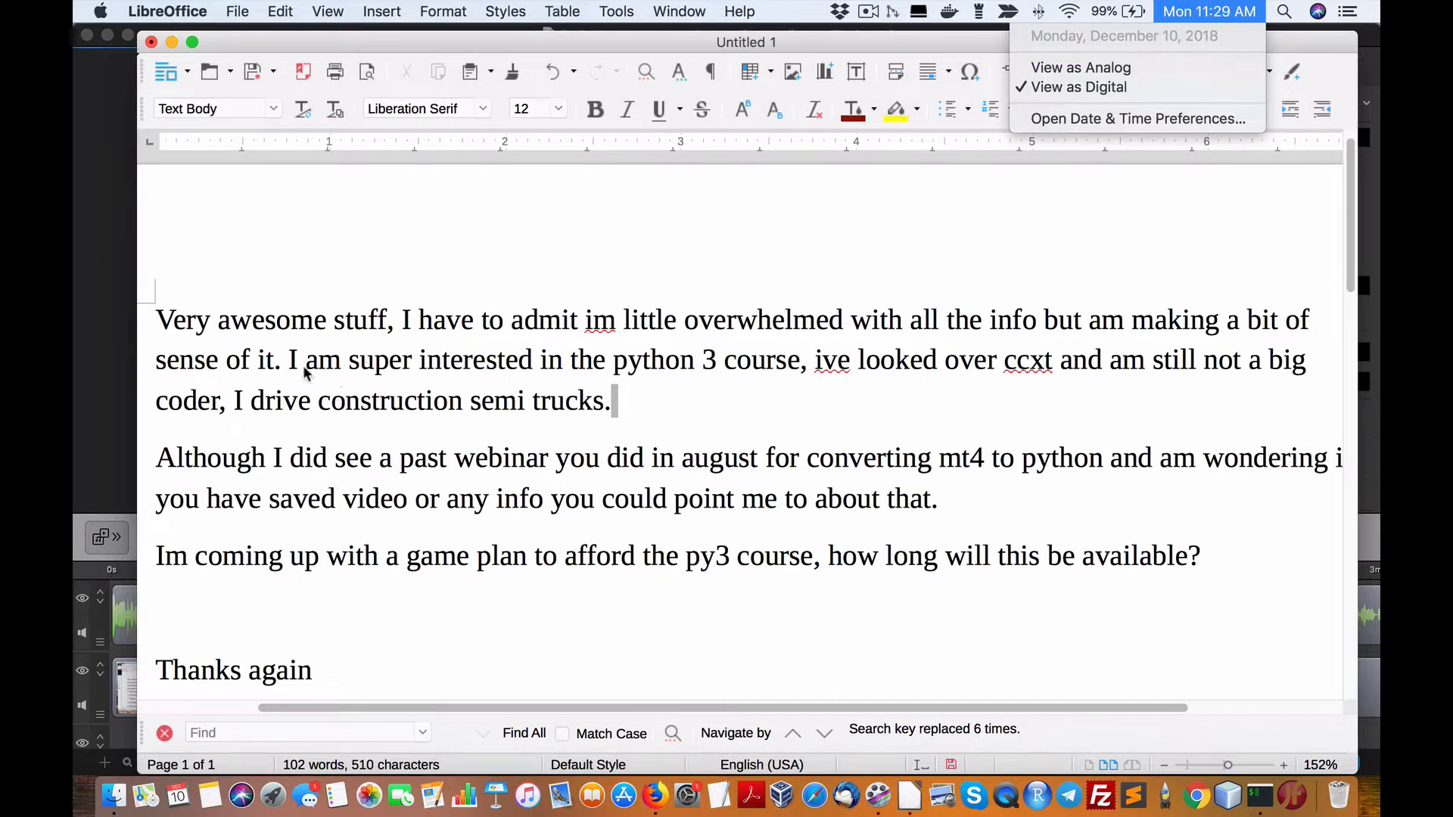
mouse_move(424, 415)
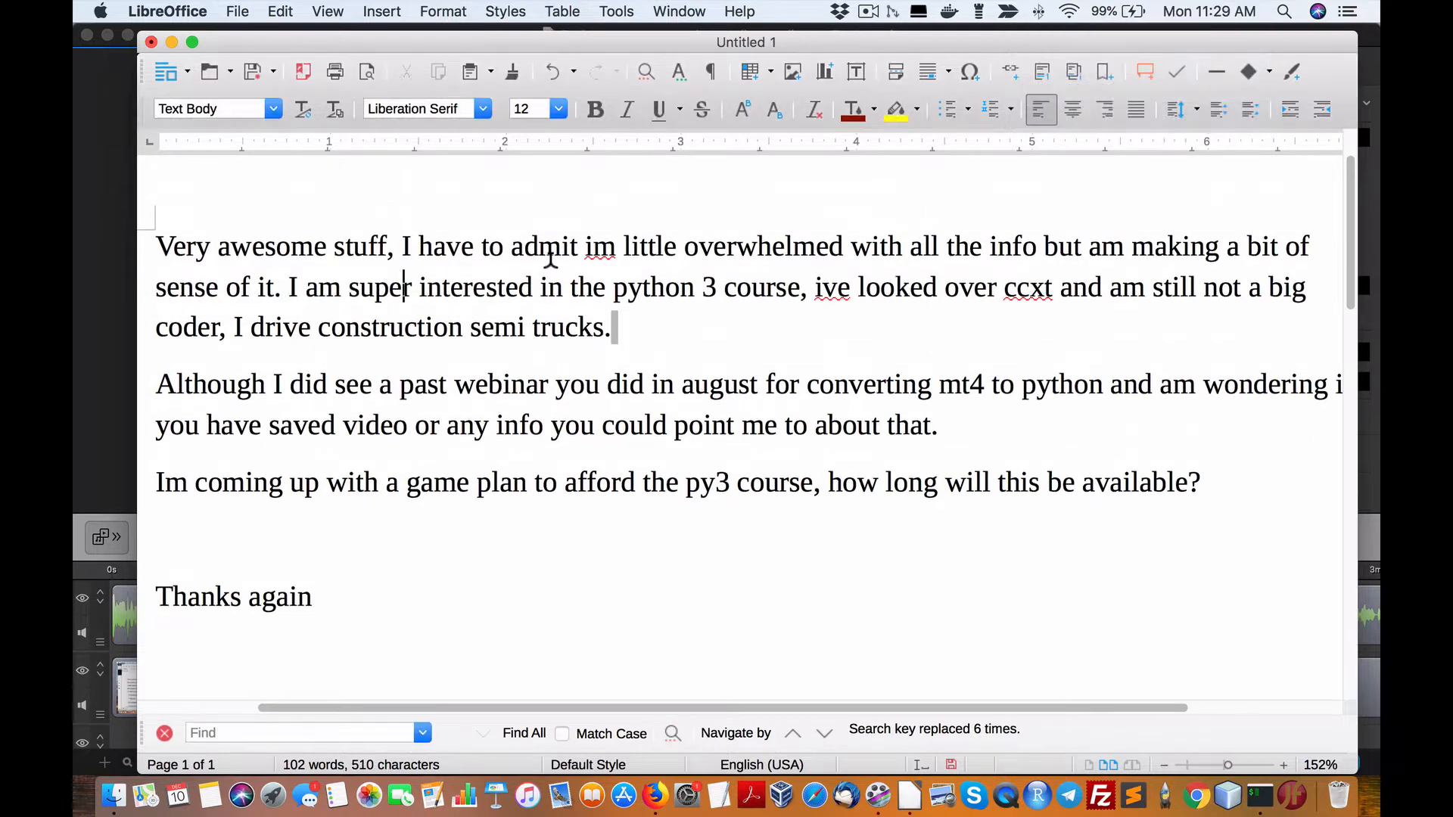
mouse_move(645, 288)
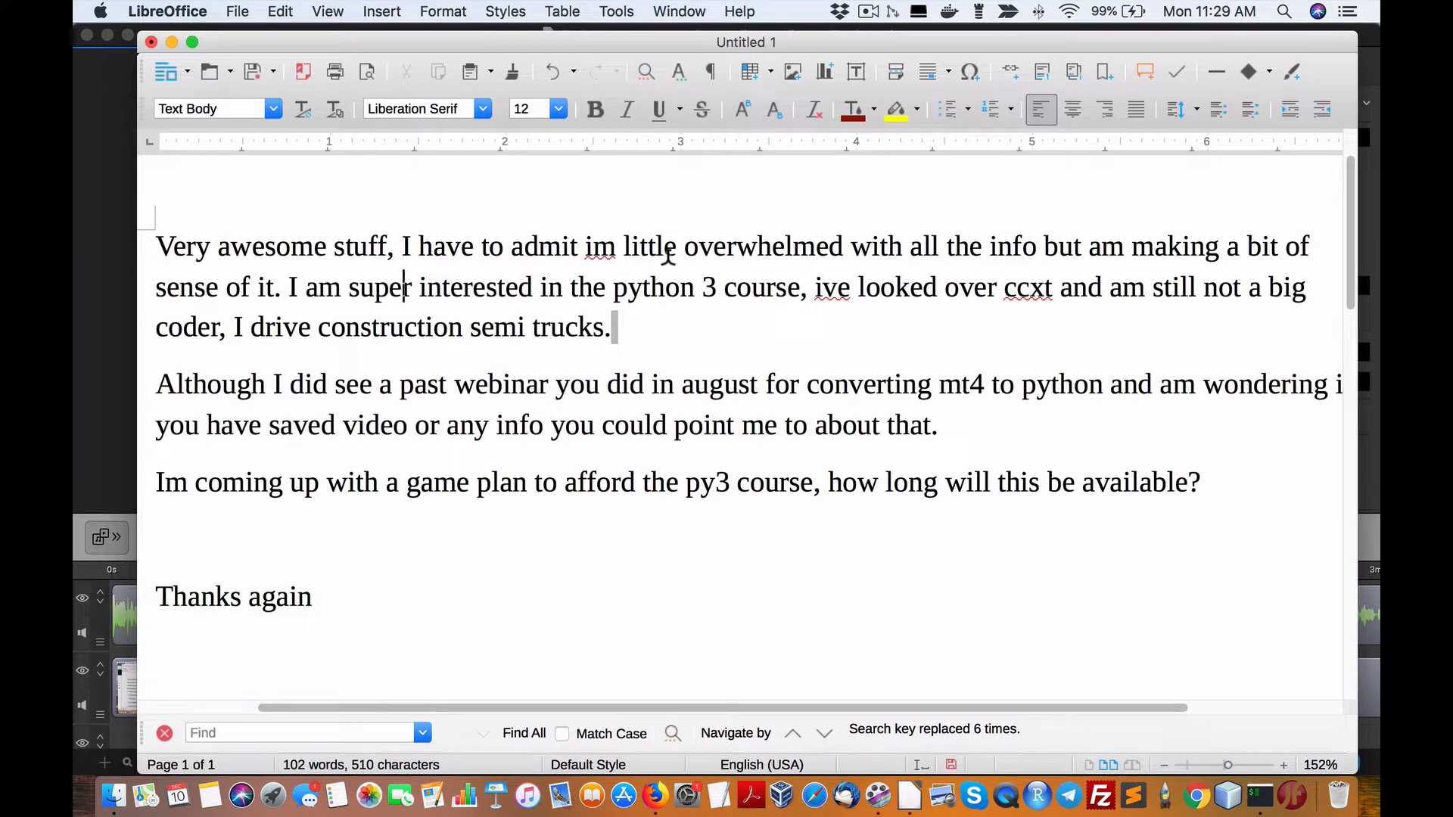
mouse_move(1223, 261)
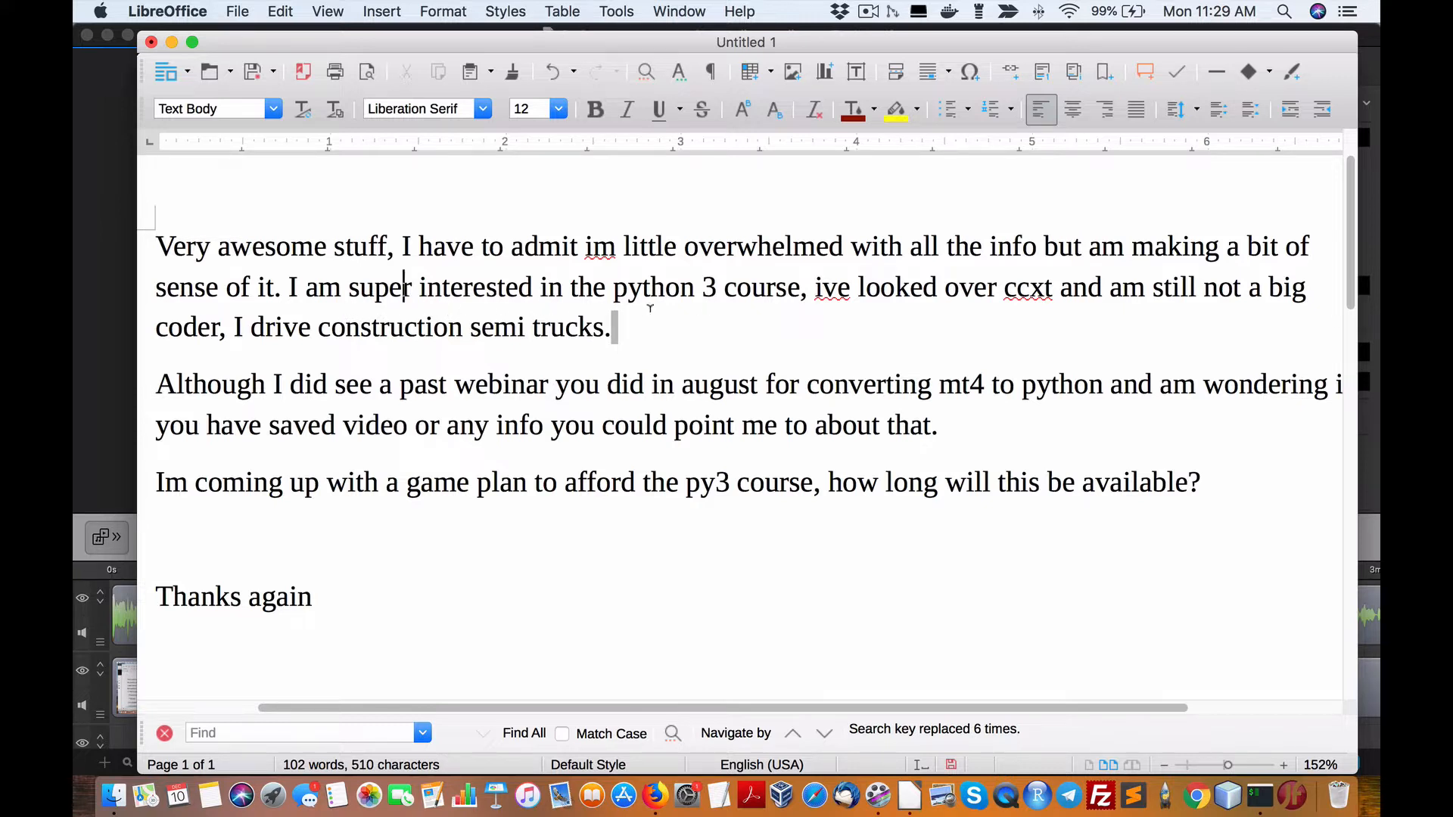
mouse_move(832, 300)
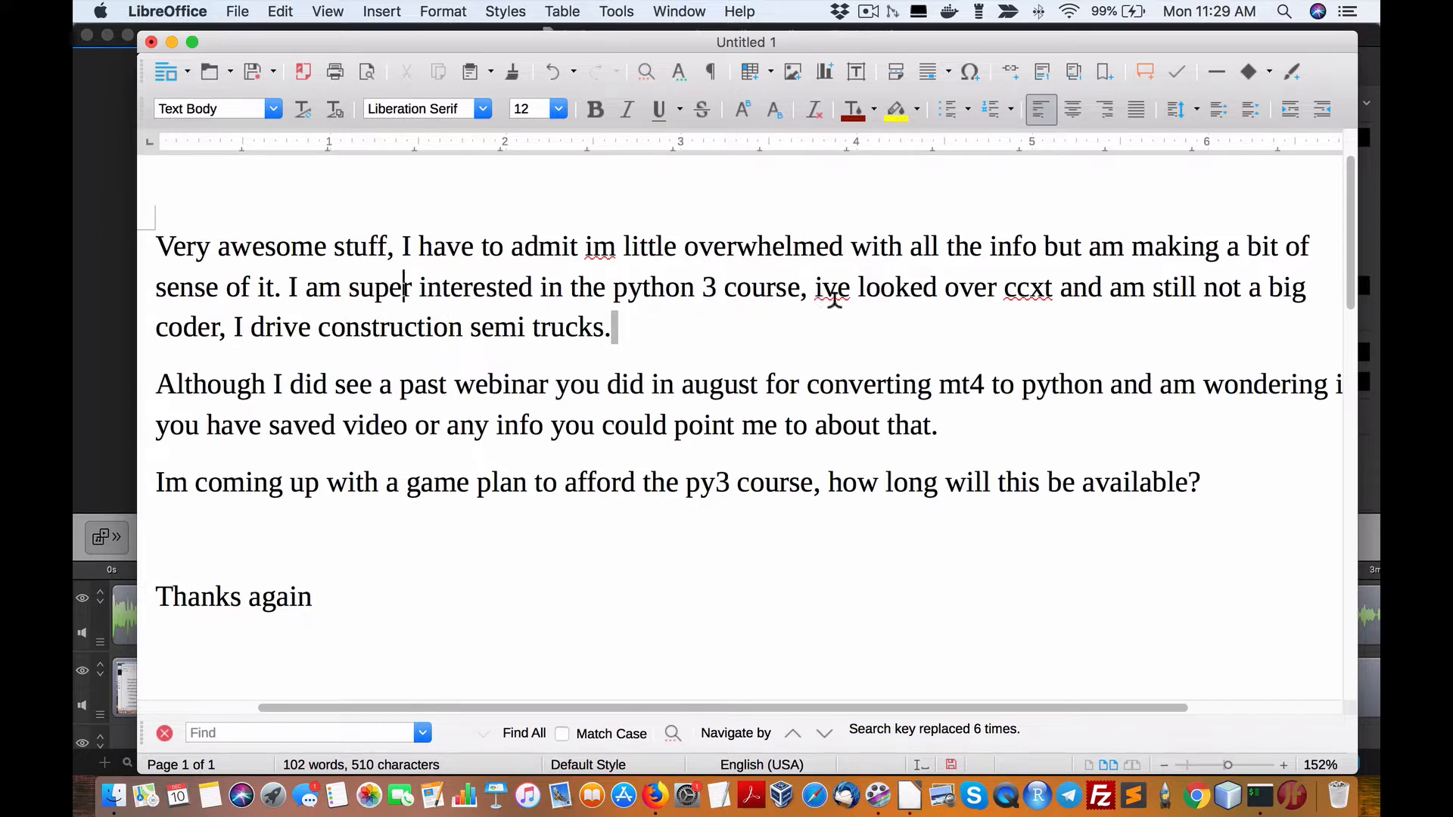
mouse_move(1062, 287)
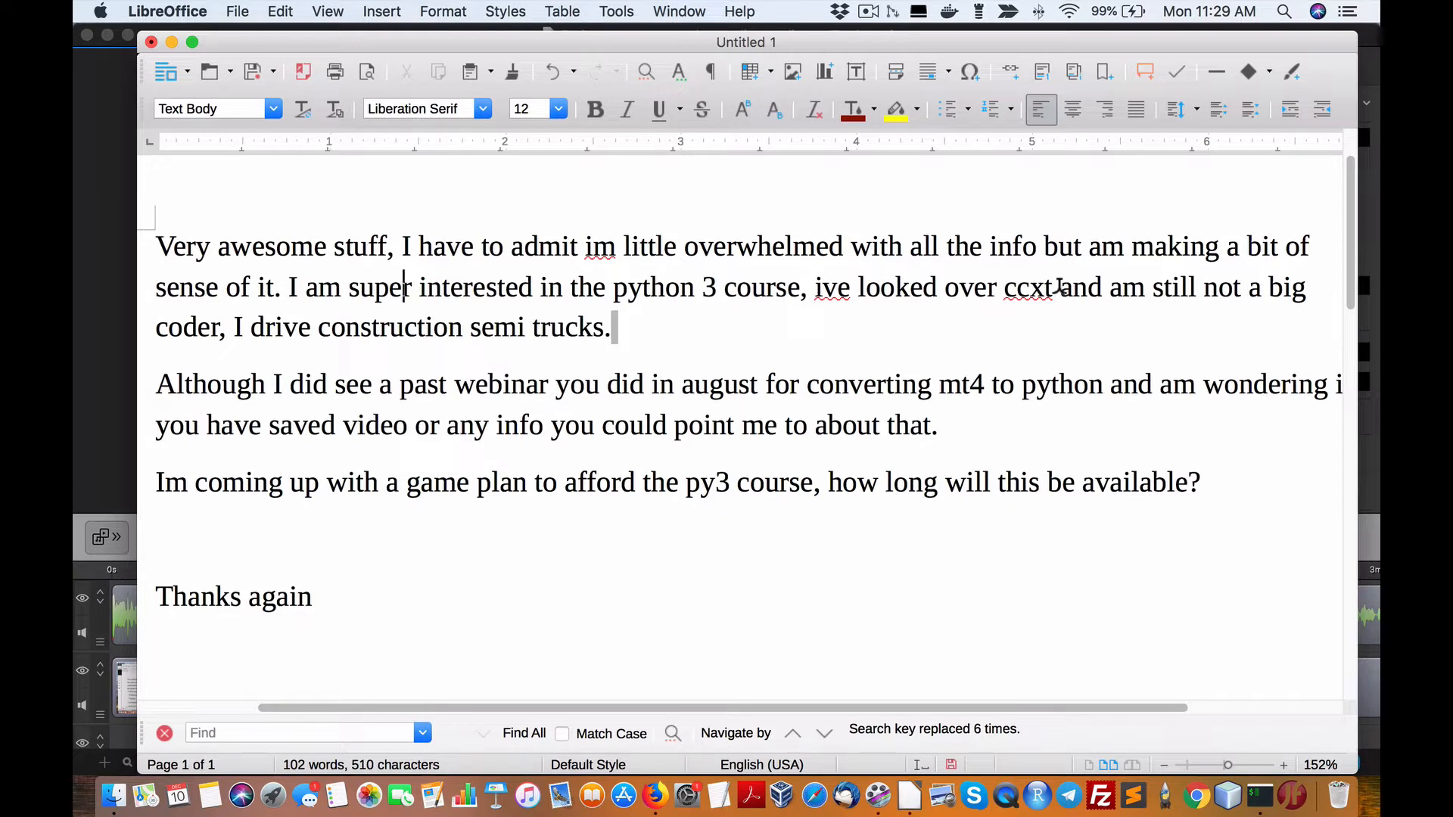
double_click(1027, 287)
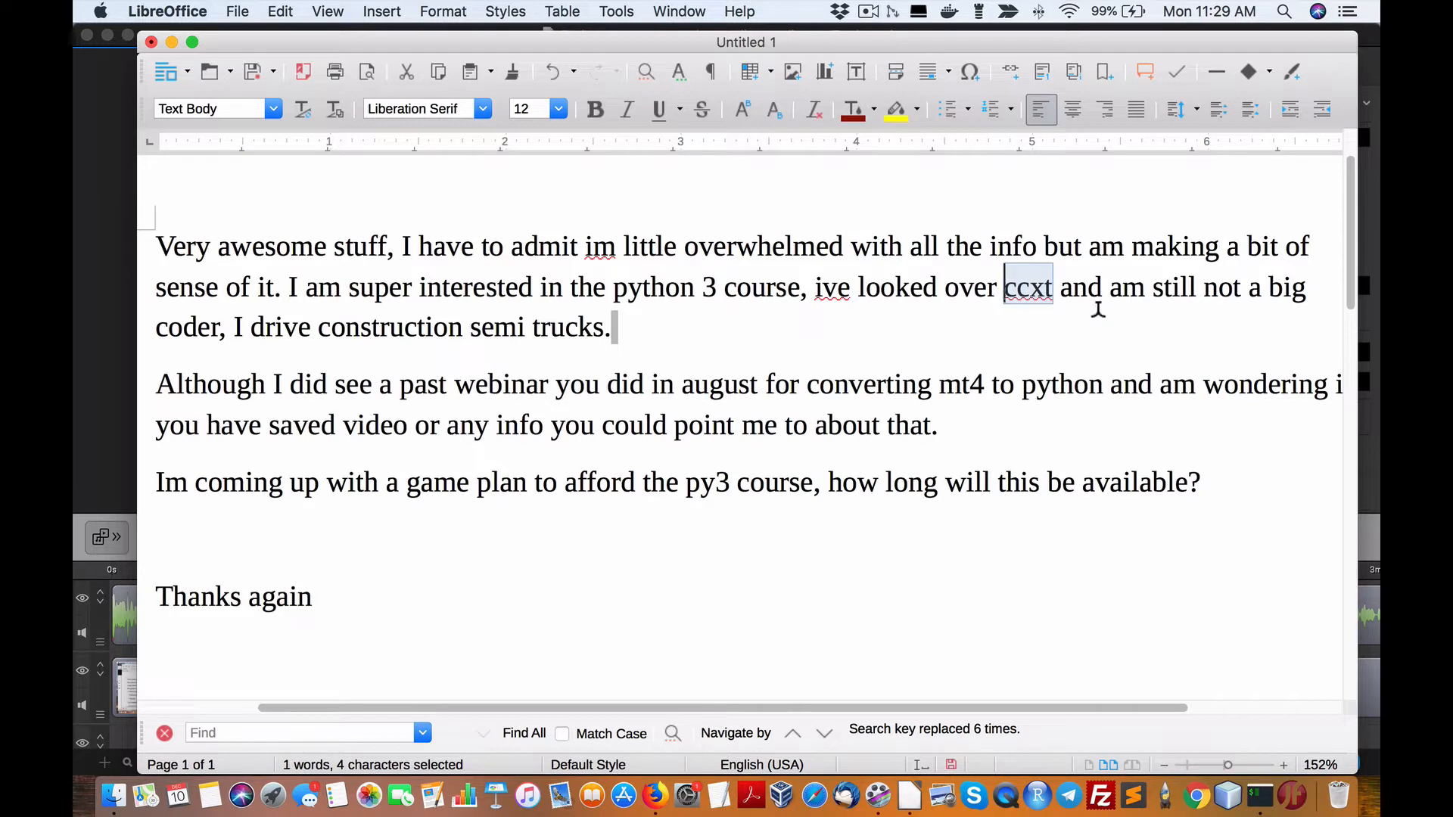
mouse_move(850, 315)
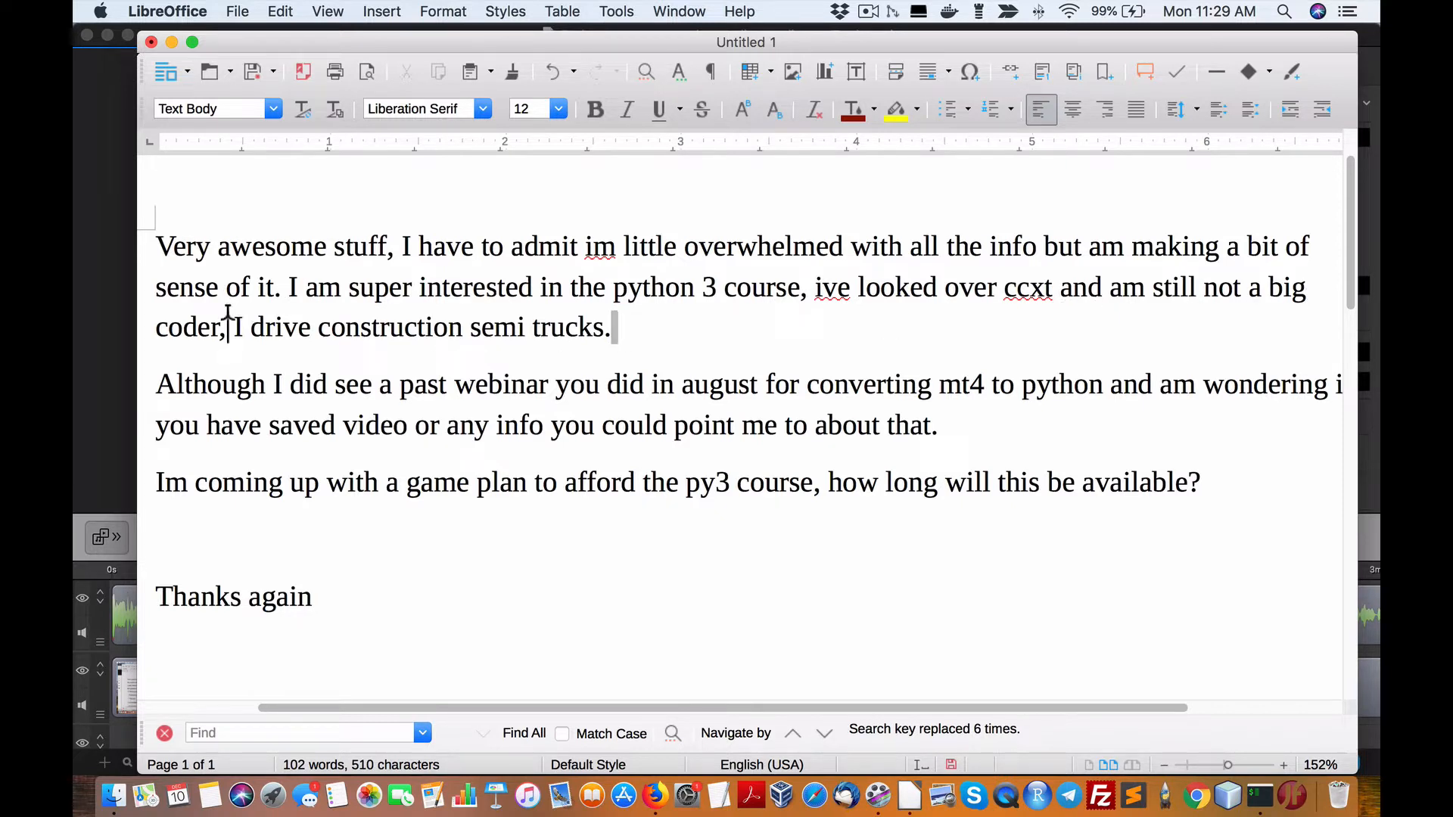
drag(231, 327, 610, 327)
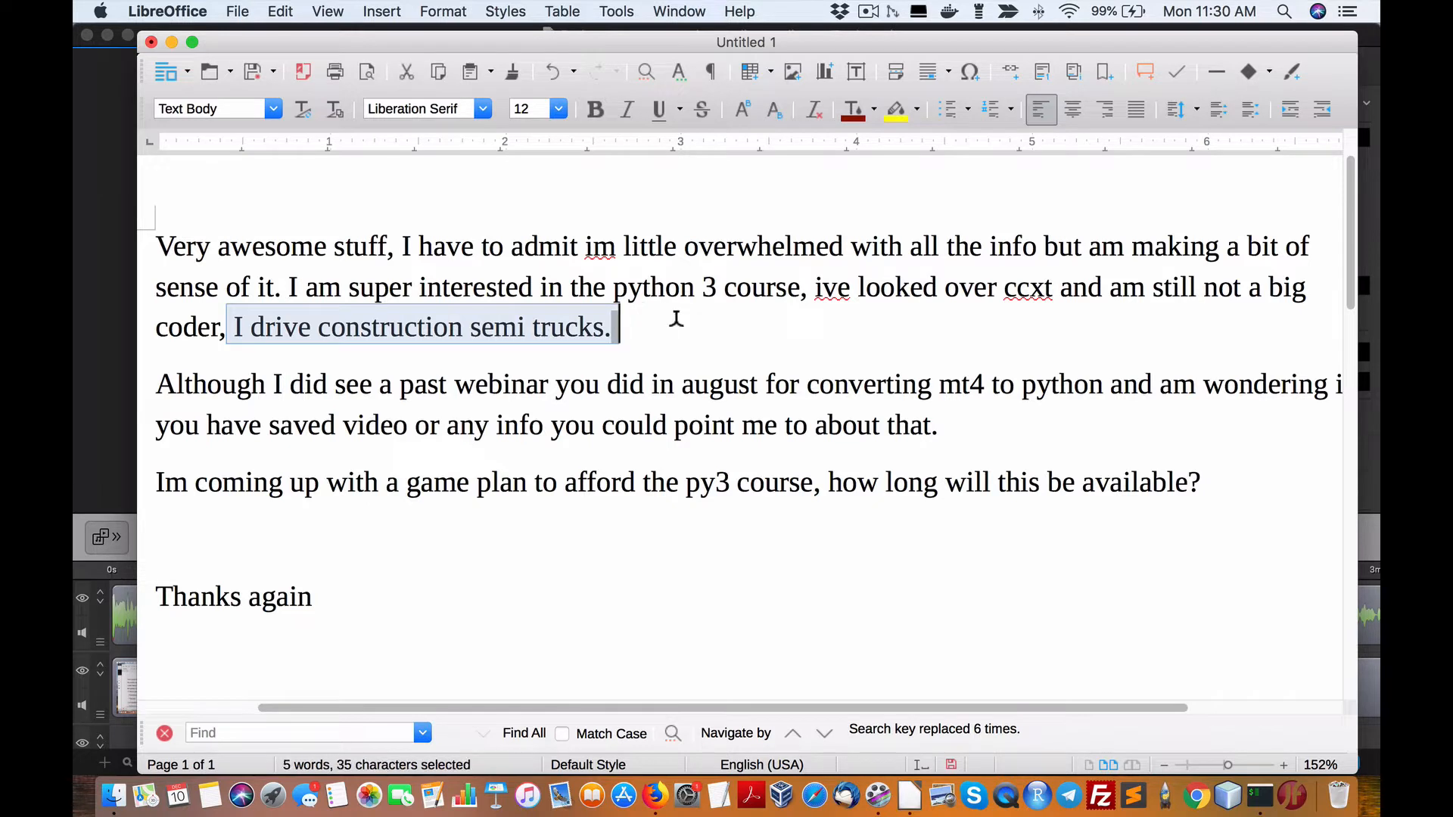
mouse_move(432, 329)
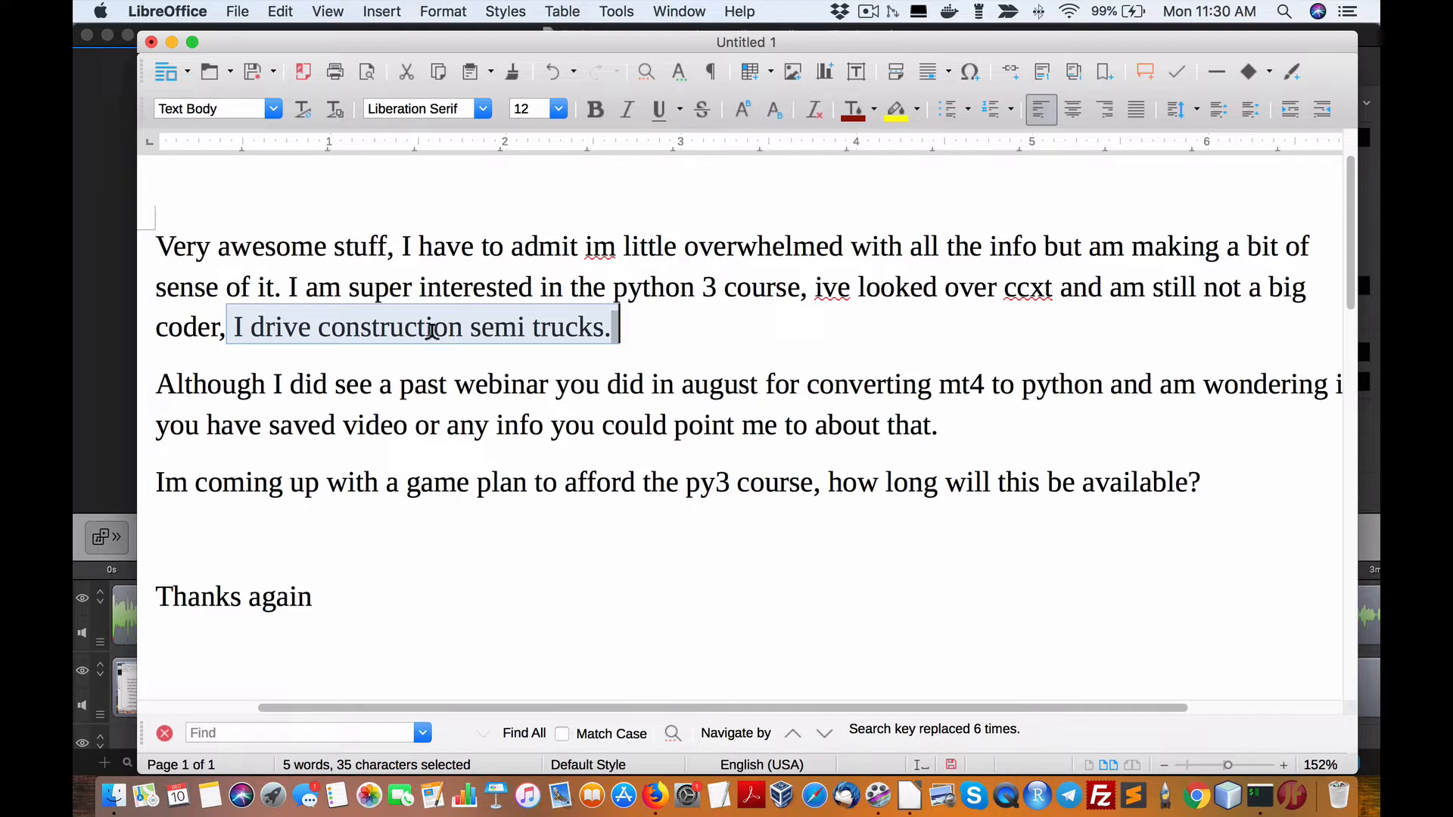
mouse_move(563, 303)
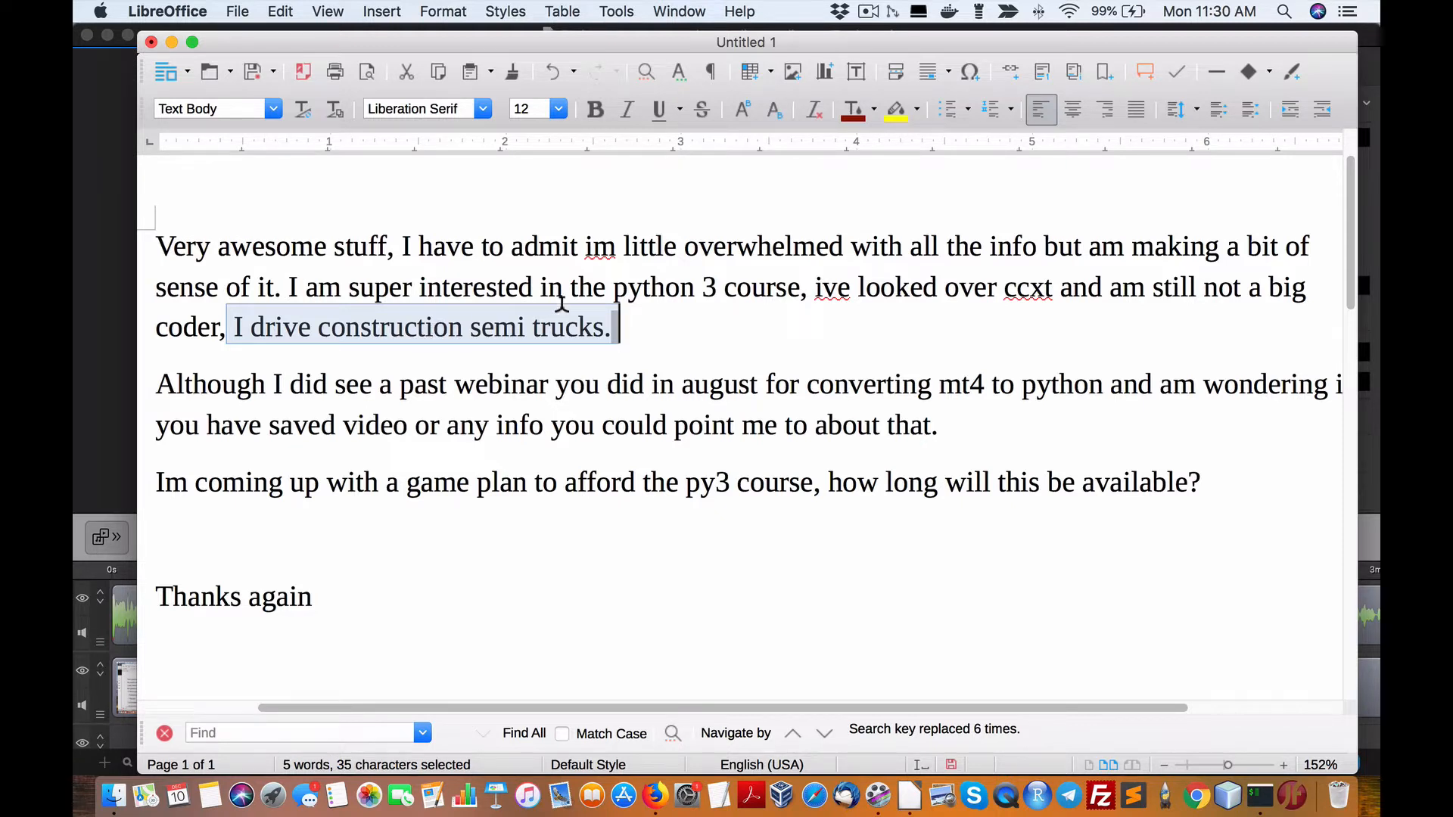
mouse_move(428, 327)
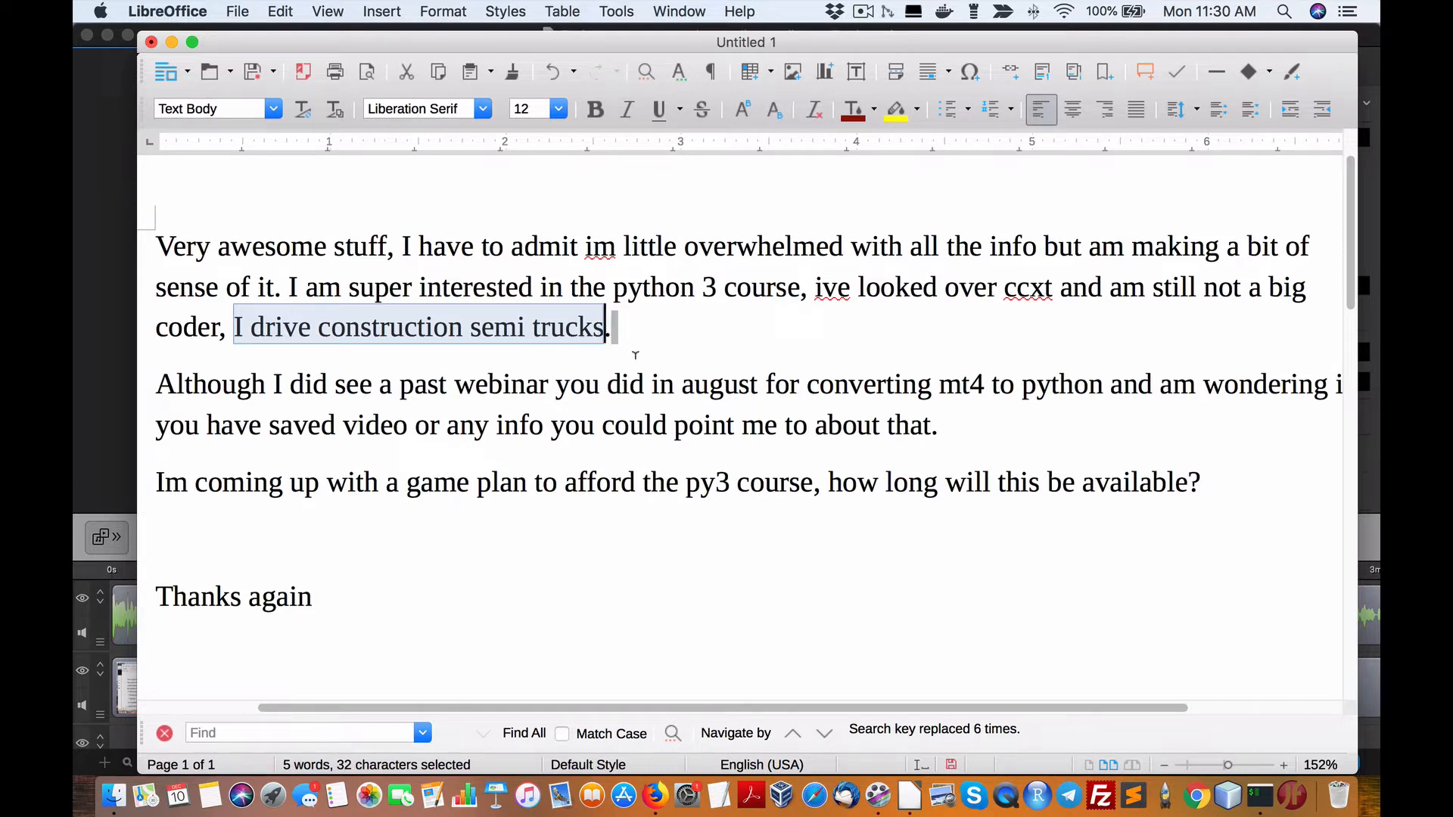
mouse_move(645, 348)
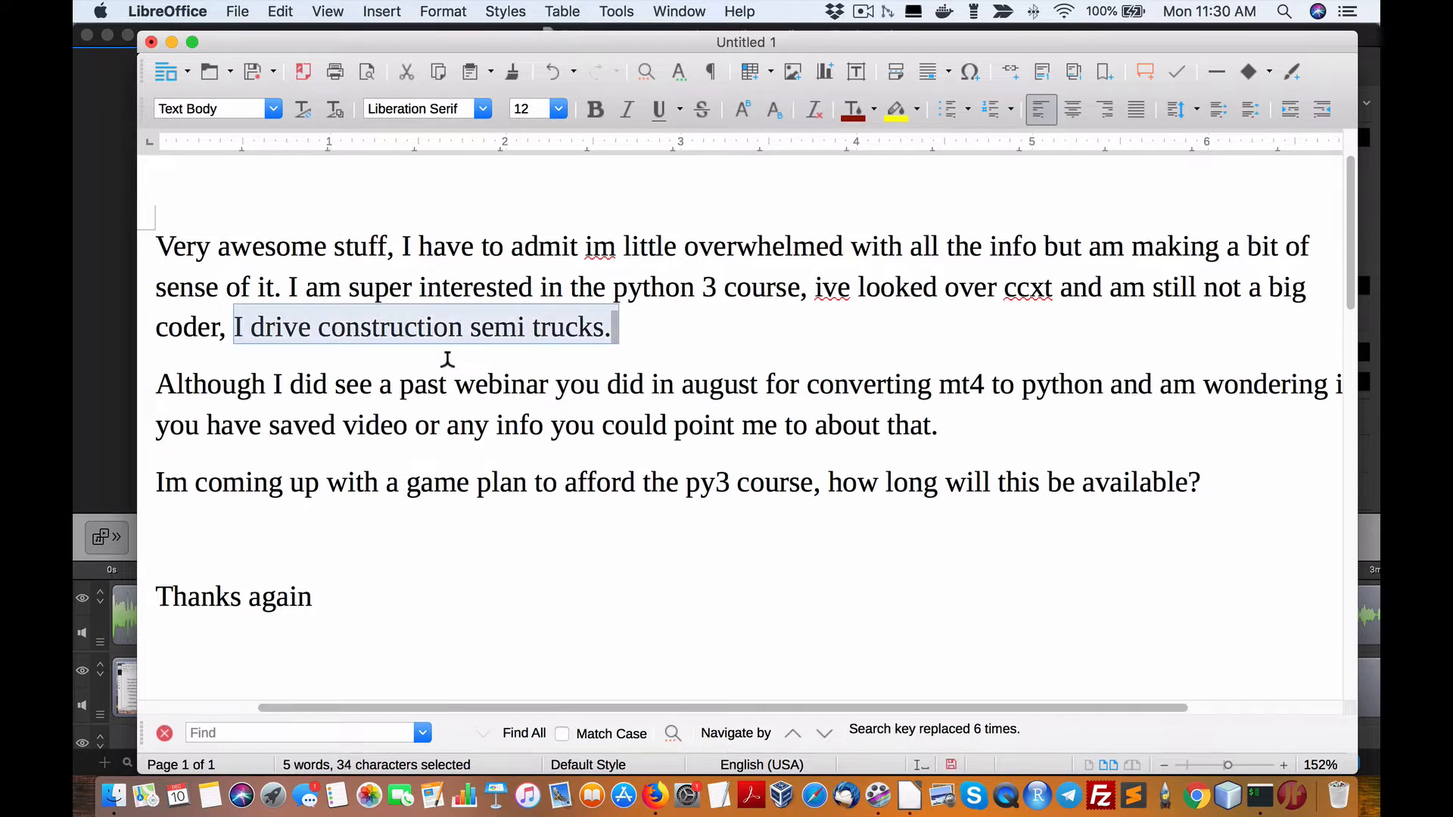
mouse_move(622, 327)
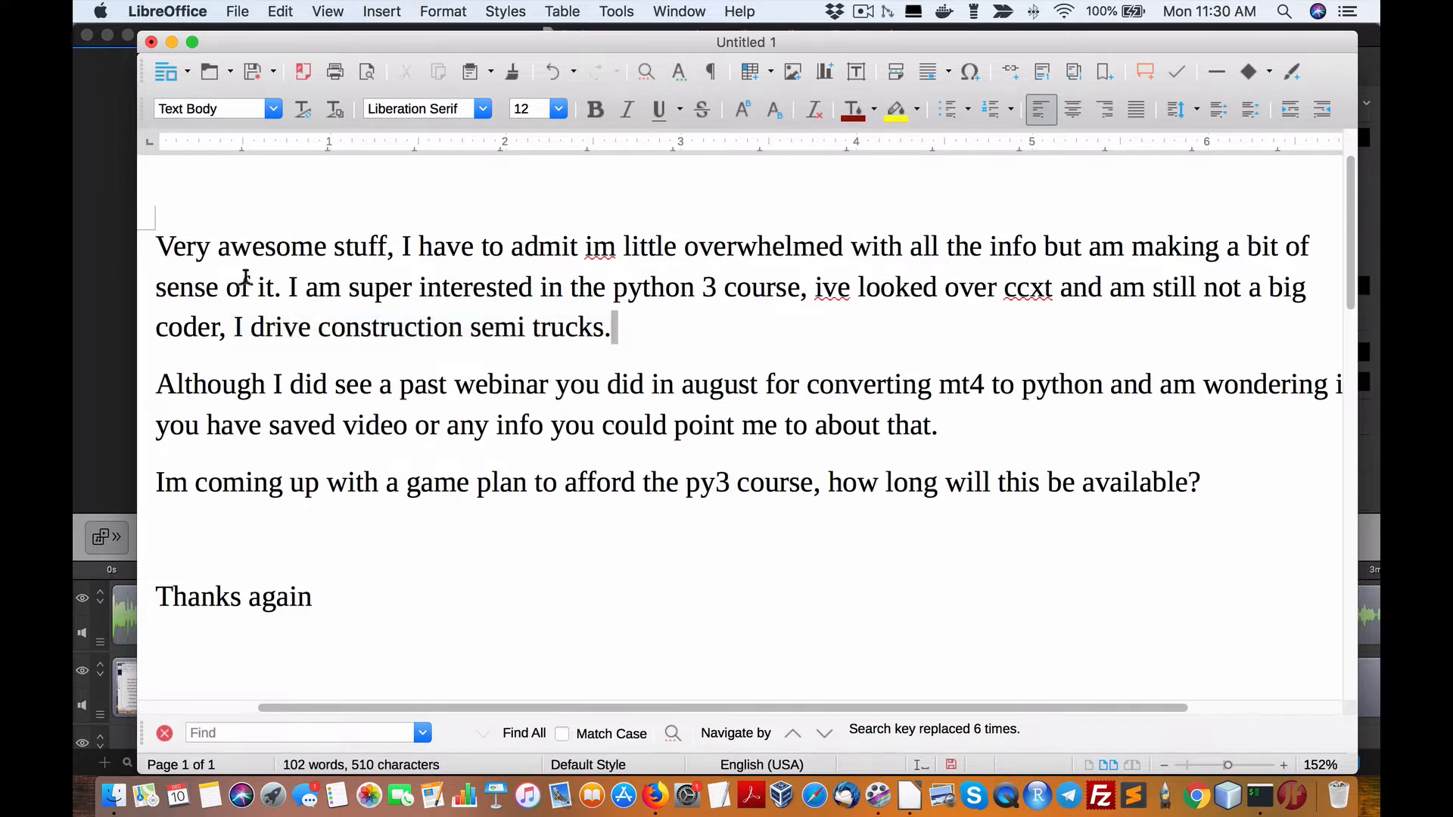
drag(156, 245, 610, 327)
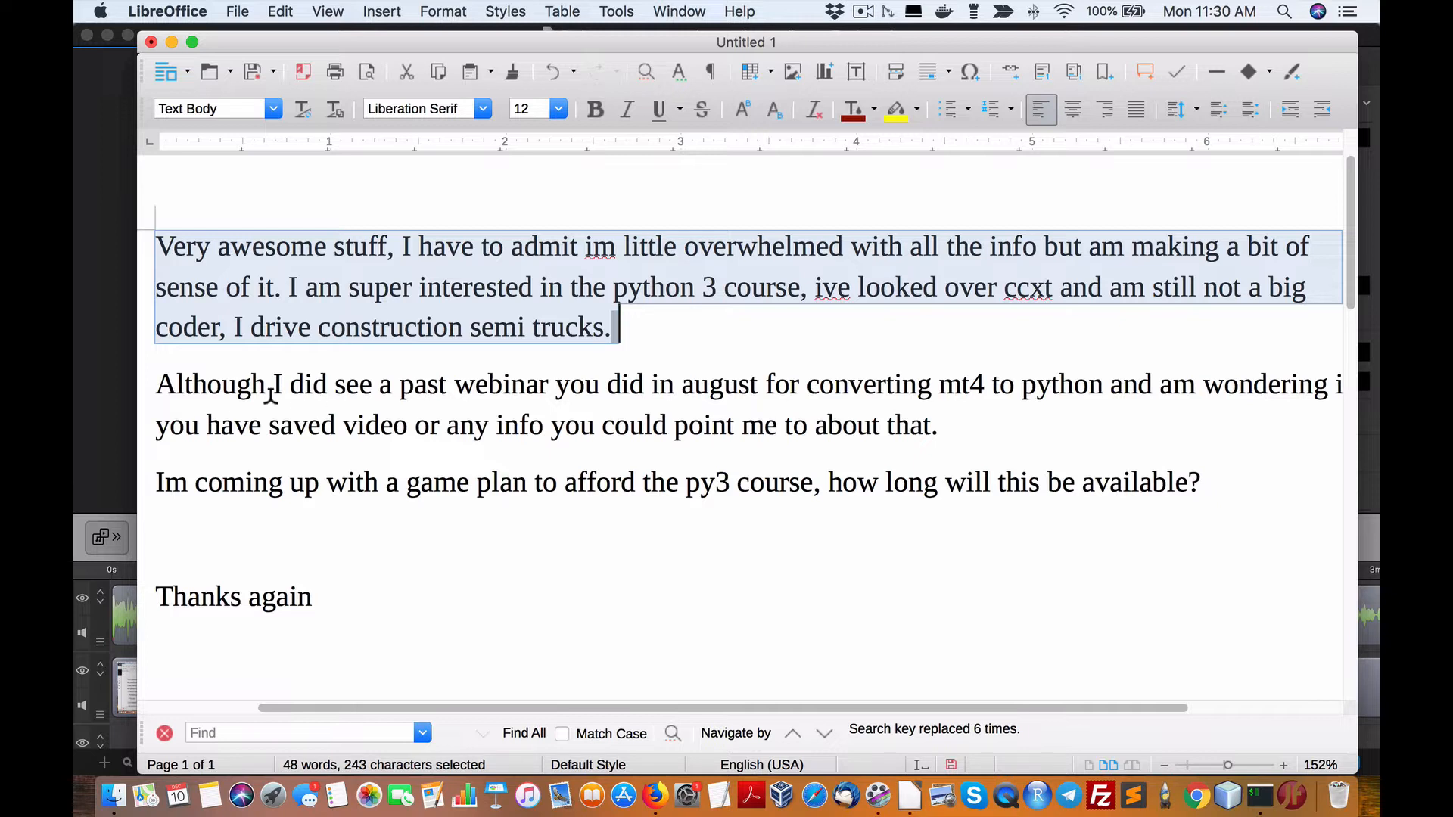
mouse_move(678, 396)
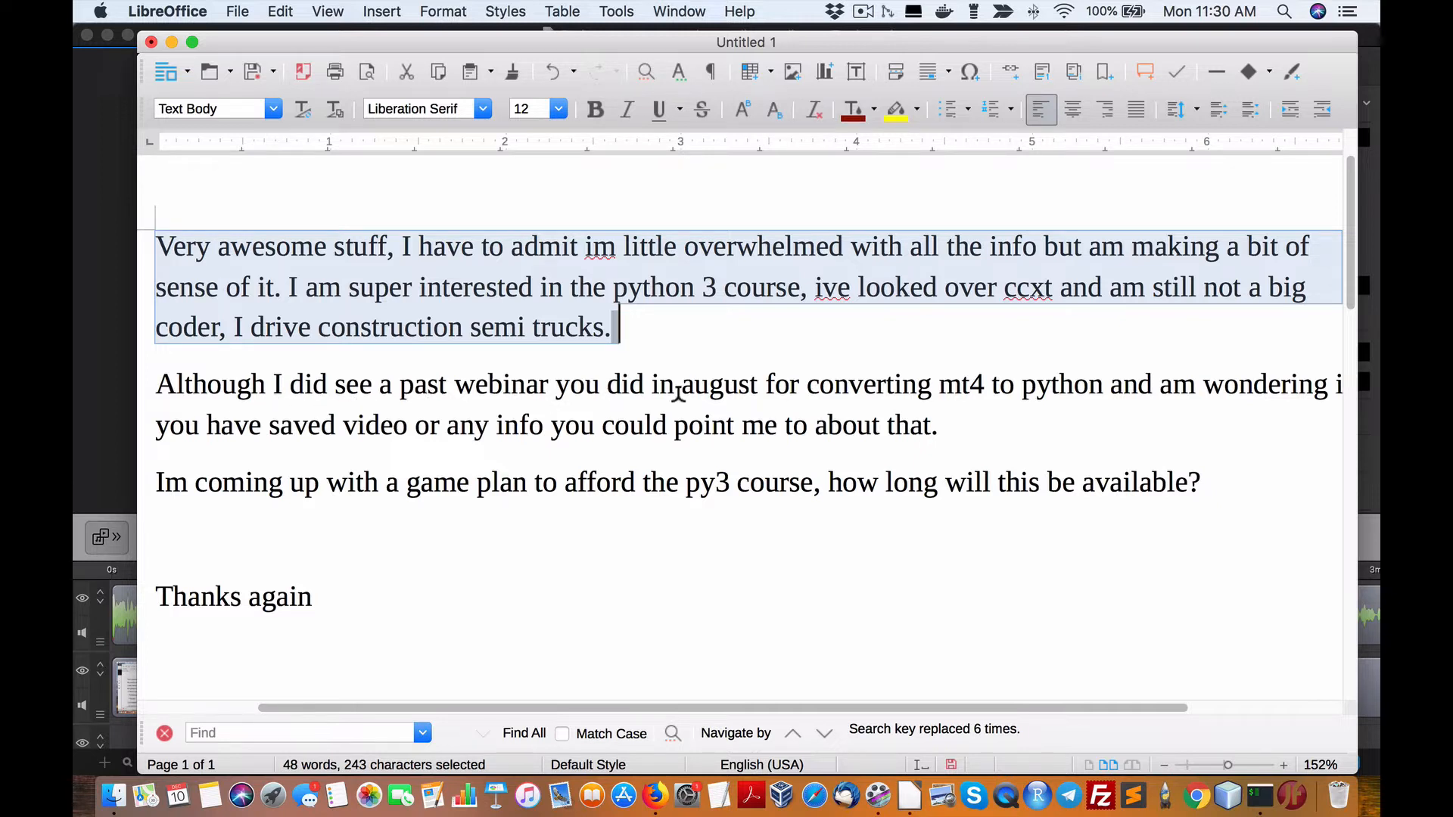
mouse_move(1061, 397)
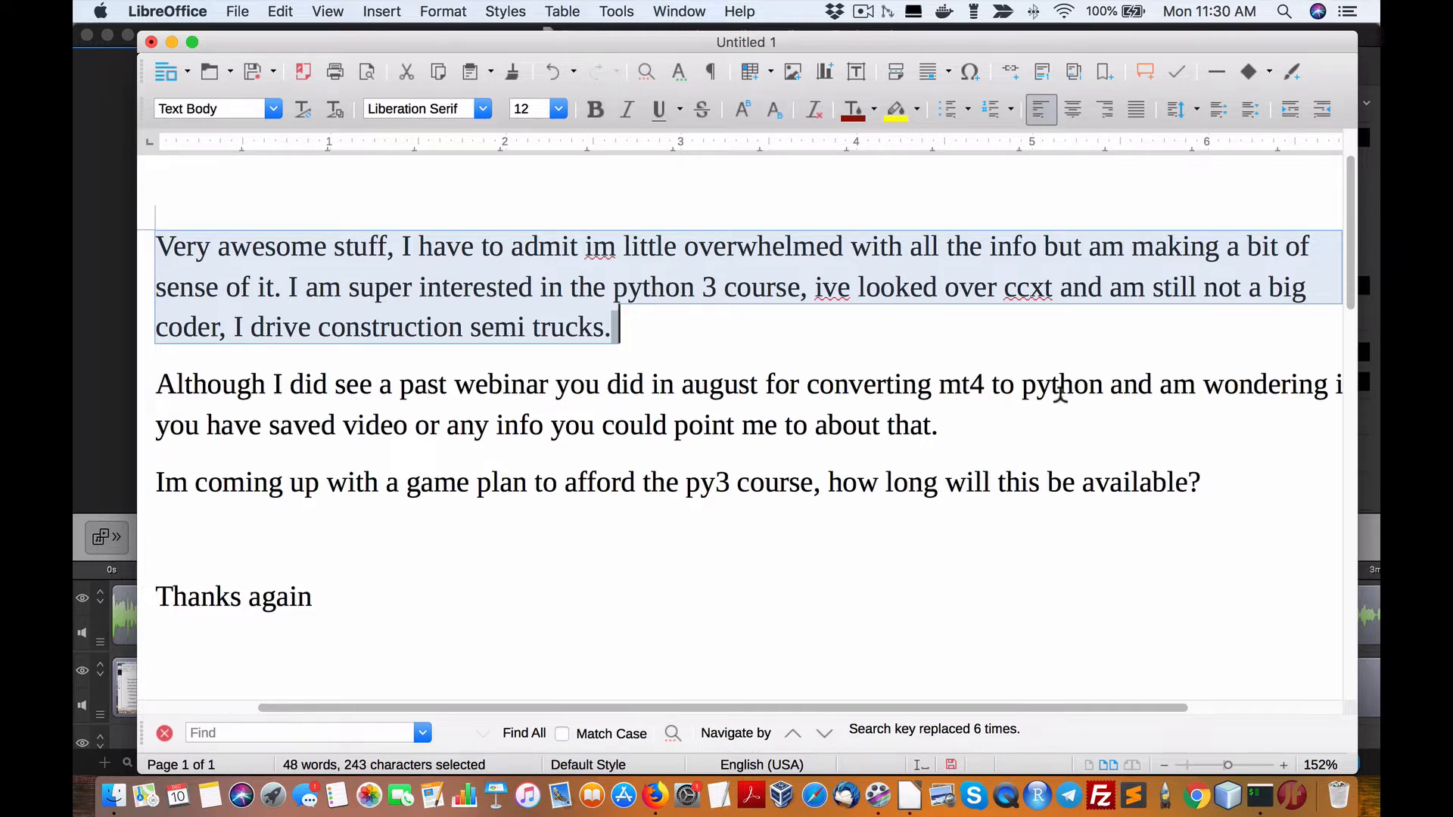
mouse_move(1110, 410)
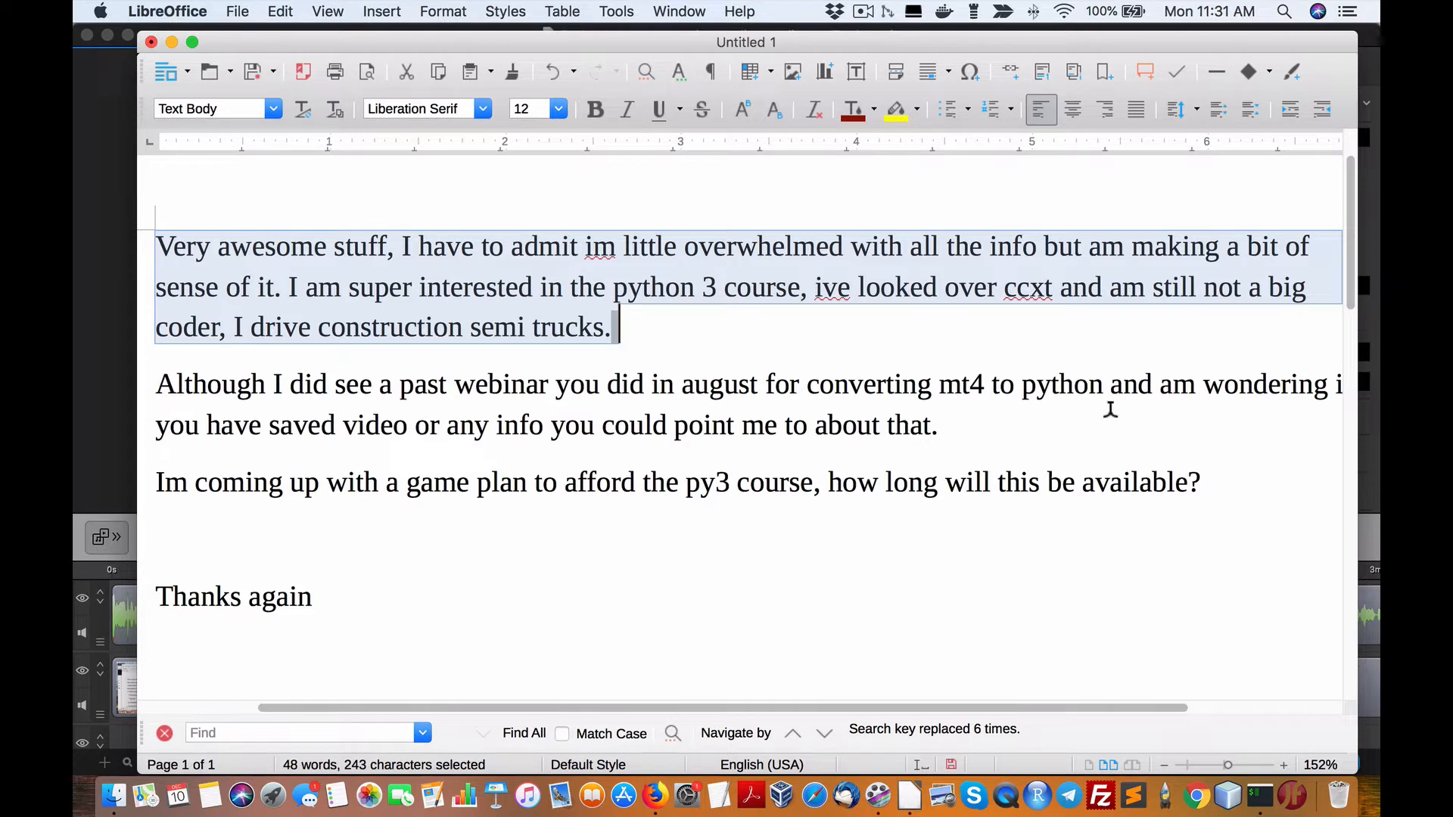
mouse_move(520, 438)
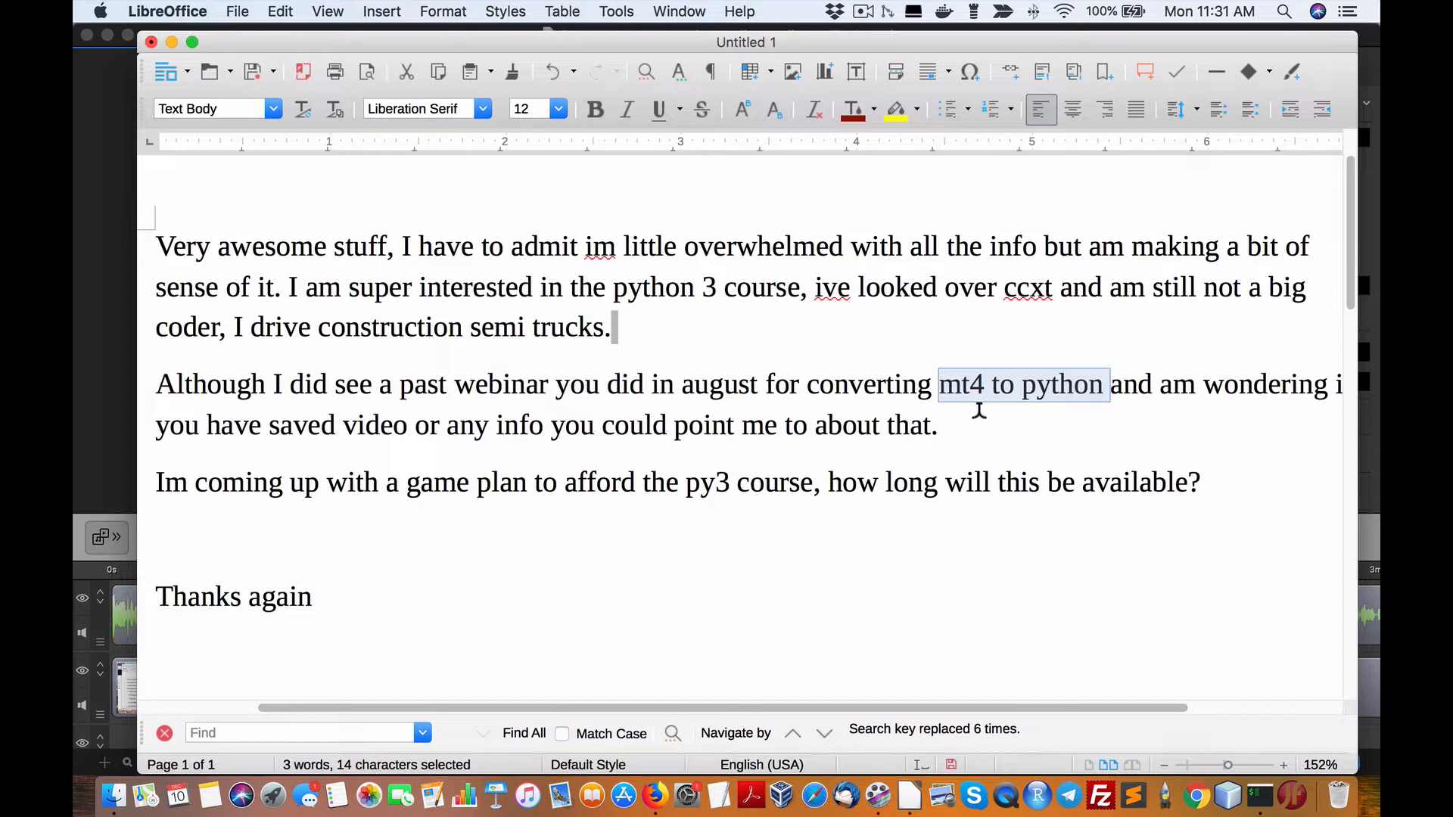
Highlight the phrase 'mt4 to python' in the webinar paragraph.
click(1151, 384)
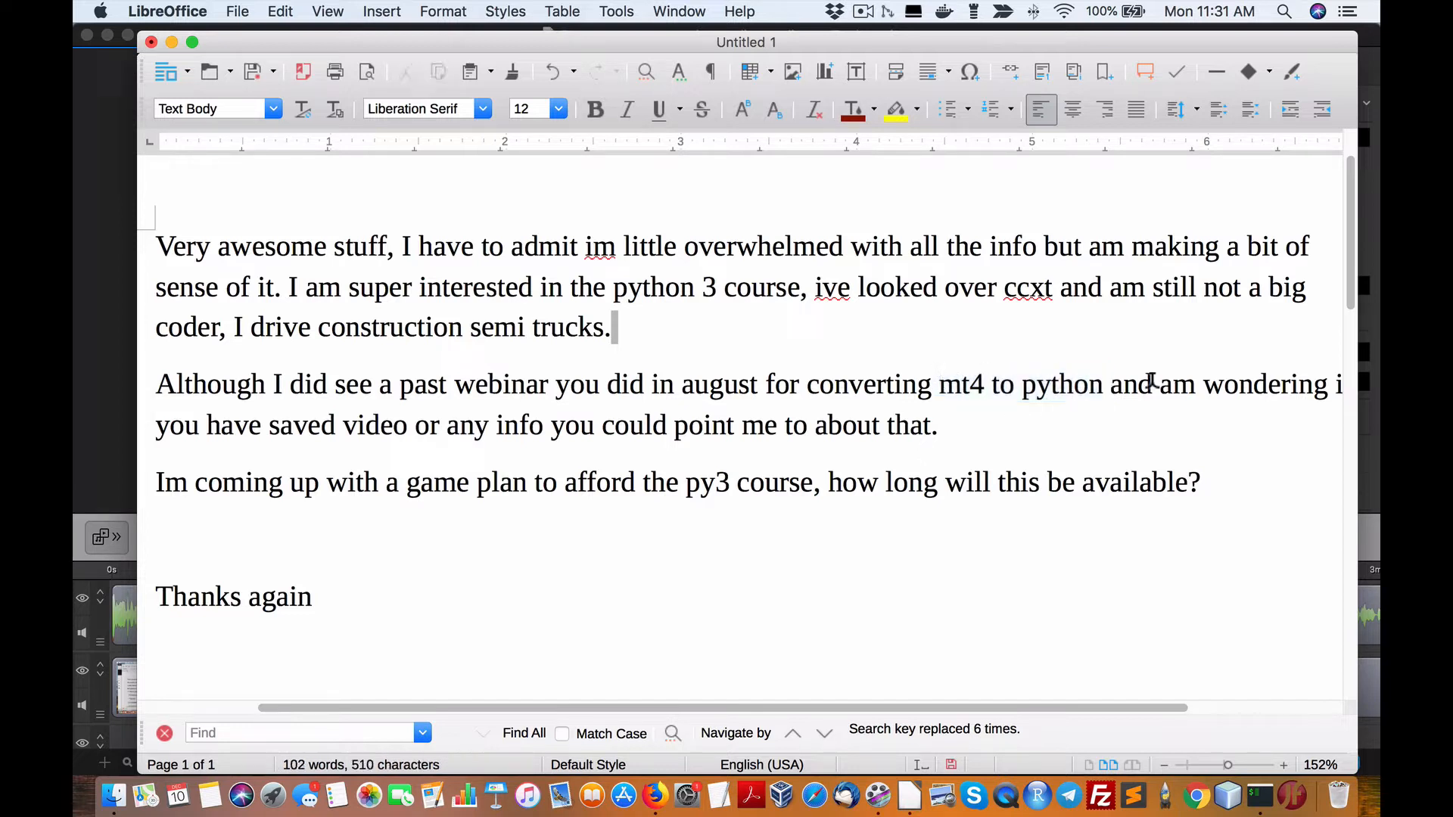
double_click(1059, 384)
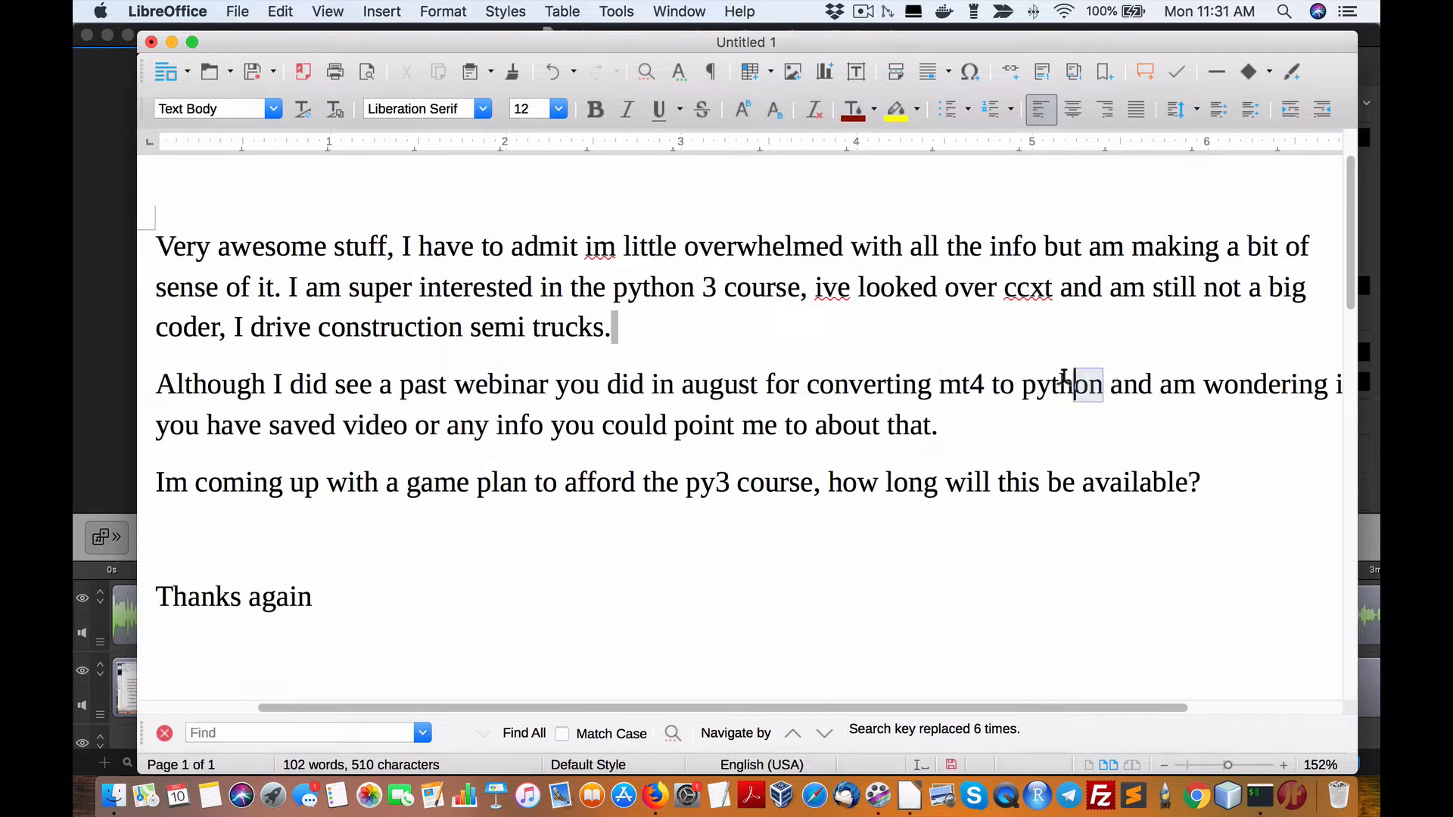
drag(938, 383, 1103, 383)
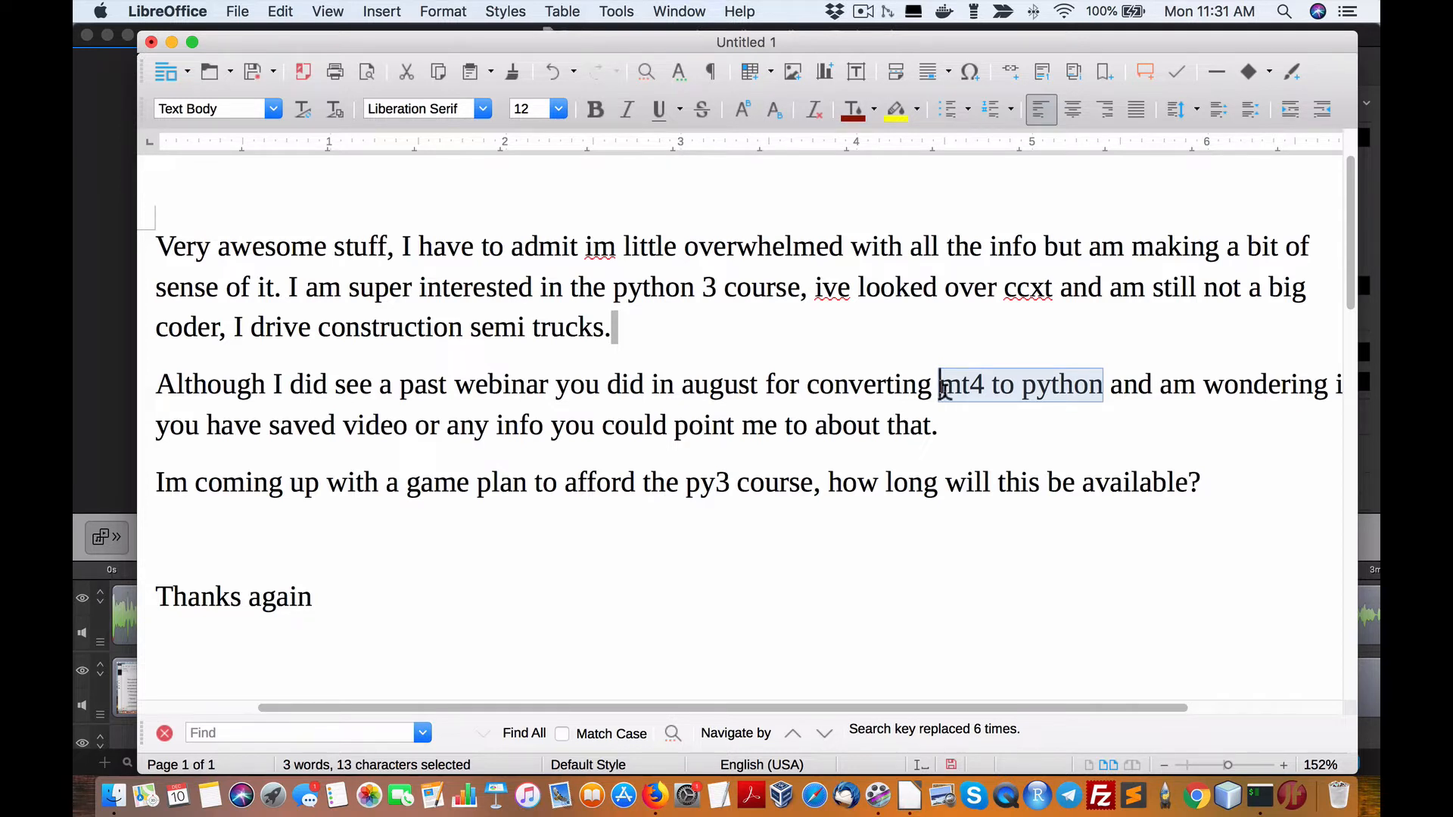
mouse_move(932, 402)
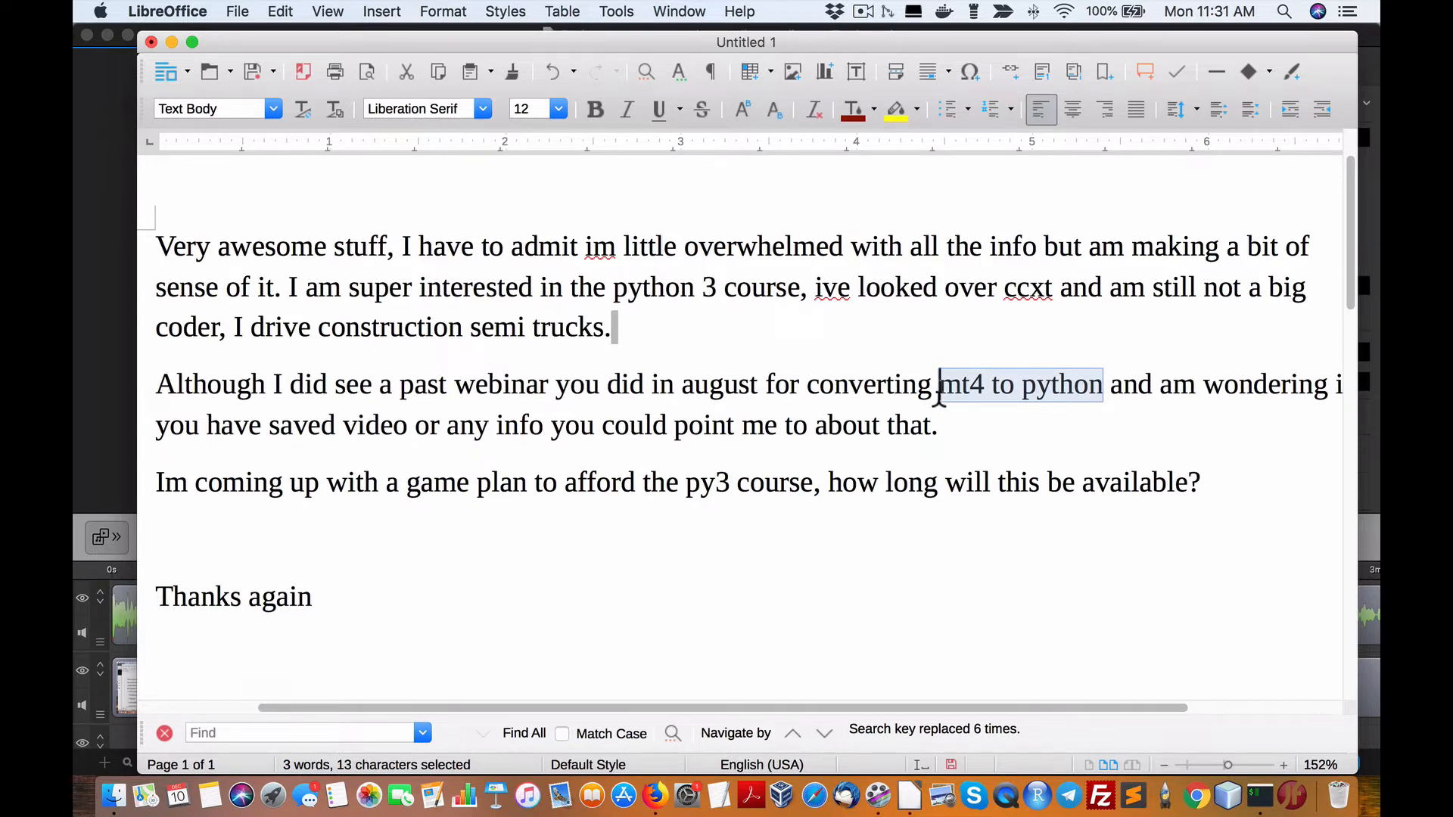
mouse_move(971, 415)
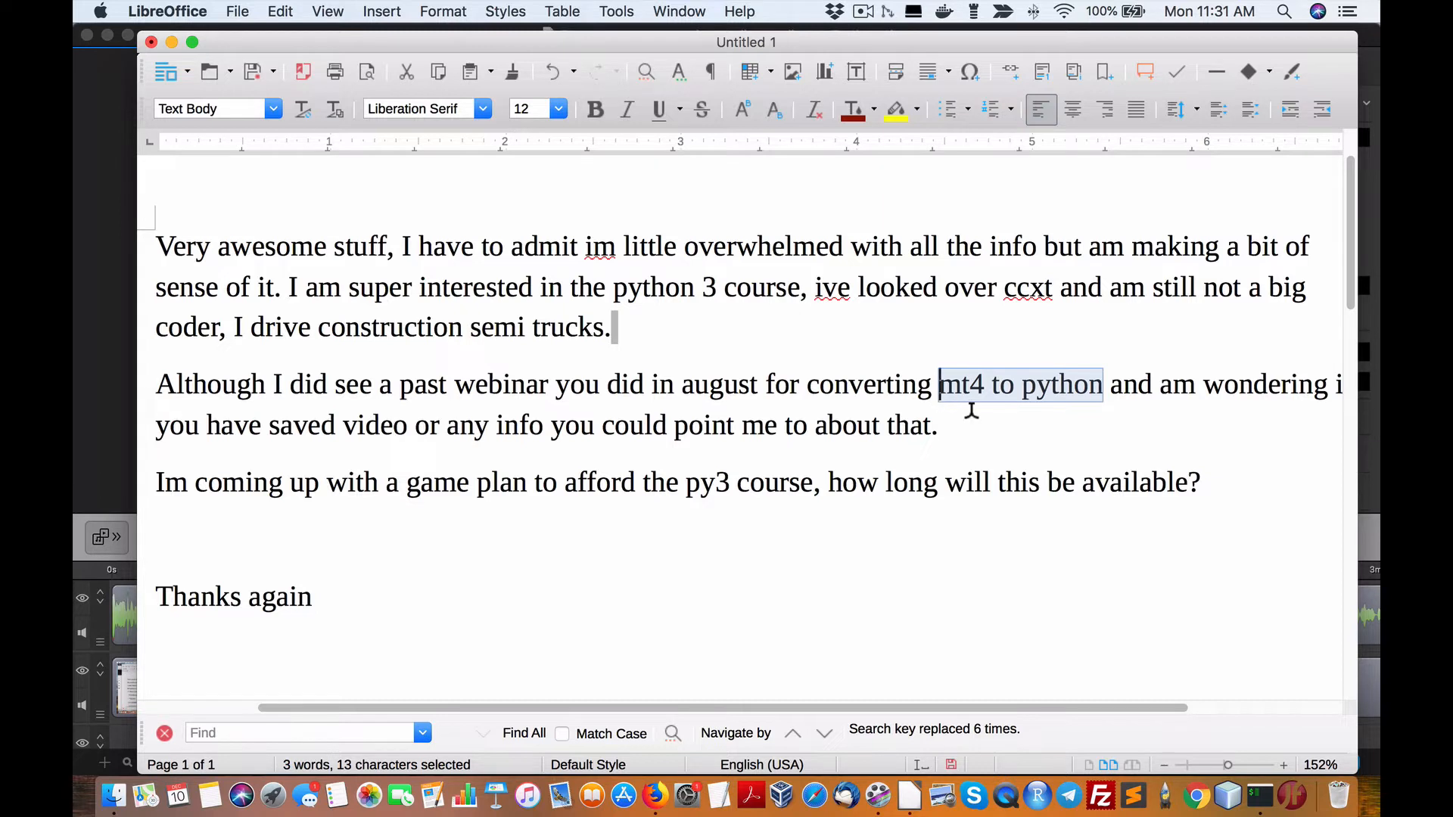
mouse_move(938, 385)
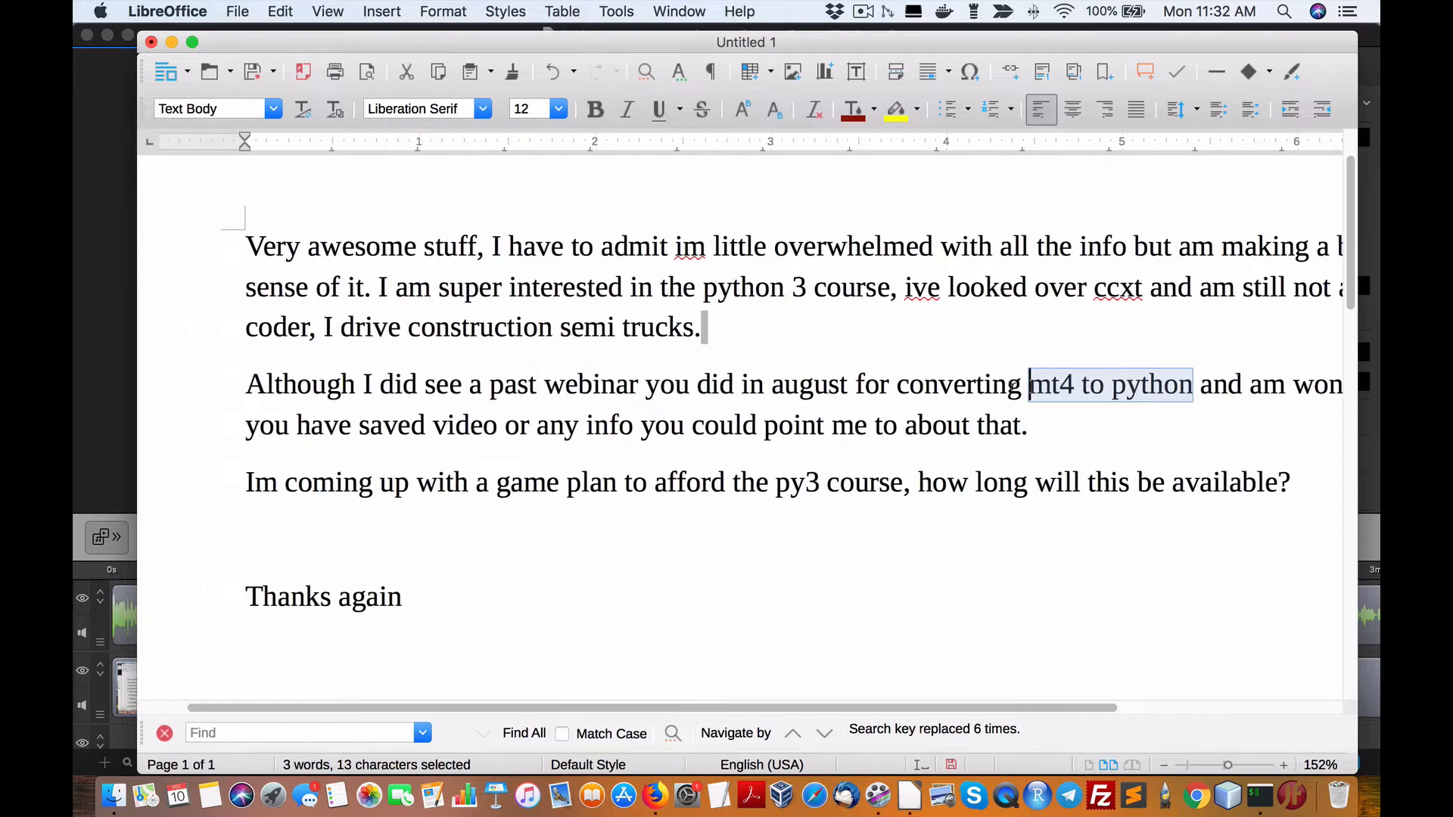
Clear the selection and highlight the word python in the webinar paragraph.
scroll(right, 3)
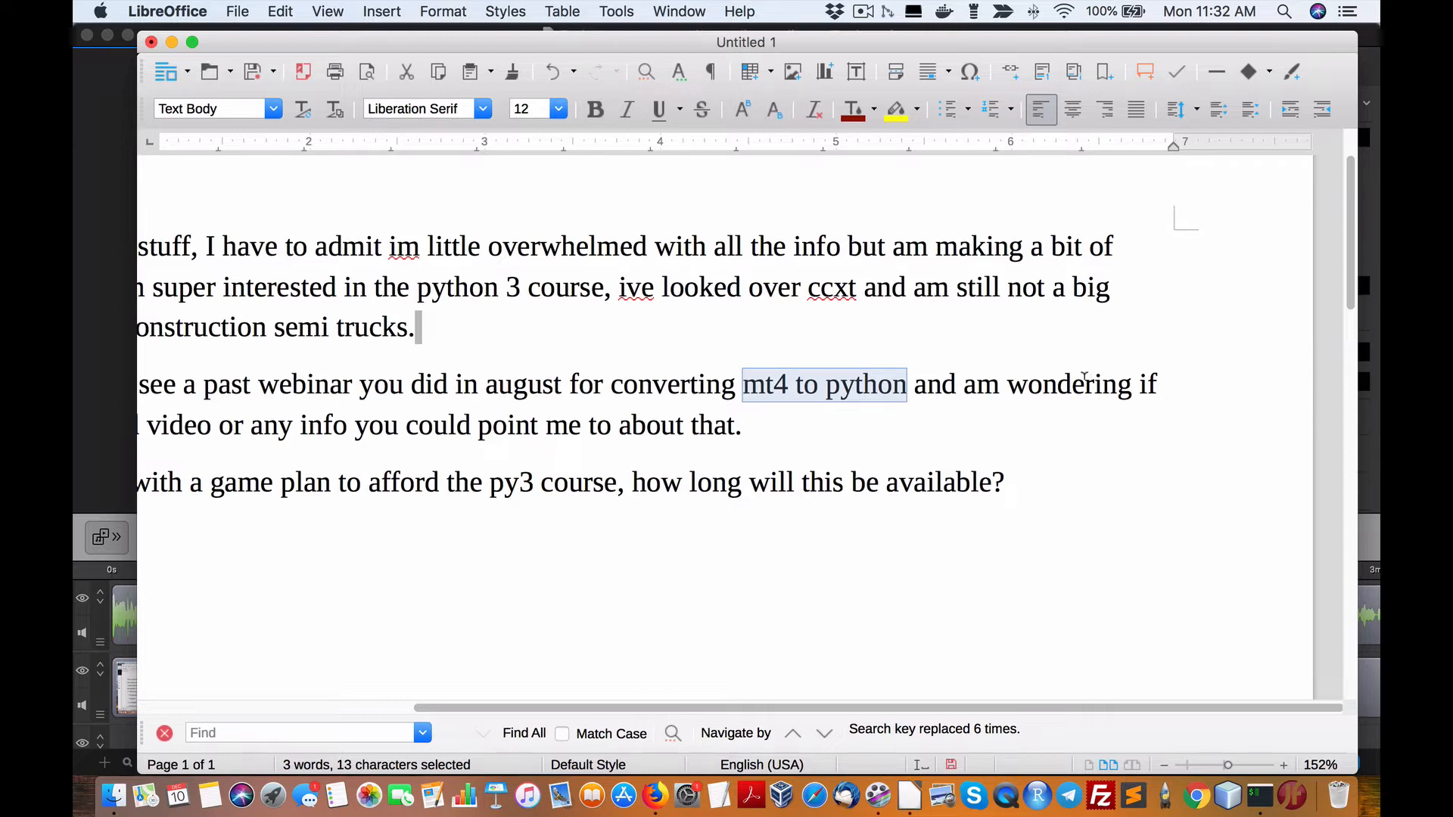
mouse_move(1105, 384)
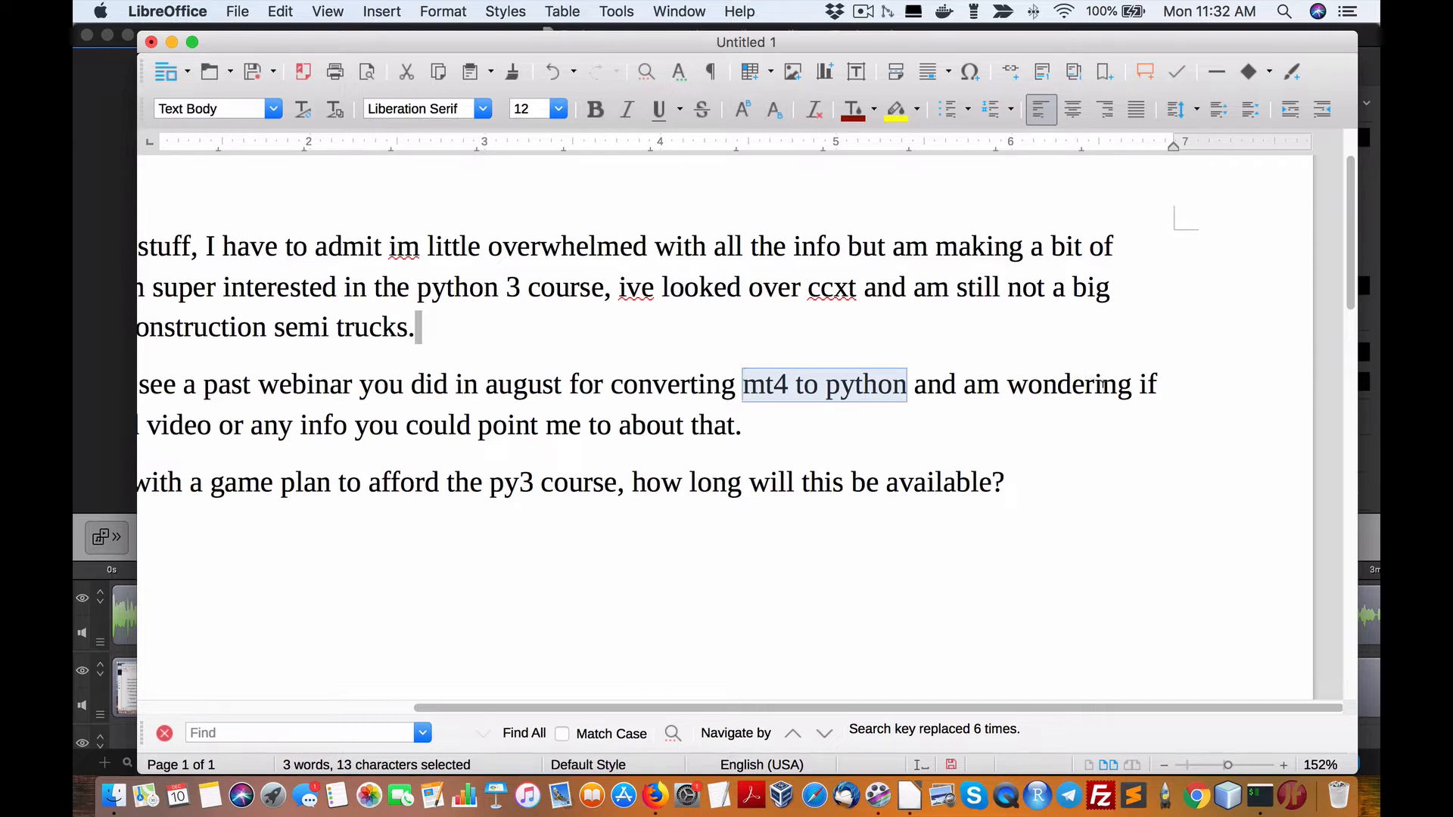
click(741, 427)
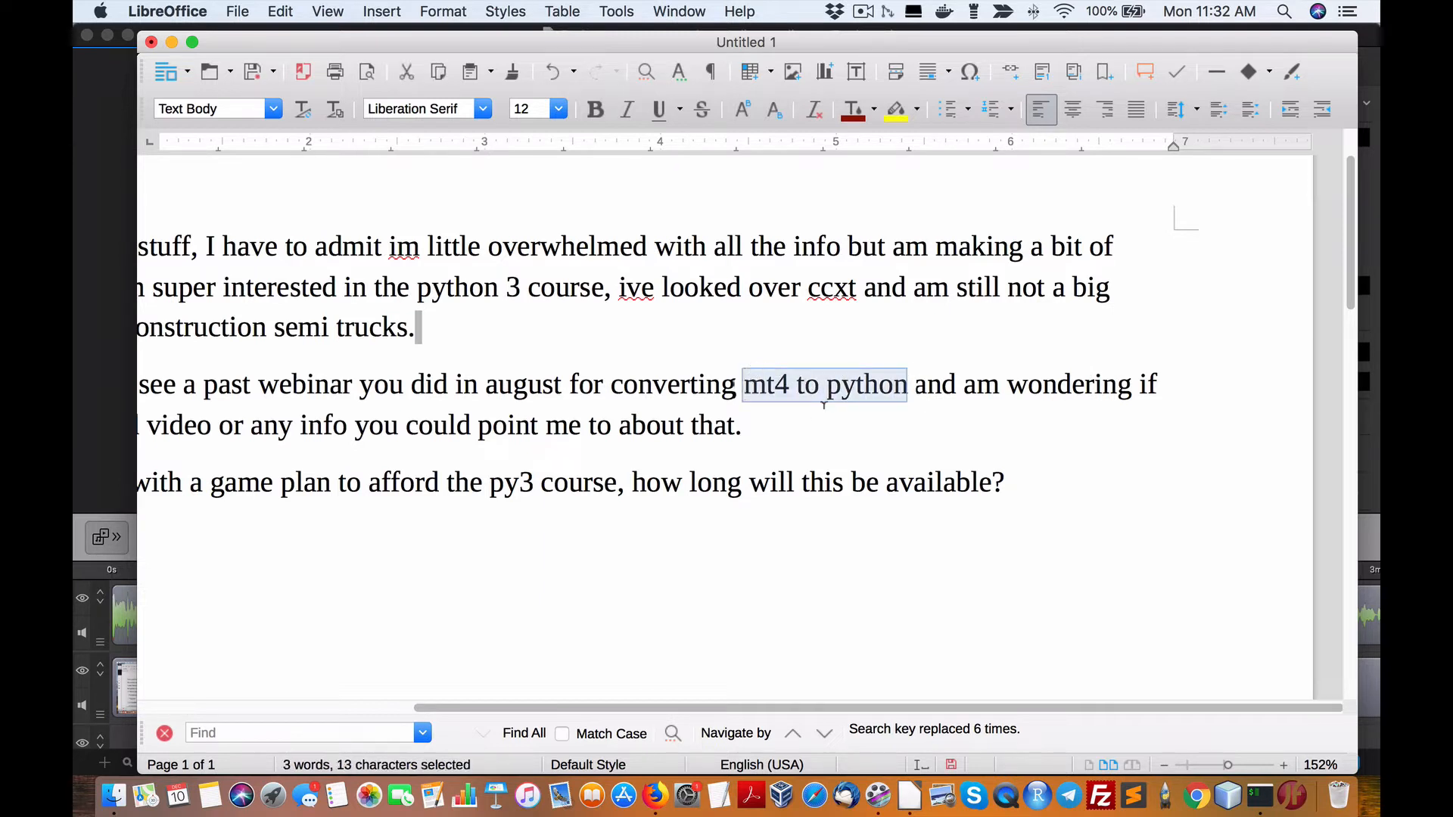
mouse_move(793, 417)
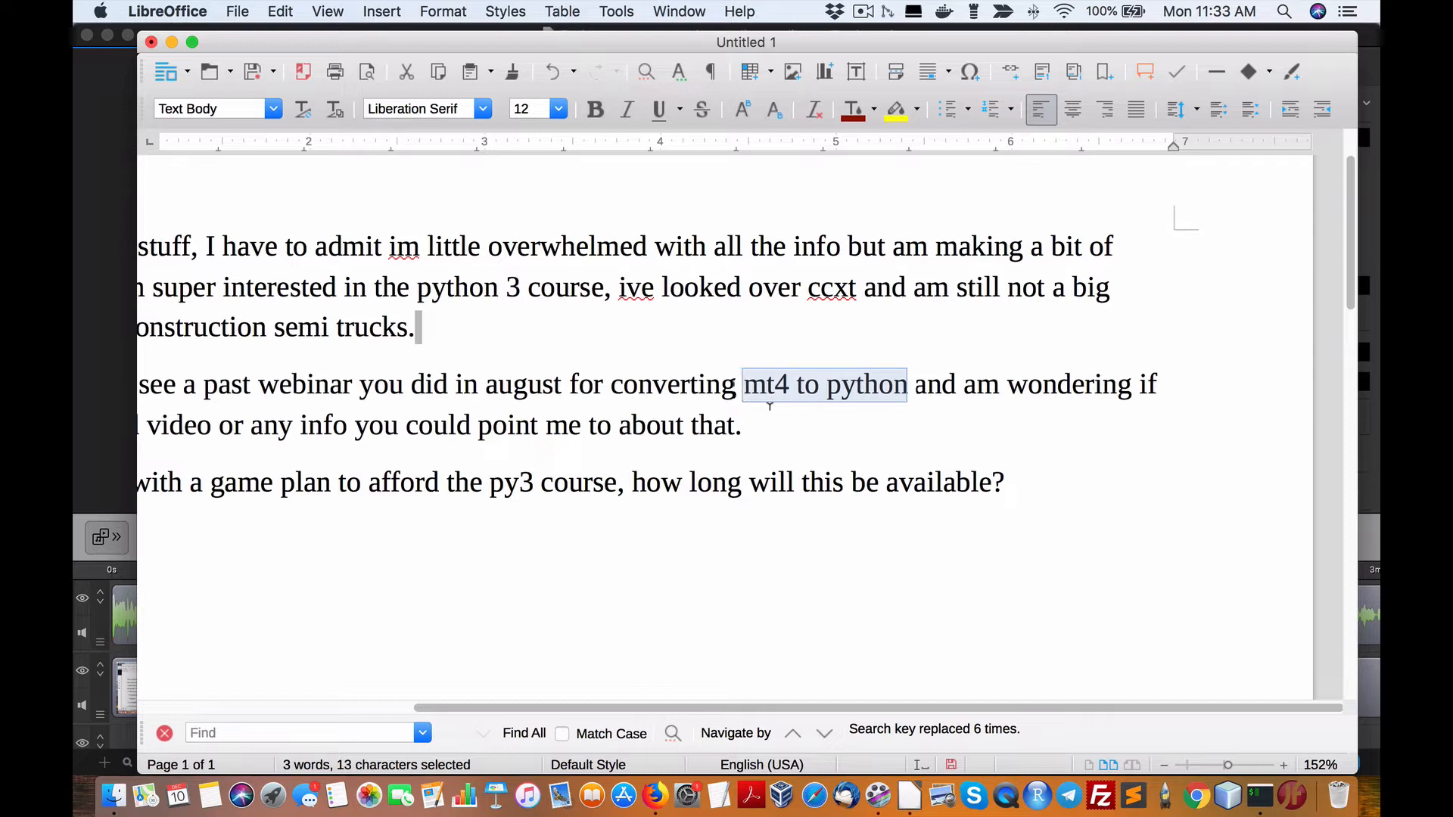
mouse_move(767, 412)
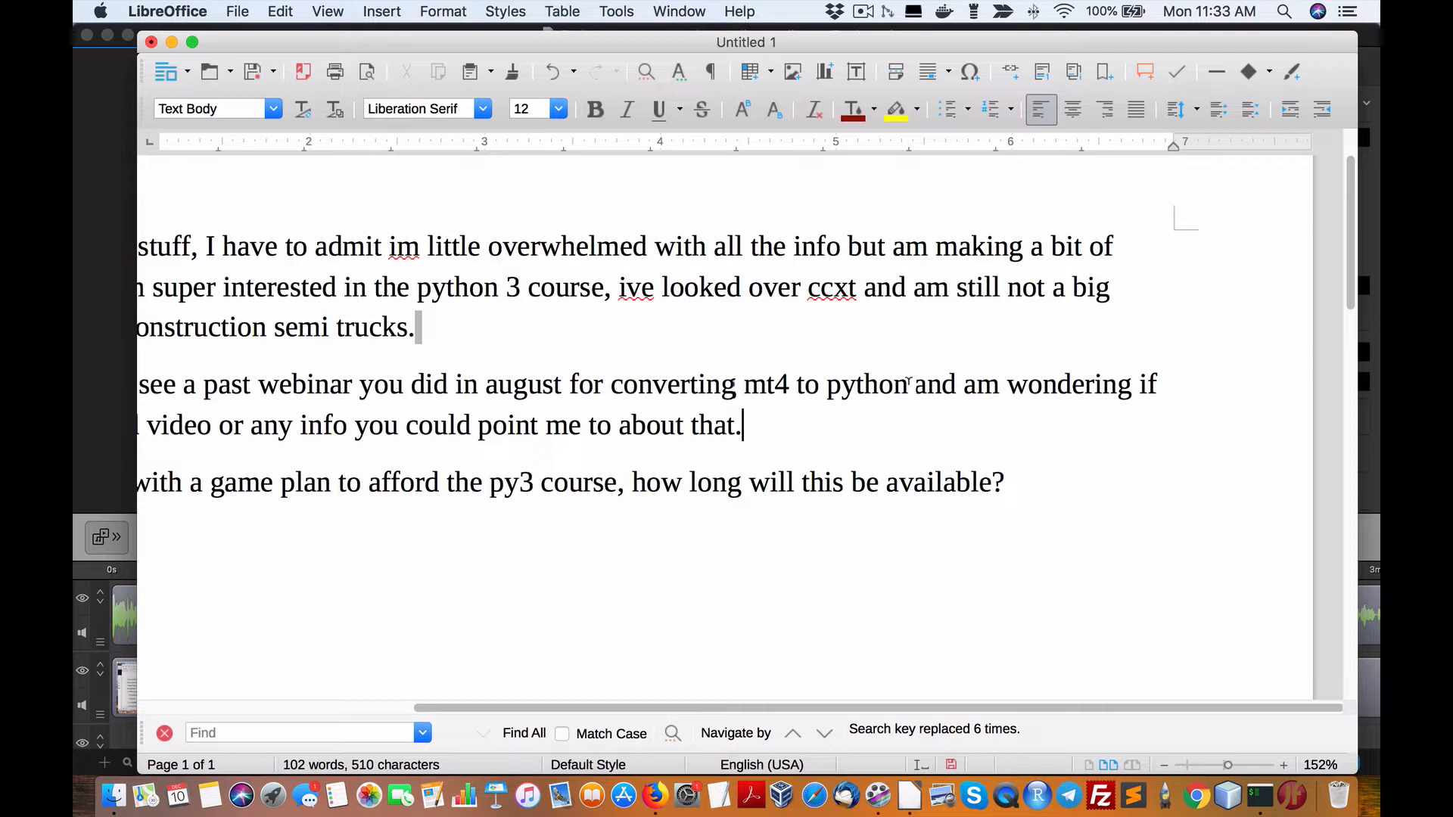
double_click(865, 384)
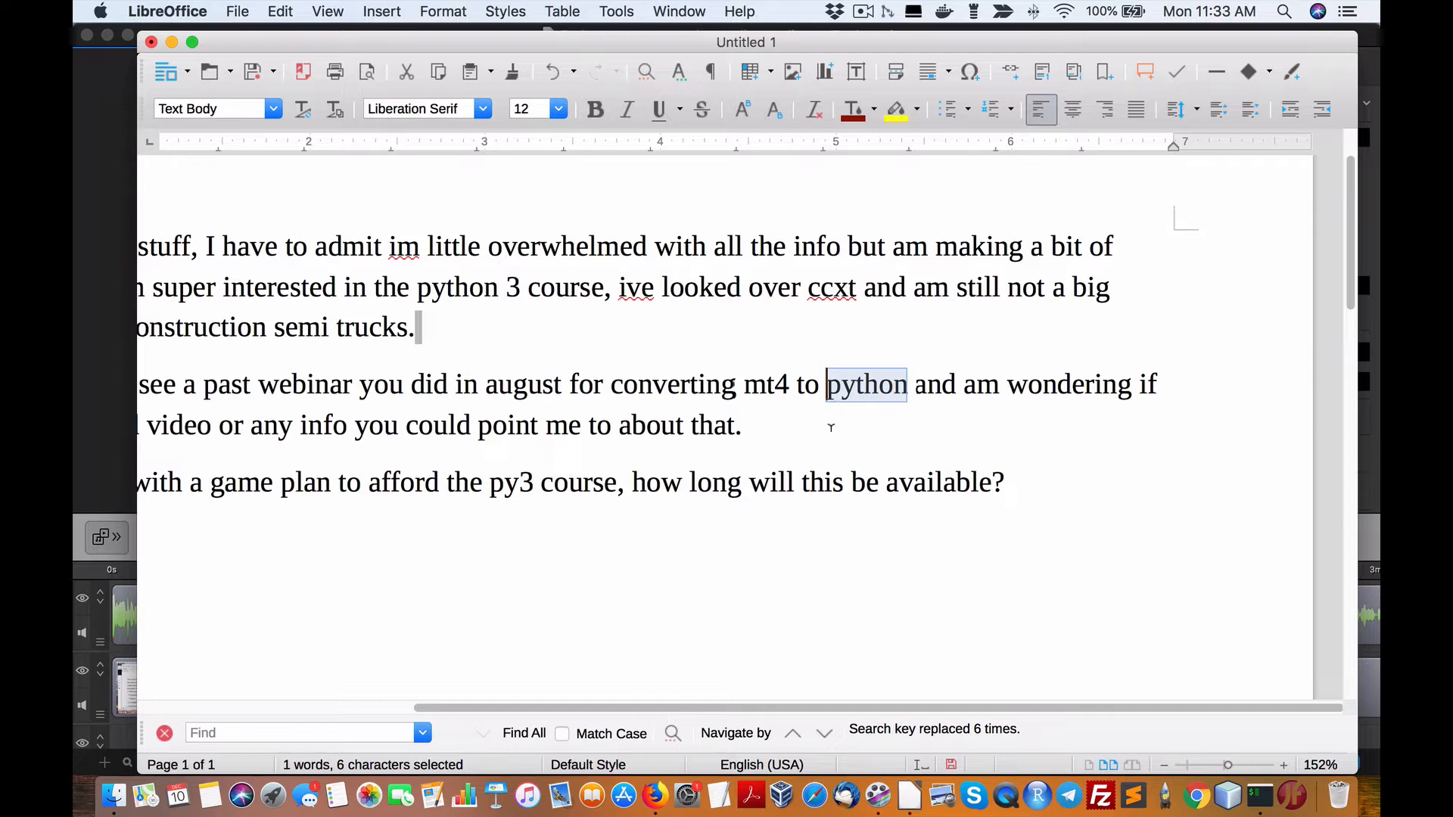
mouse_move(912, 427)
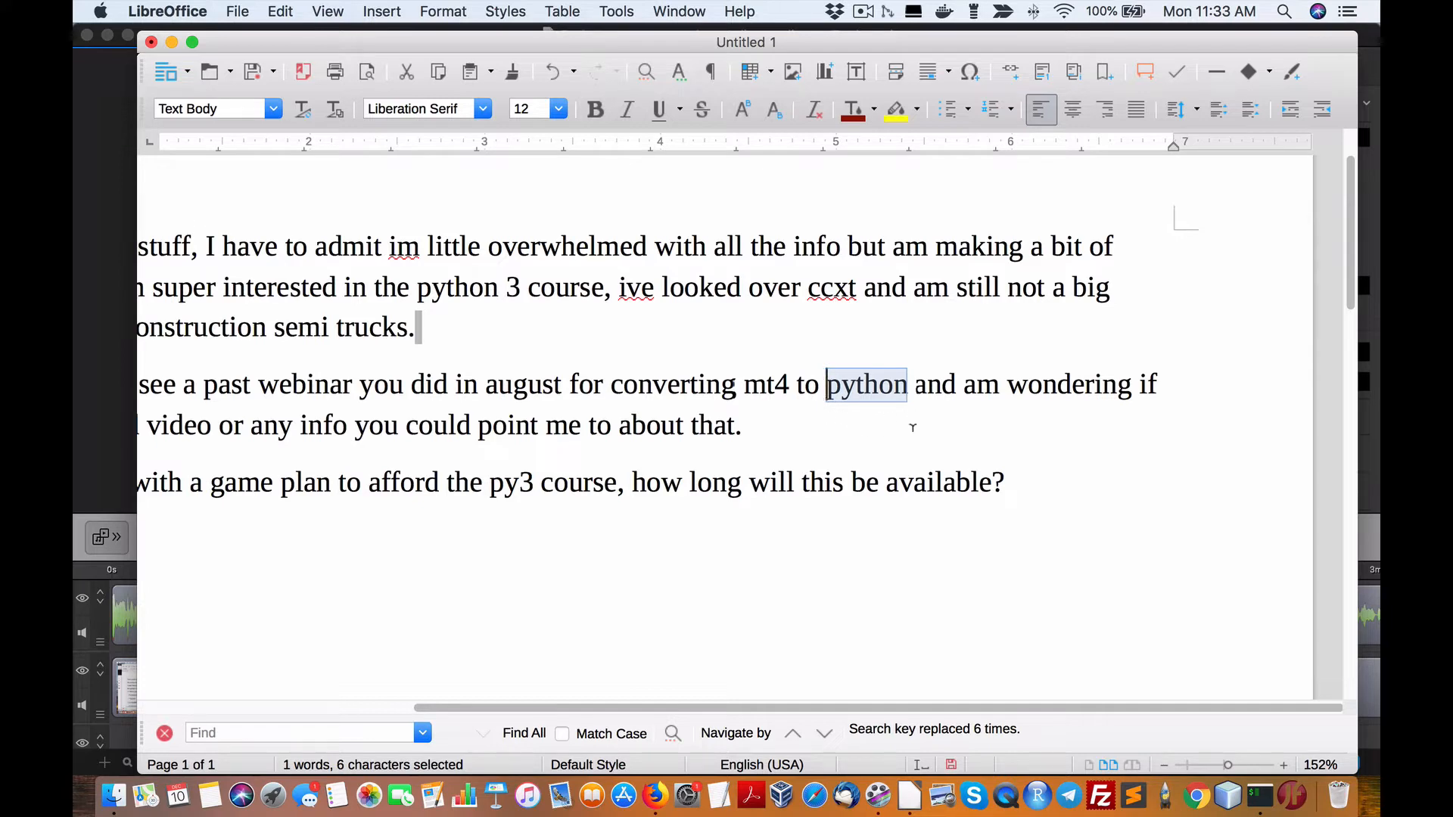
scroll(left, 3)
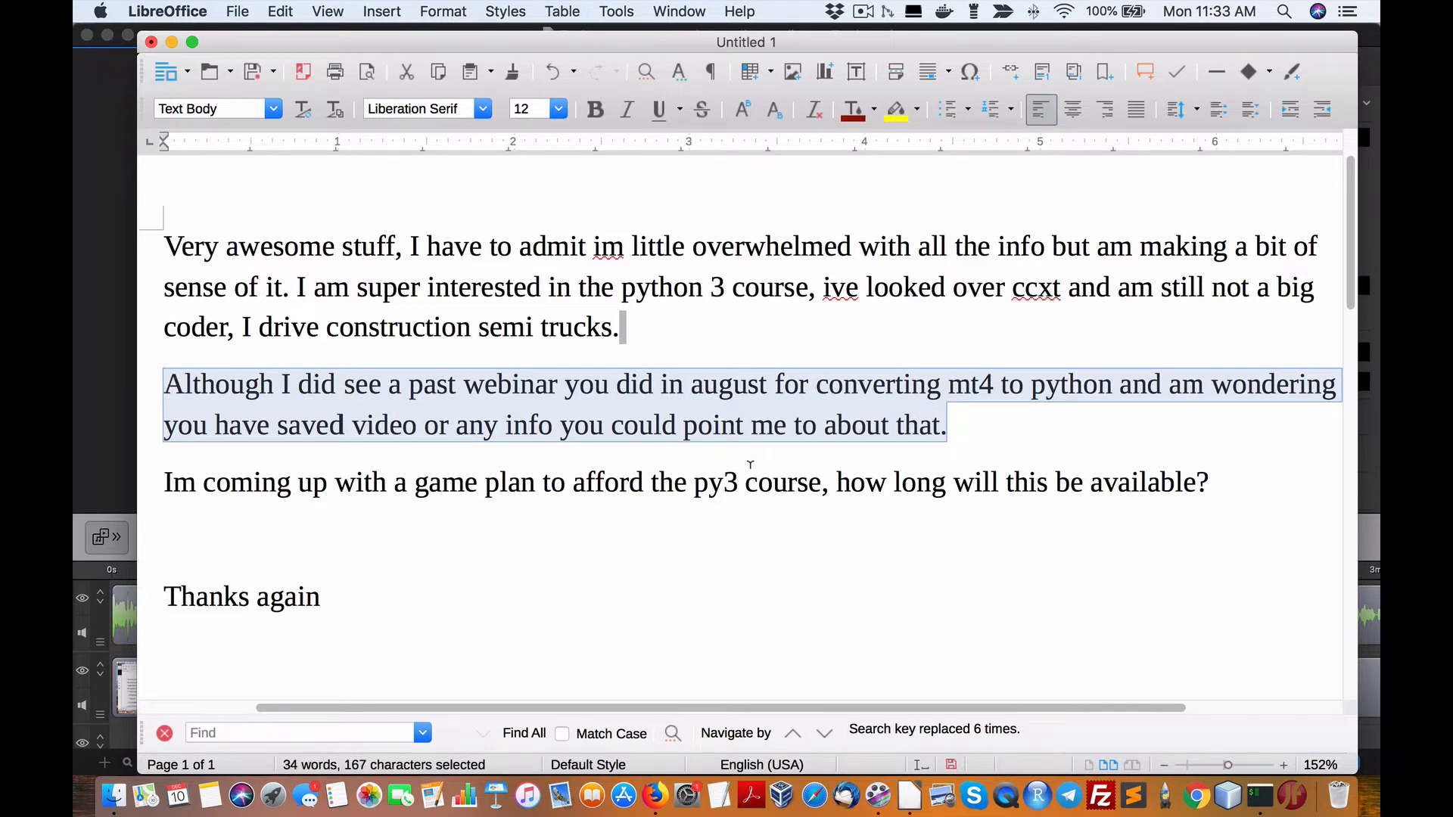
mouse_move(654, 812)
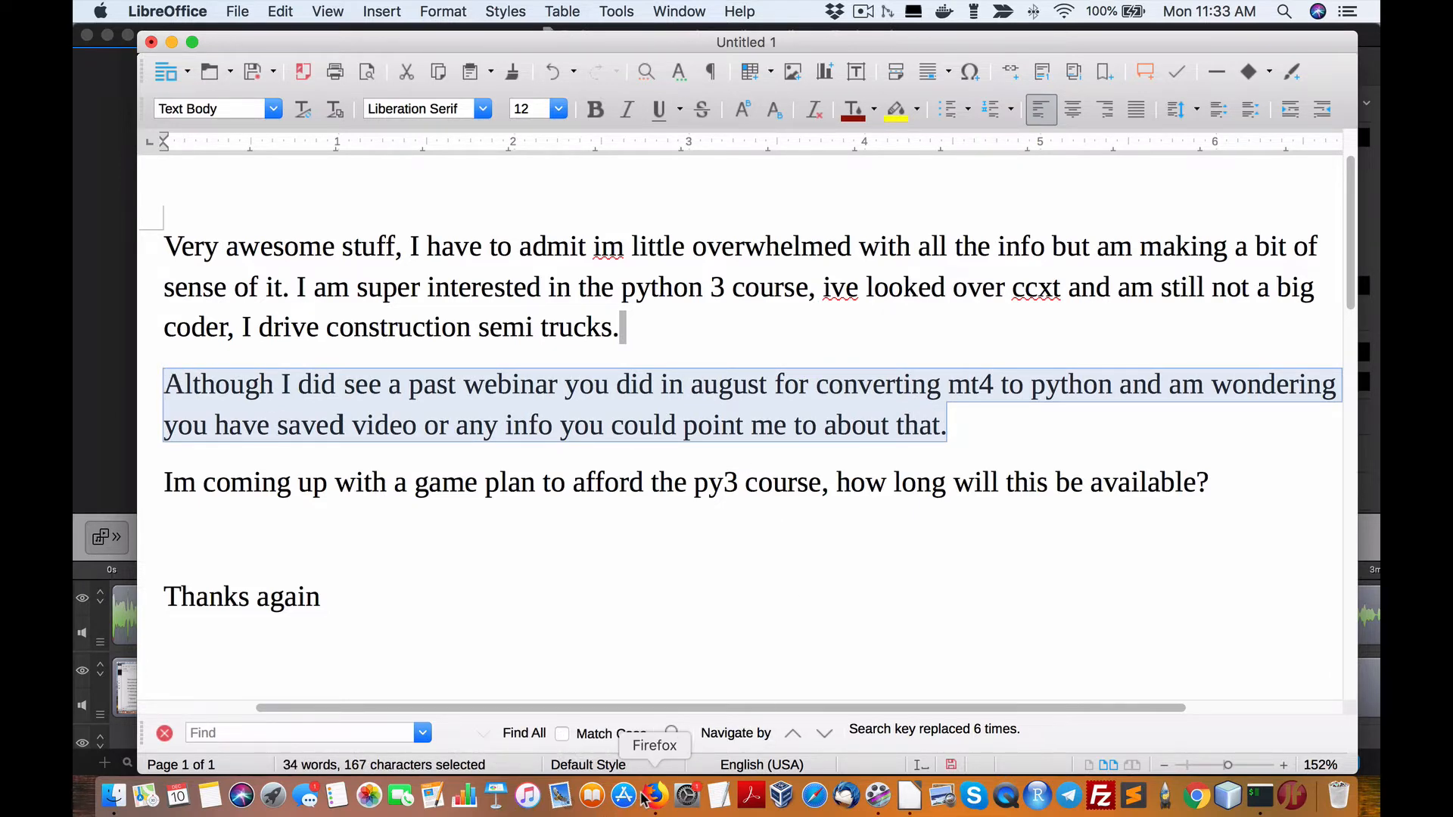
Search the QuantLabs blog in Firefox for MT4.
click(661, 796)
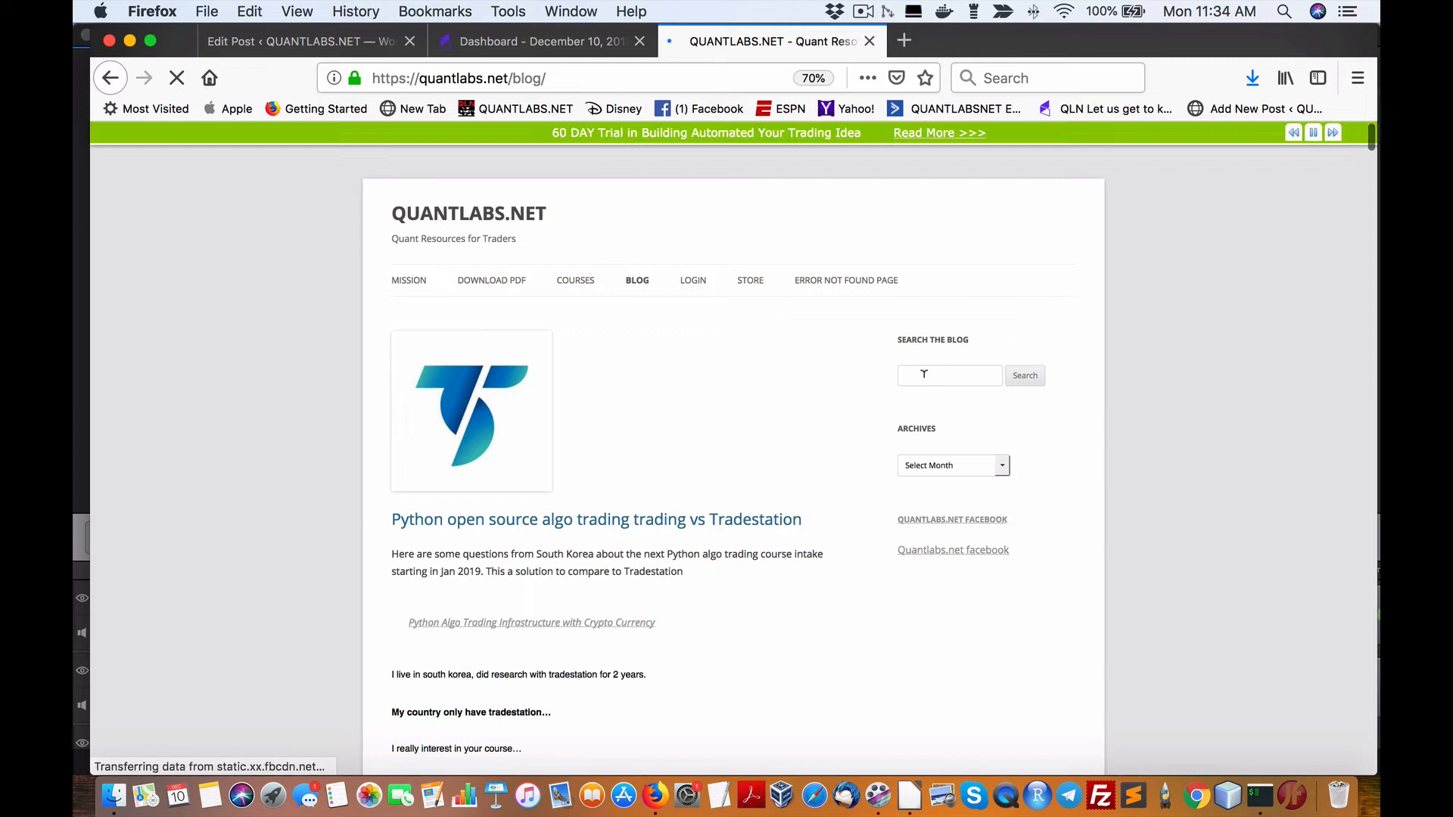
text(MT4 p)
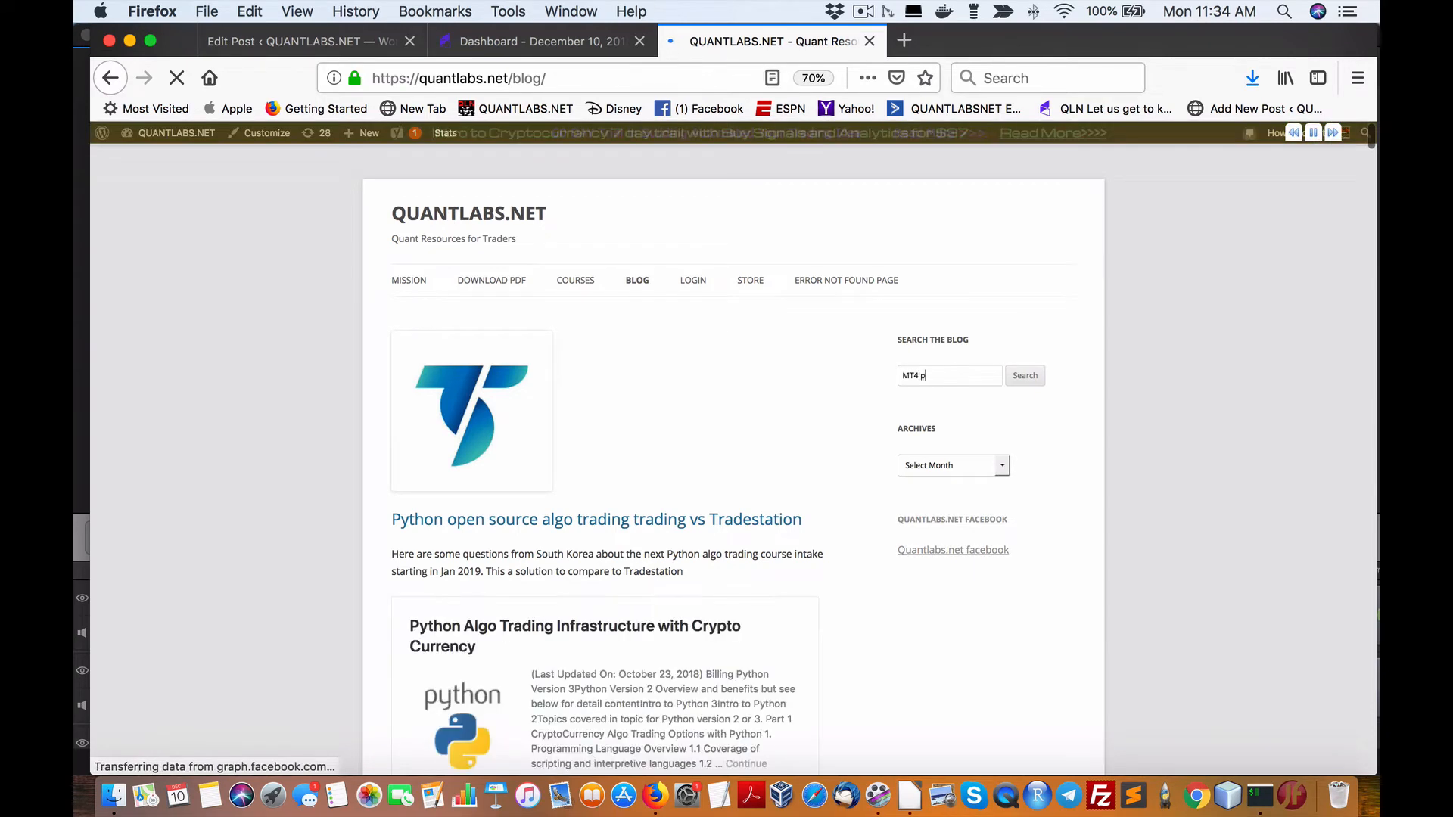
key(Backspace)
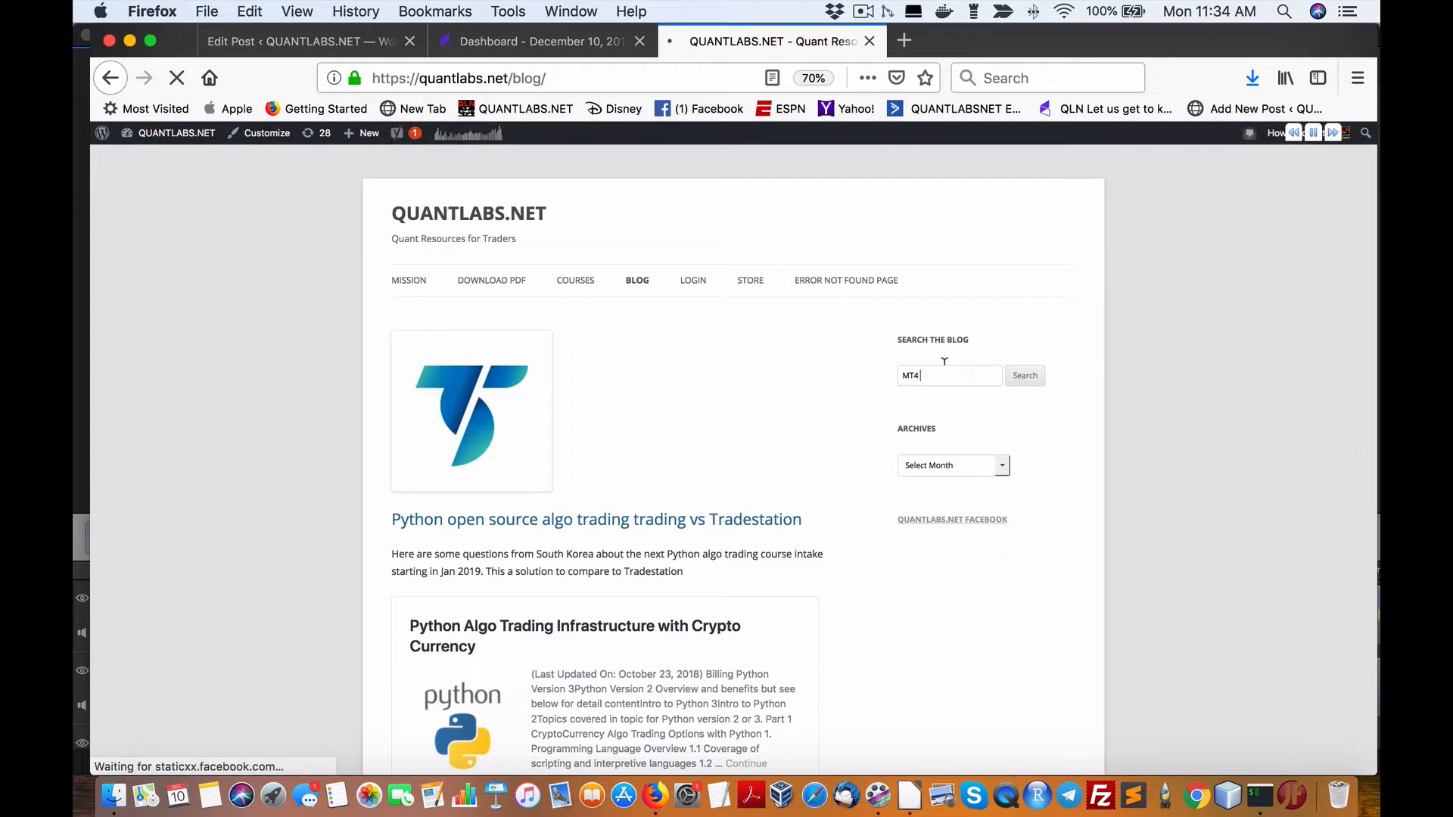
click(1025, 375)
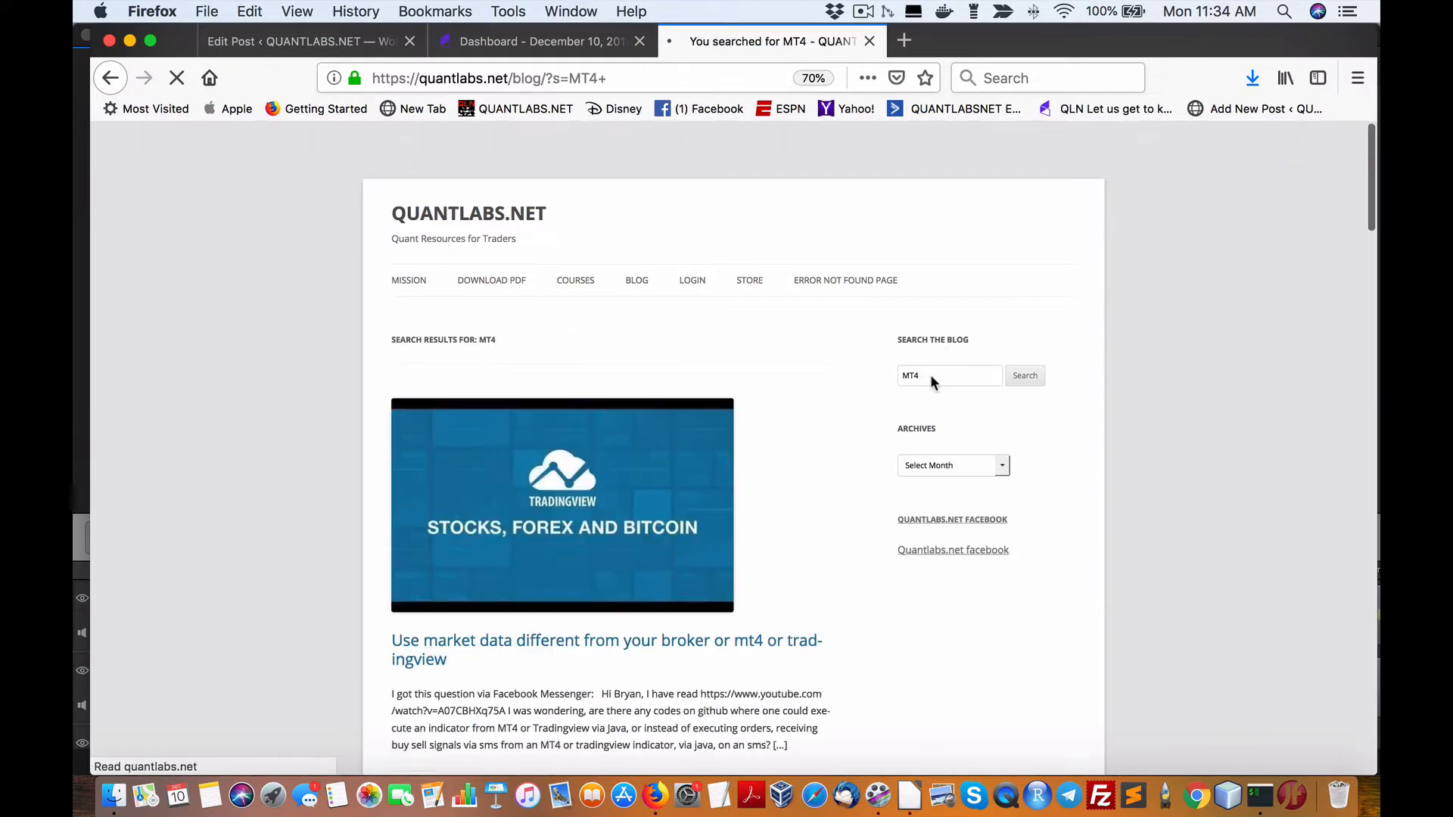
Scroll through the MT4 search results, then return to the Writer email.
scroll(down, 3)
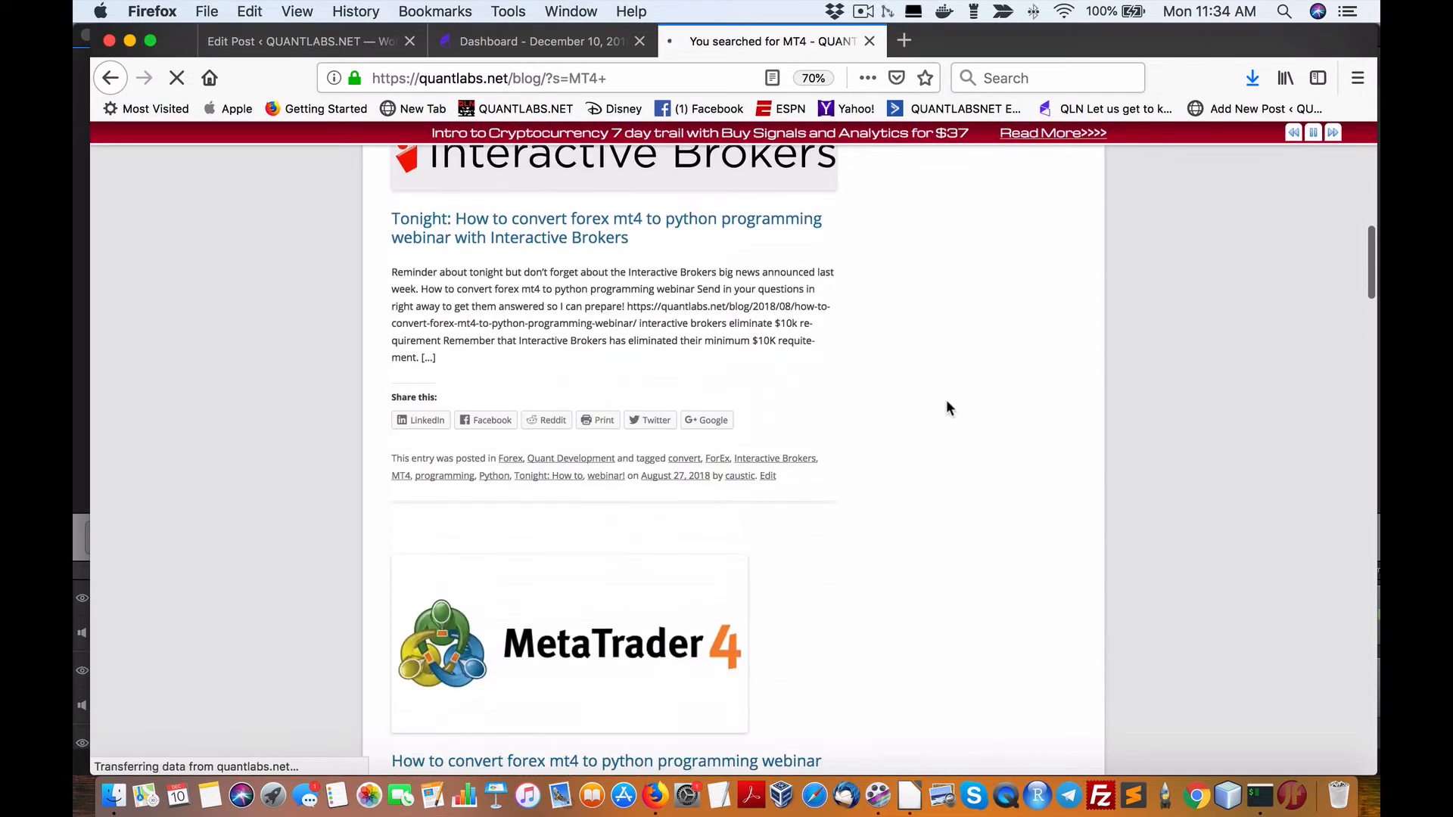
scroll(down, 3)
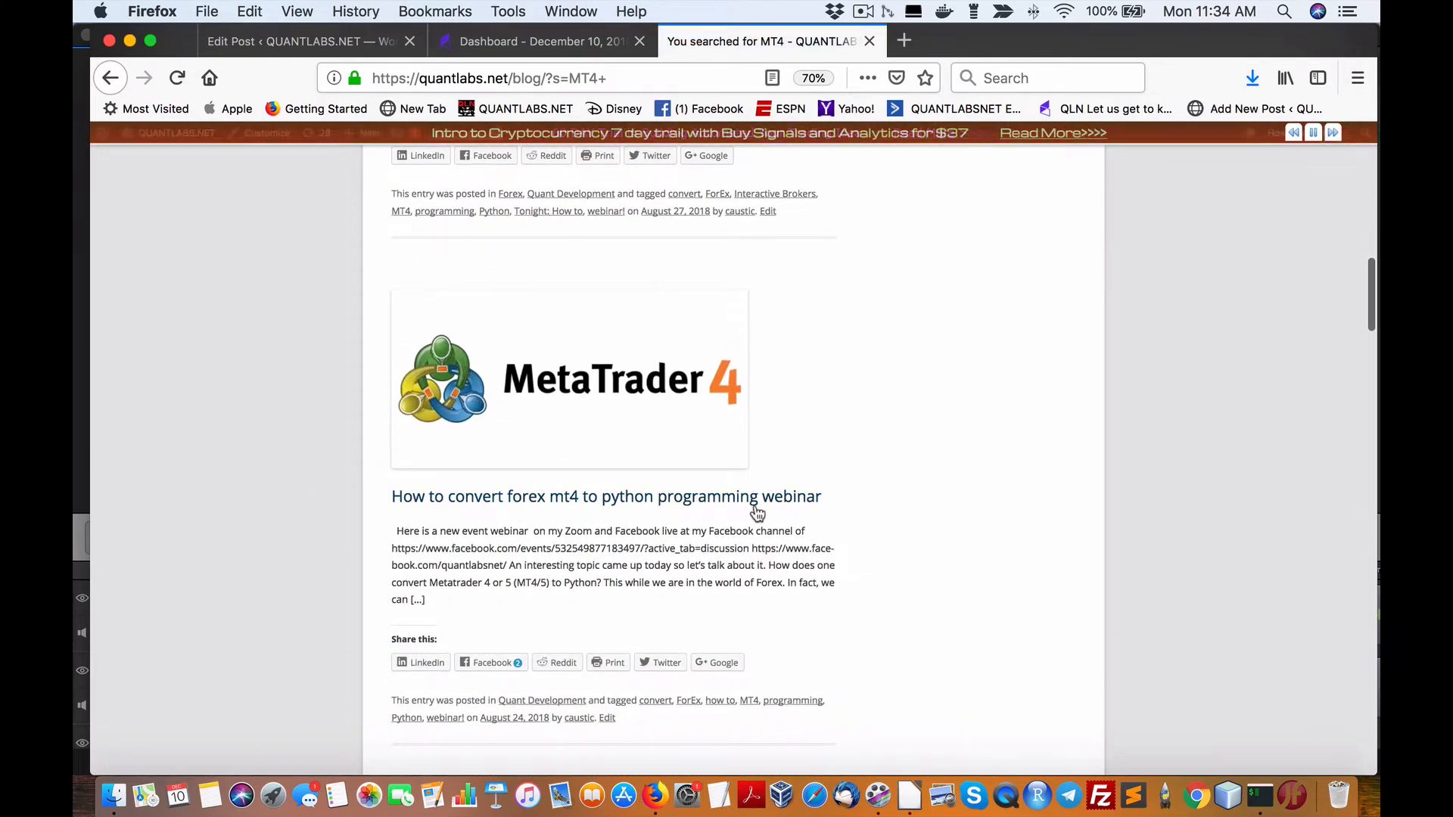
mouse_move(785, 509)
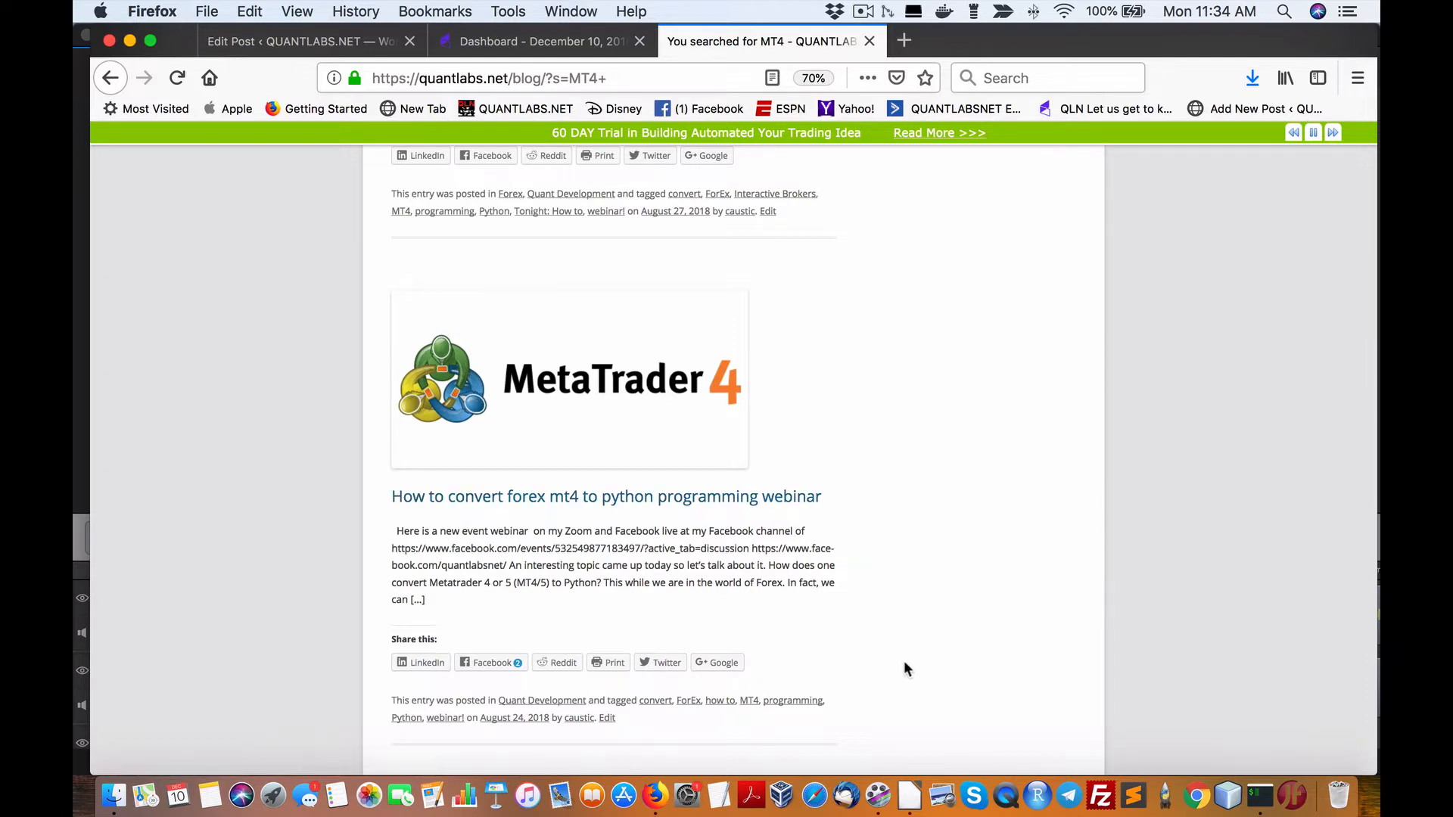
scroll(down, 3)
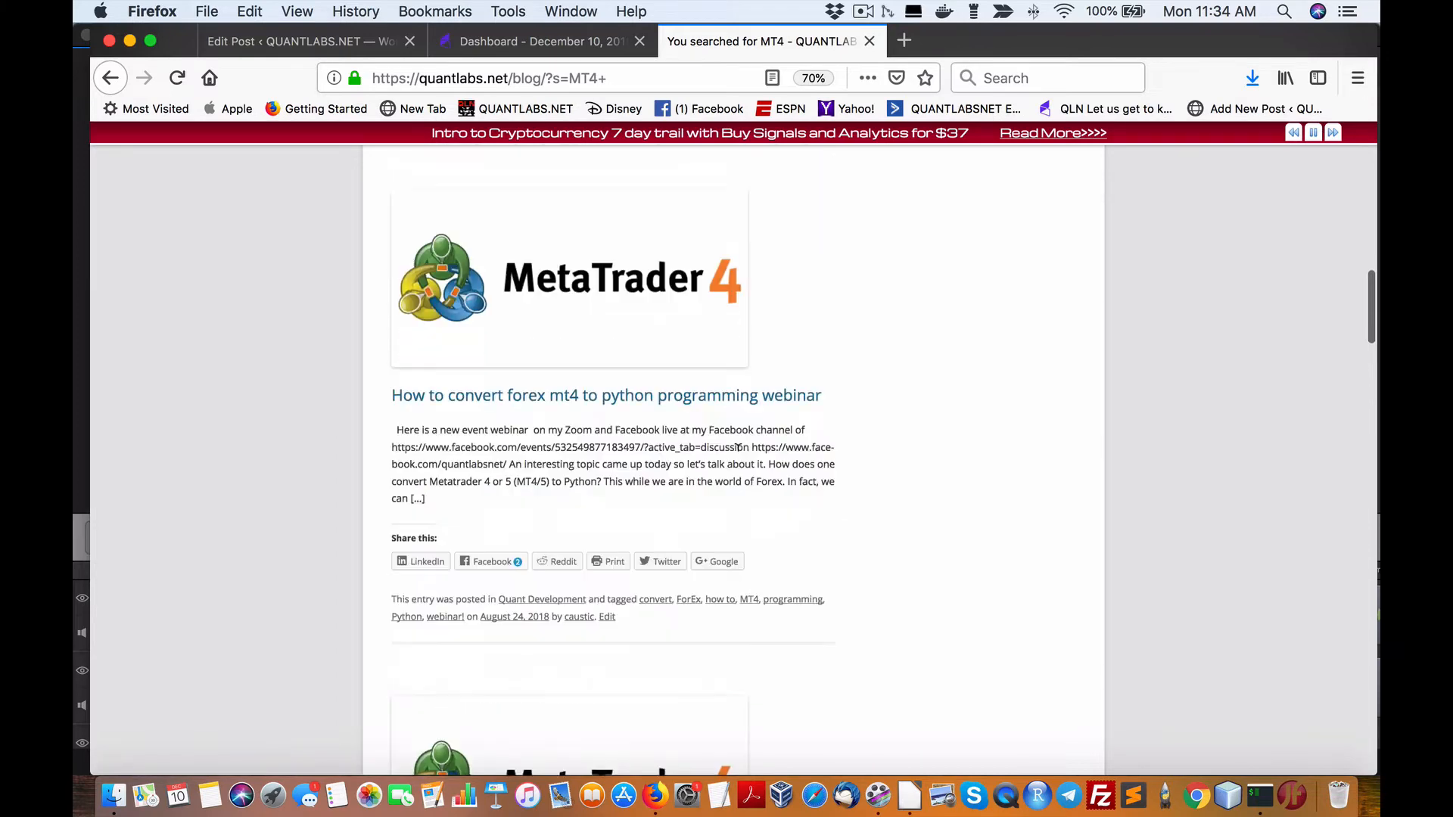
scroll(down, 3)
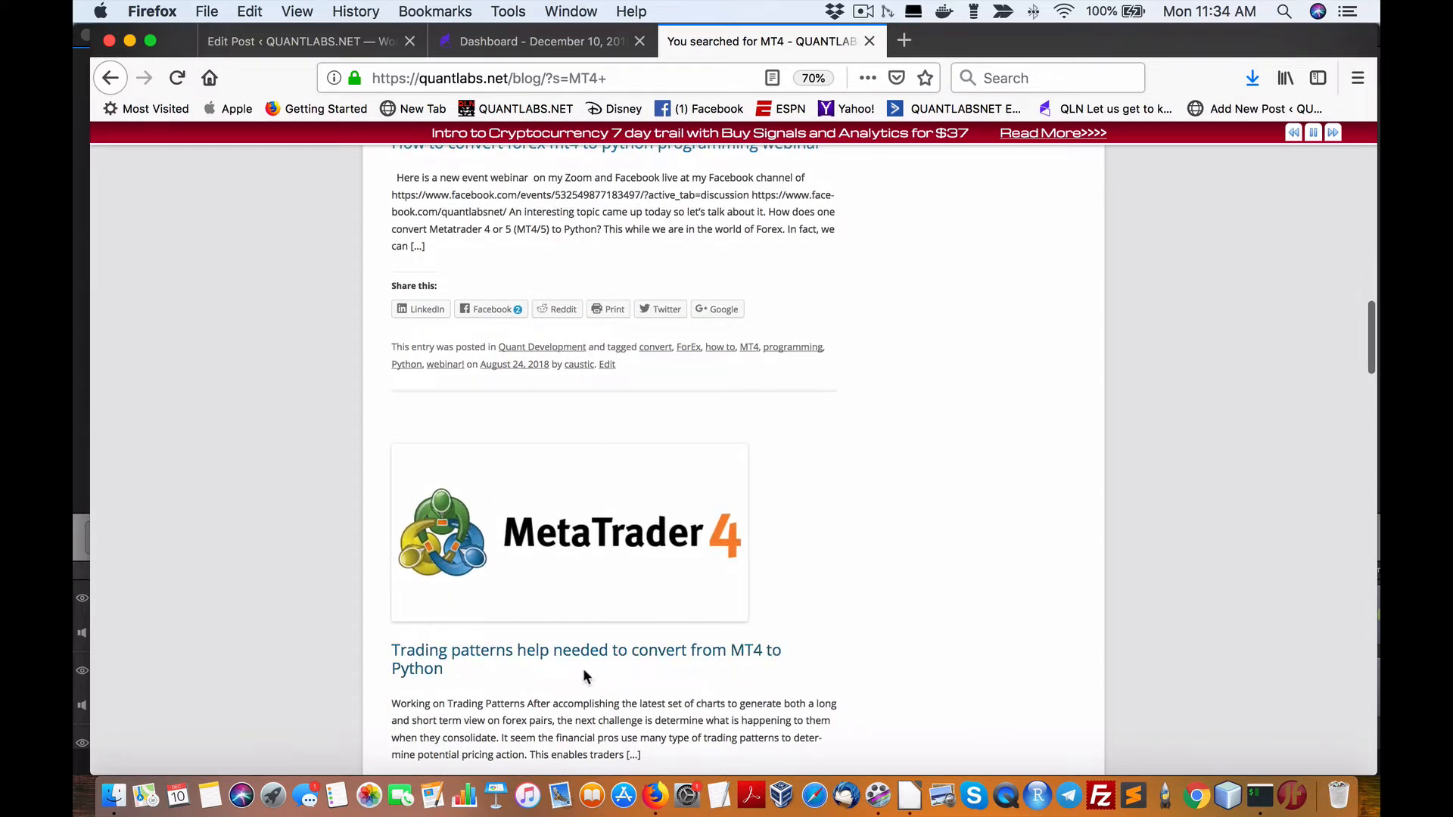
scroll(down, 3)
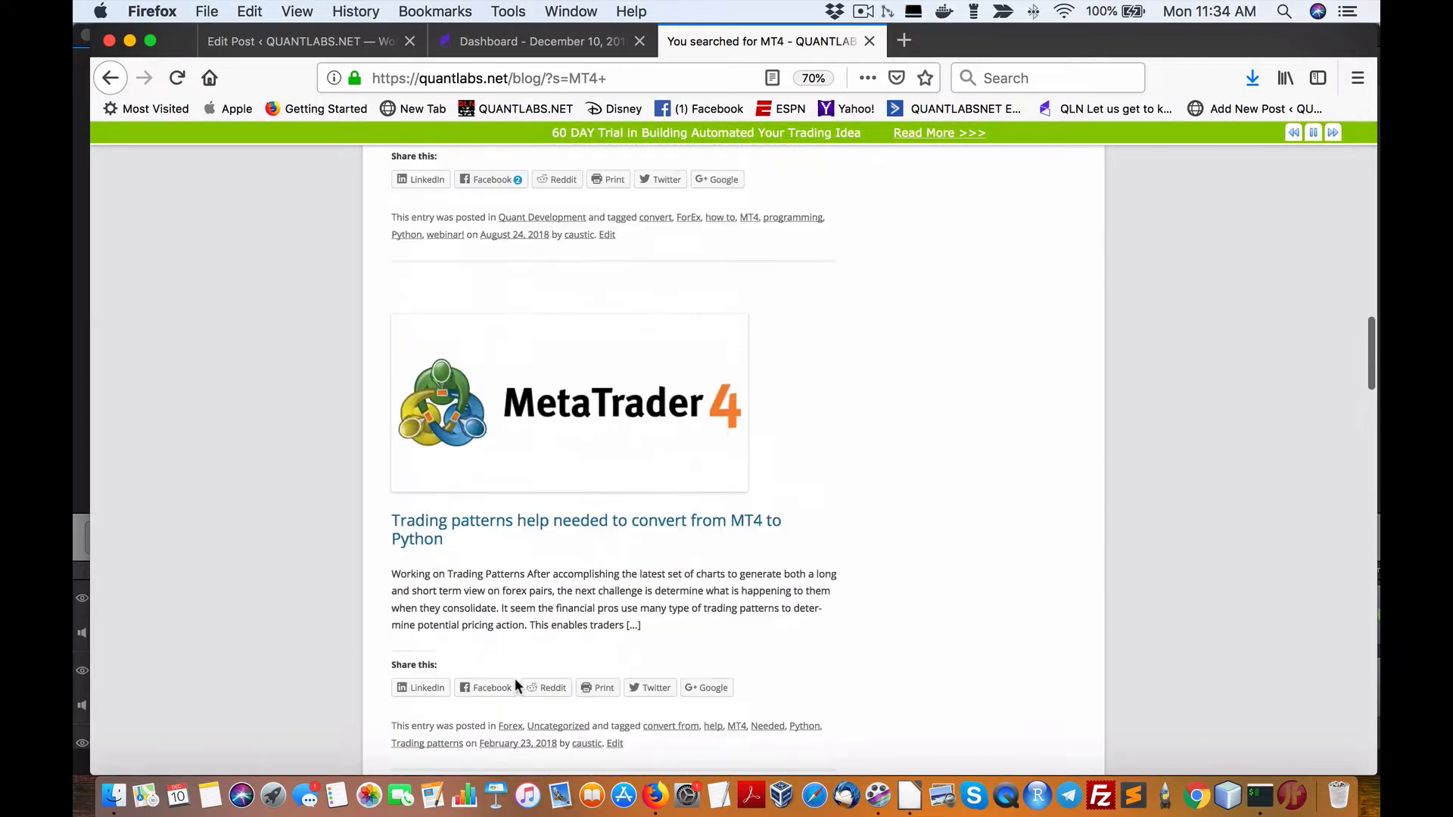
scroll(up, 3)
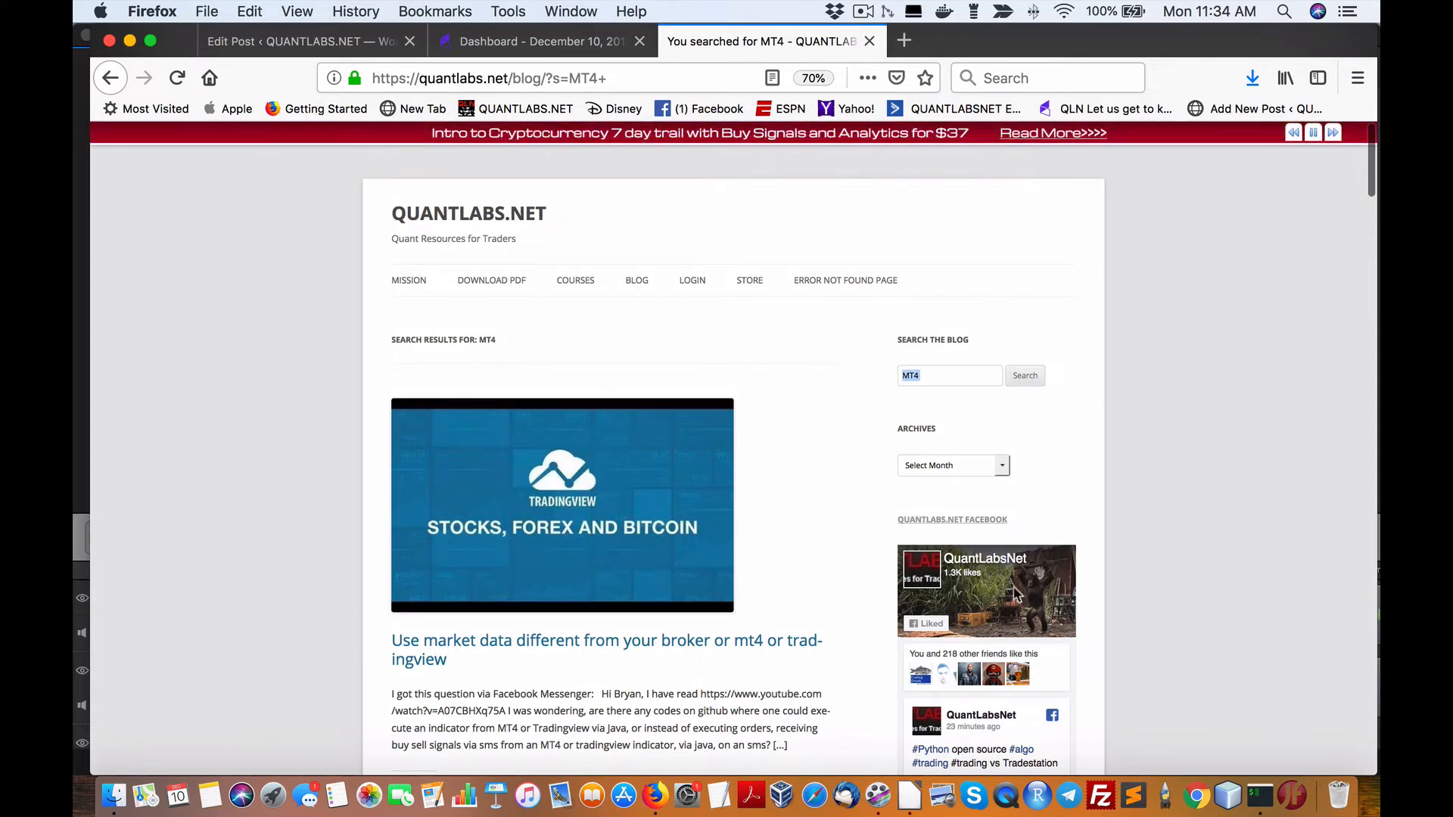
click(909, 796)
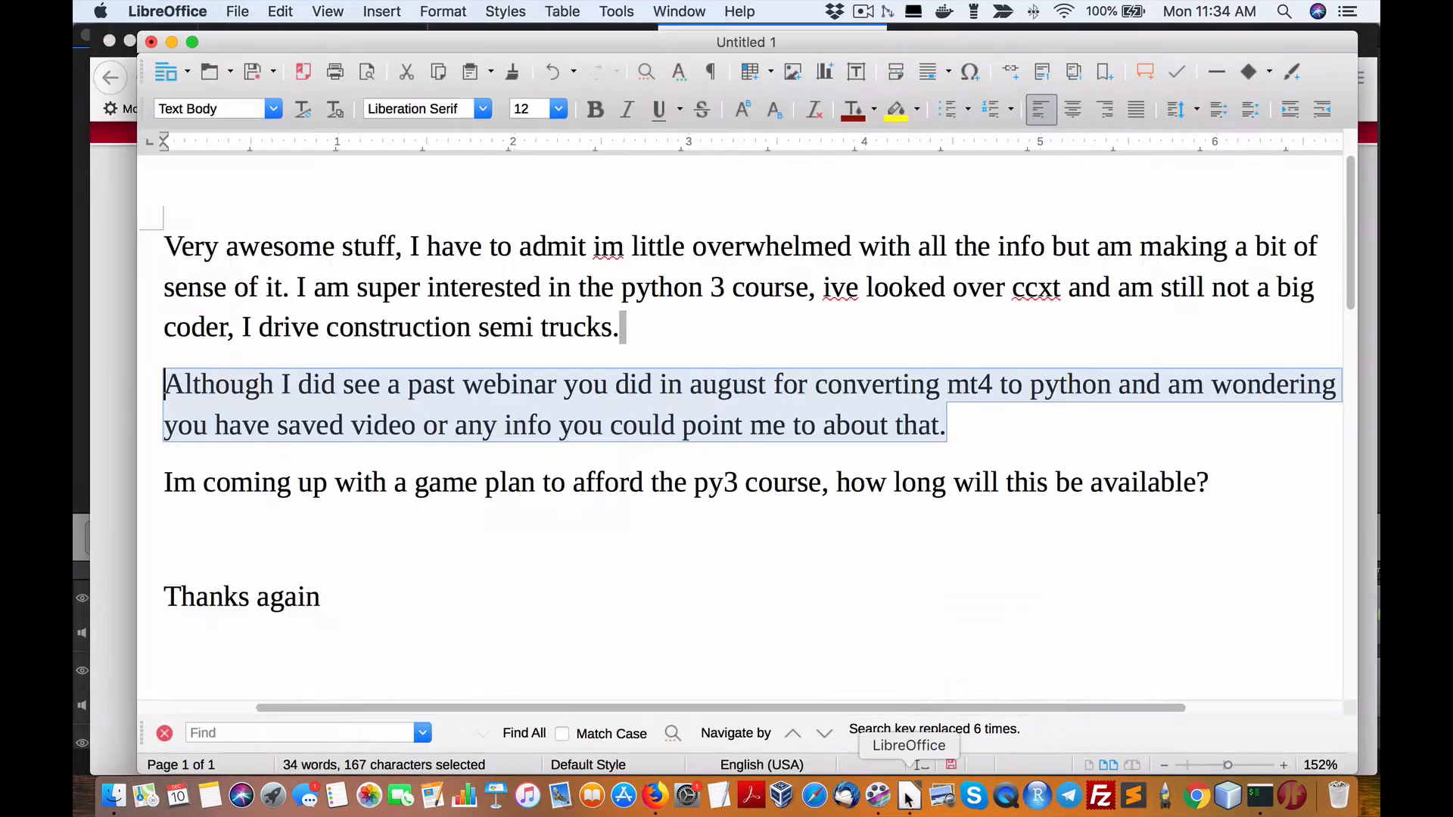
mouse_move(1005, 461)
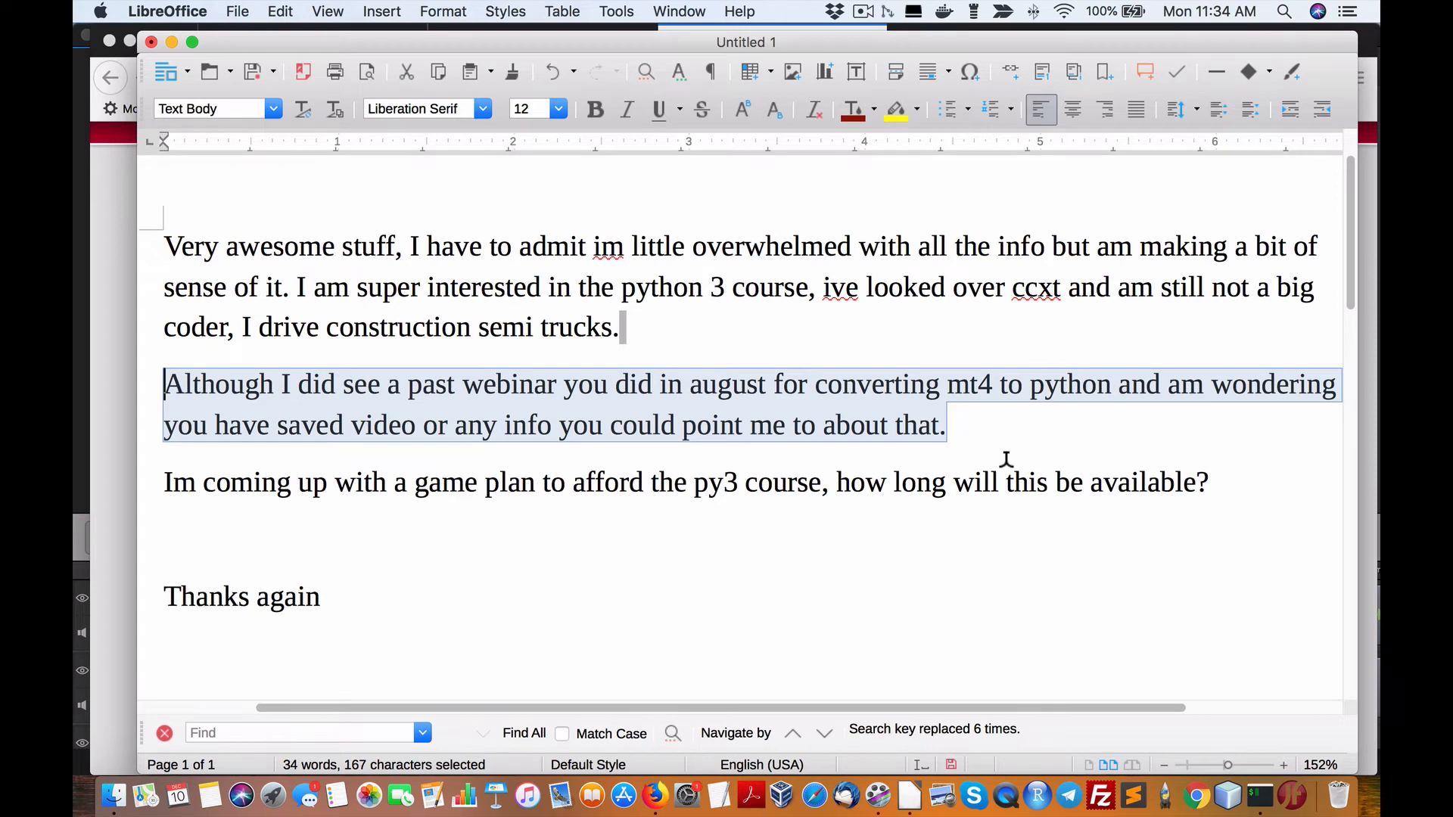
mouse_move(1005, 466)
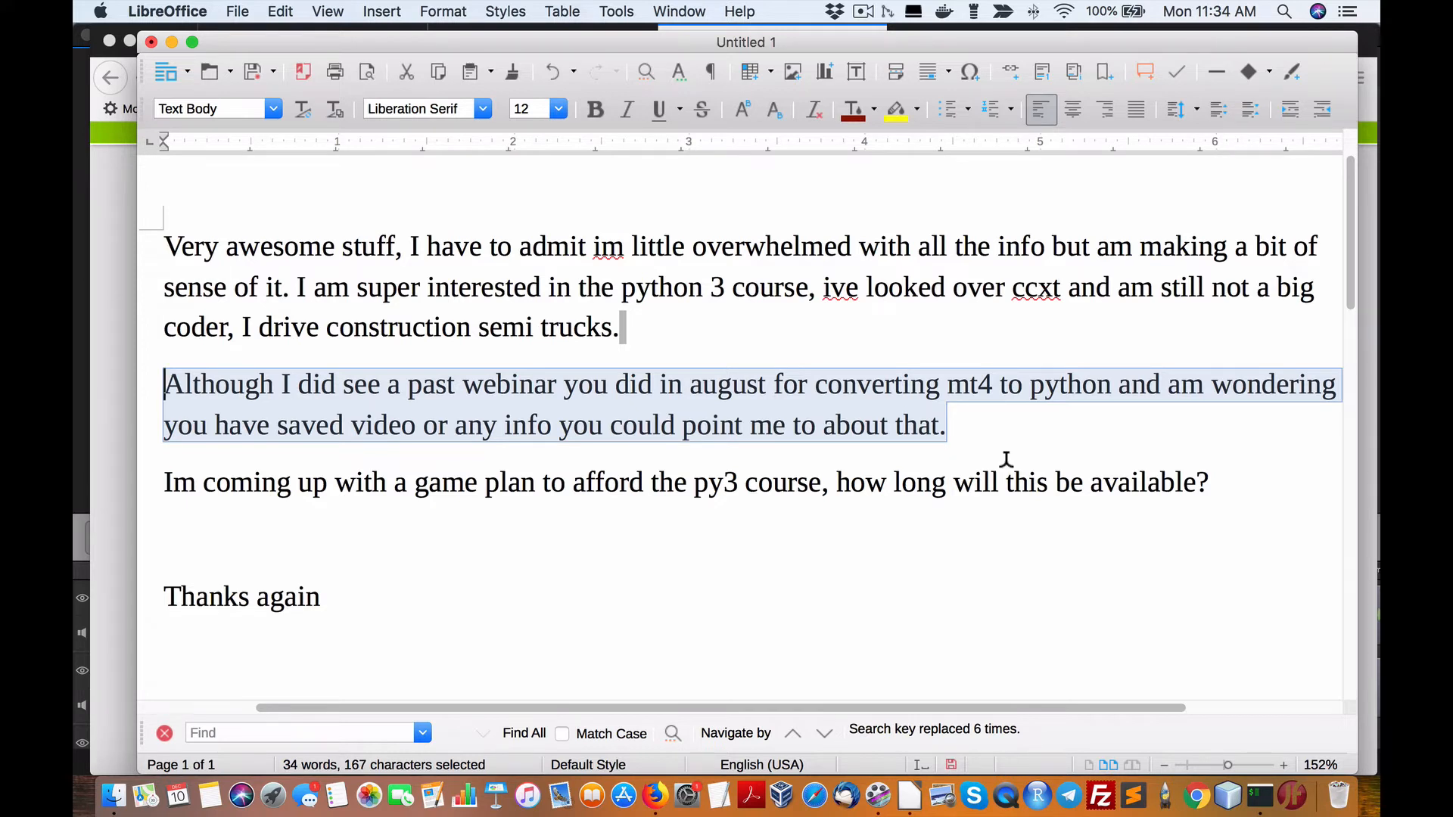
mouse_move(1007, 472)
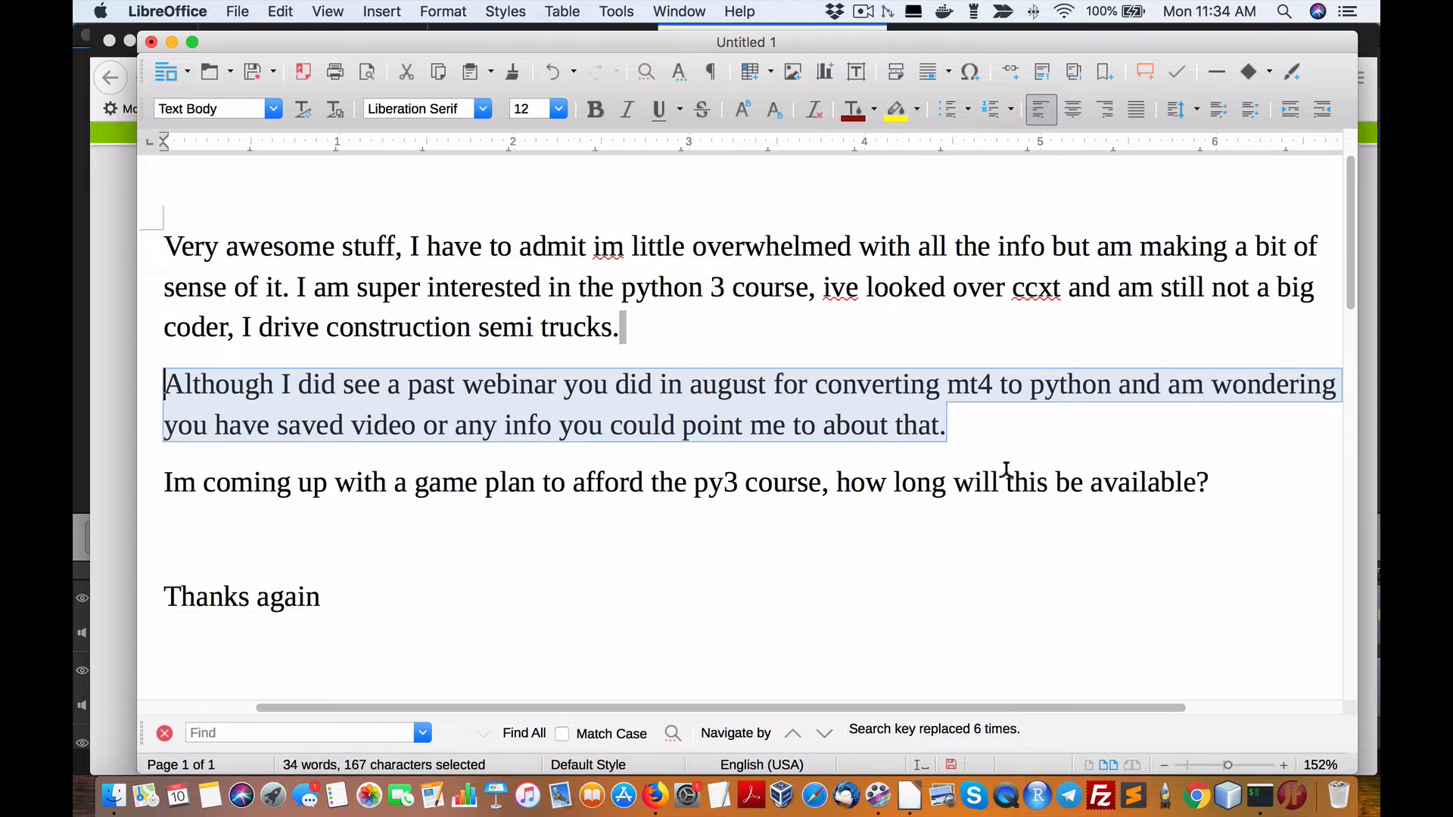
mouse_move(1228, 522)
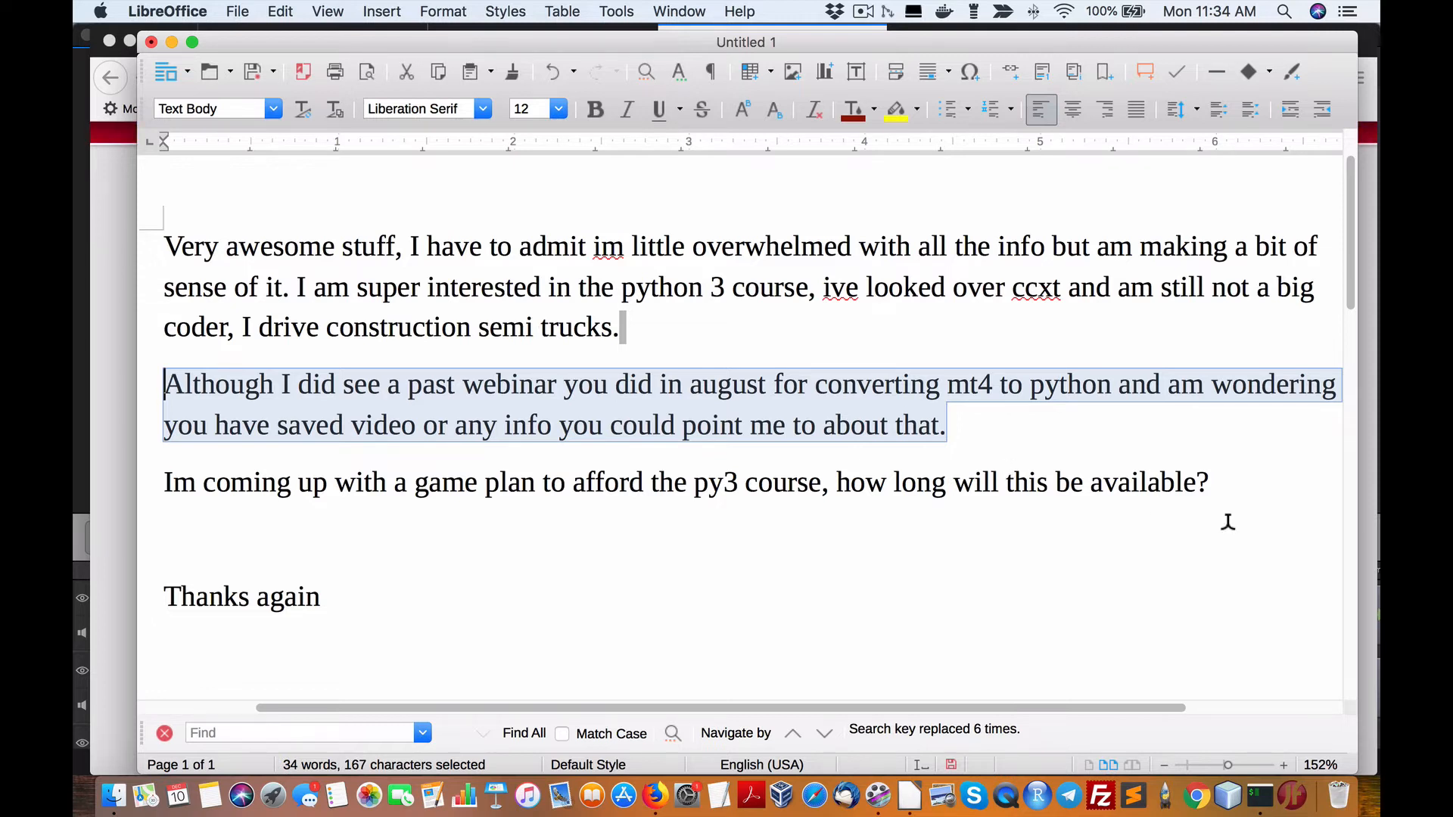
mouse_move(1223, 500)
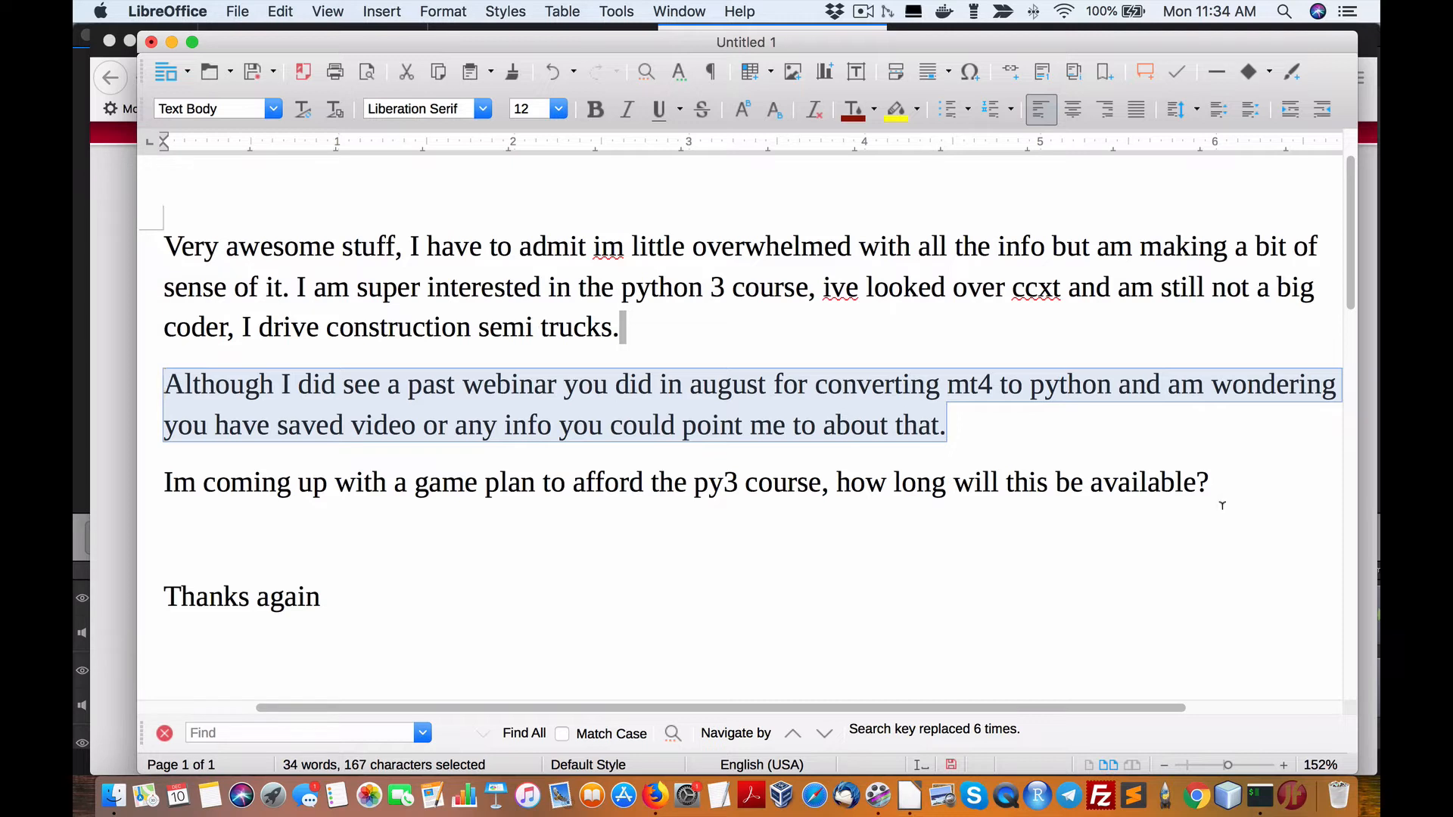
mouse_move(1223, 500)
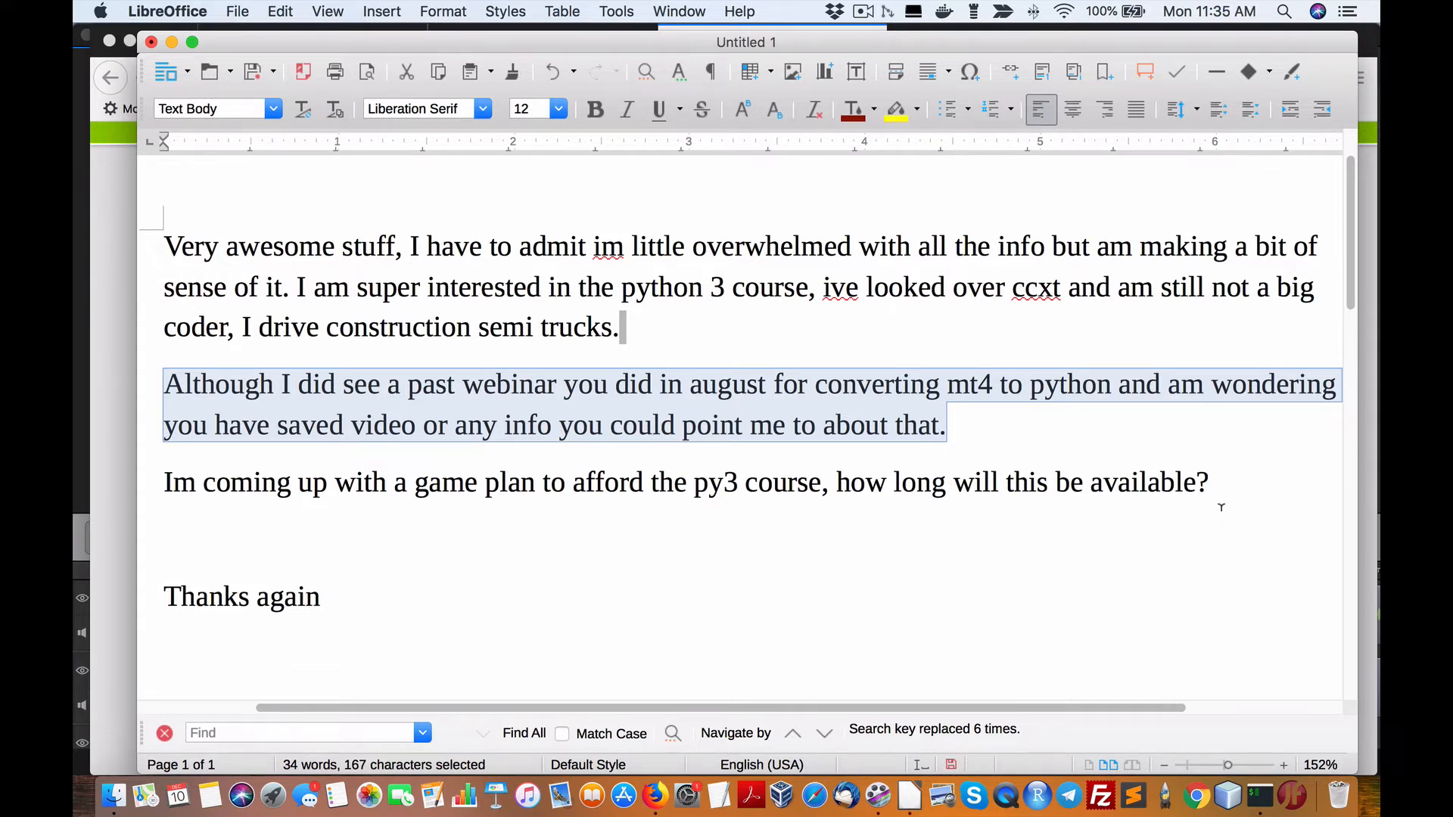
mouse_move(1223, 501)
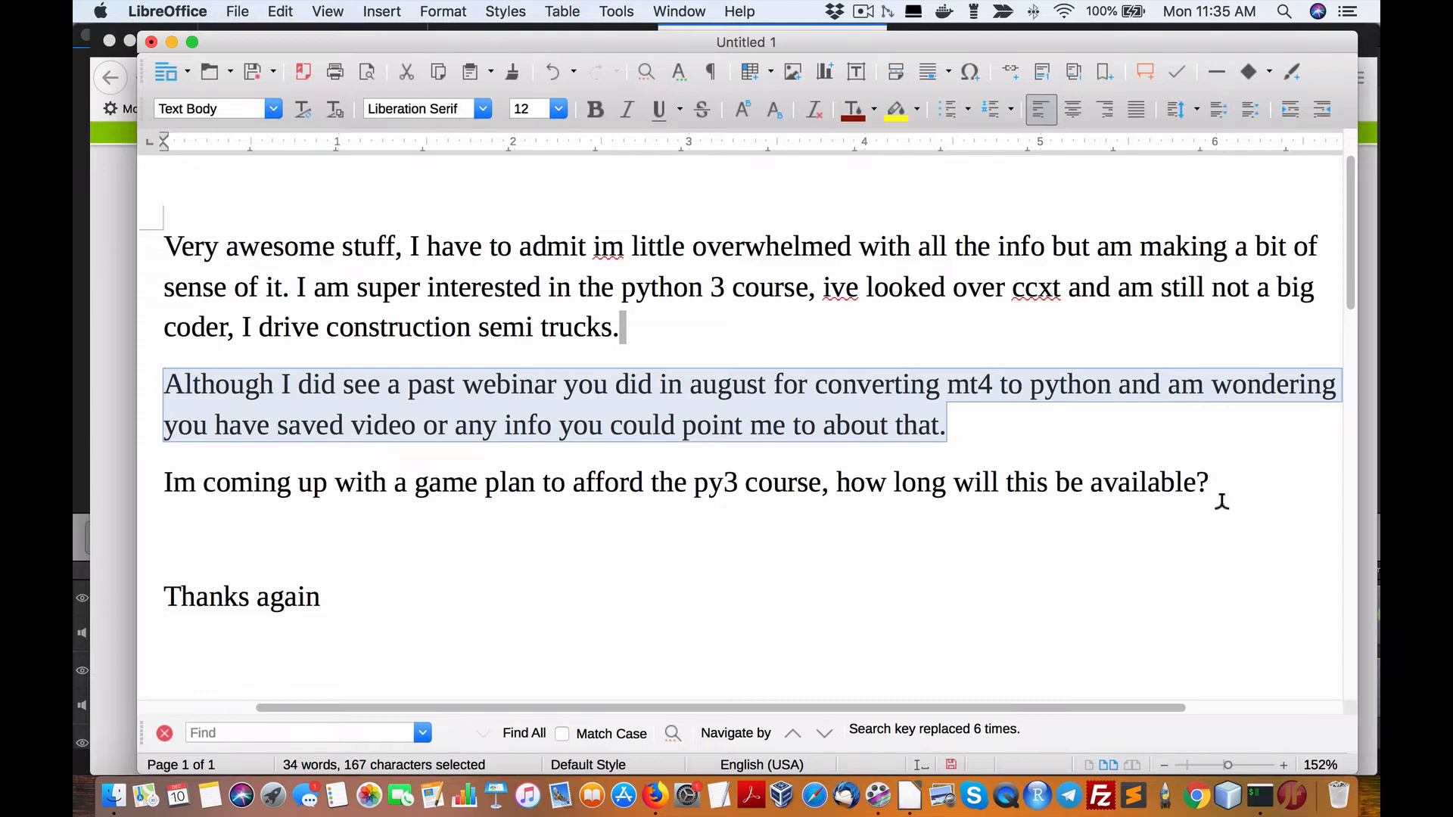
mouse_move(1221, 509)
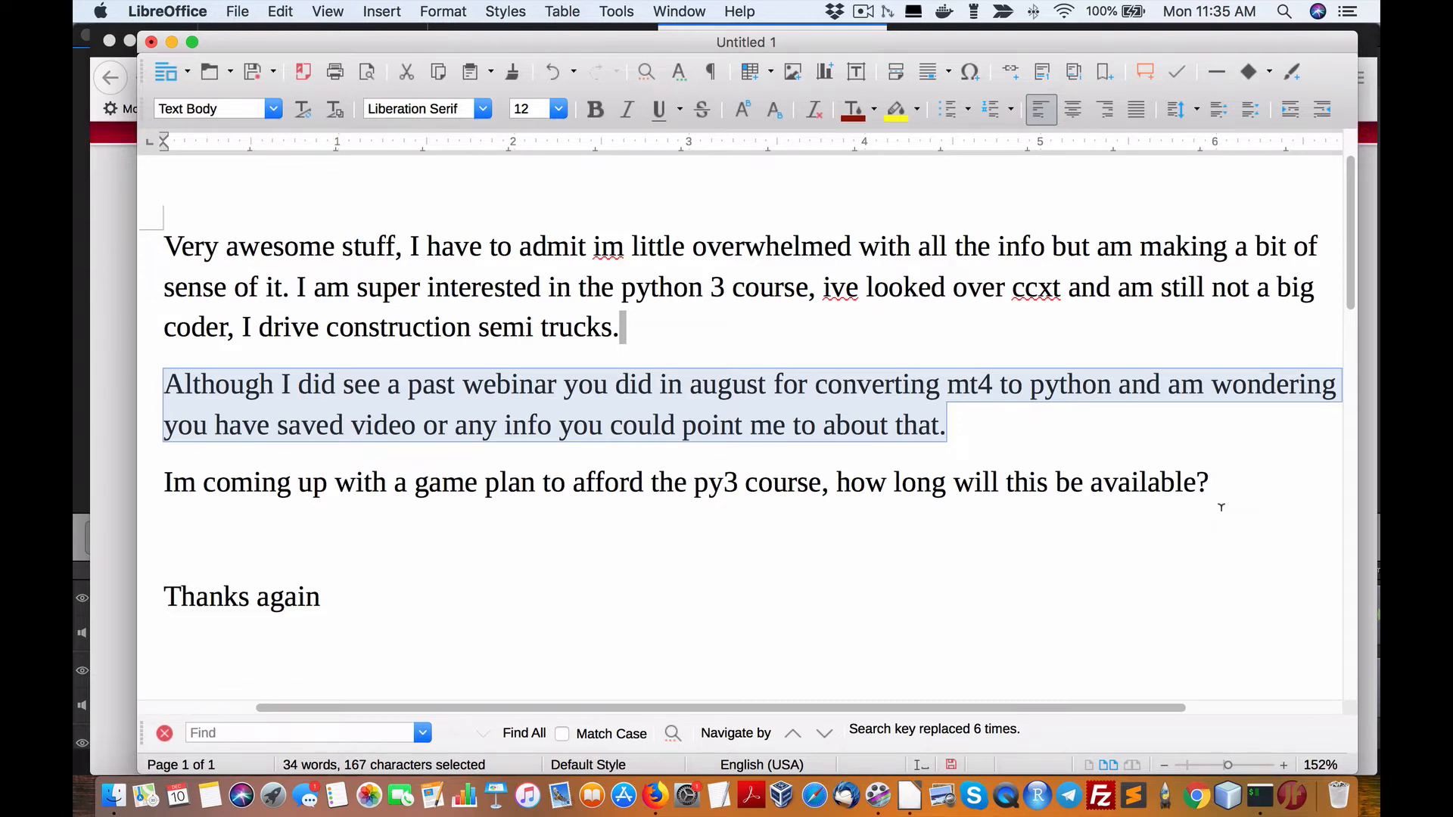
mouse_move(1286, 527)
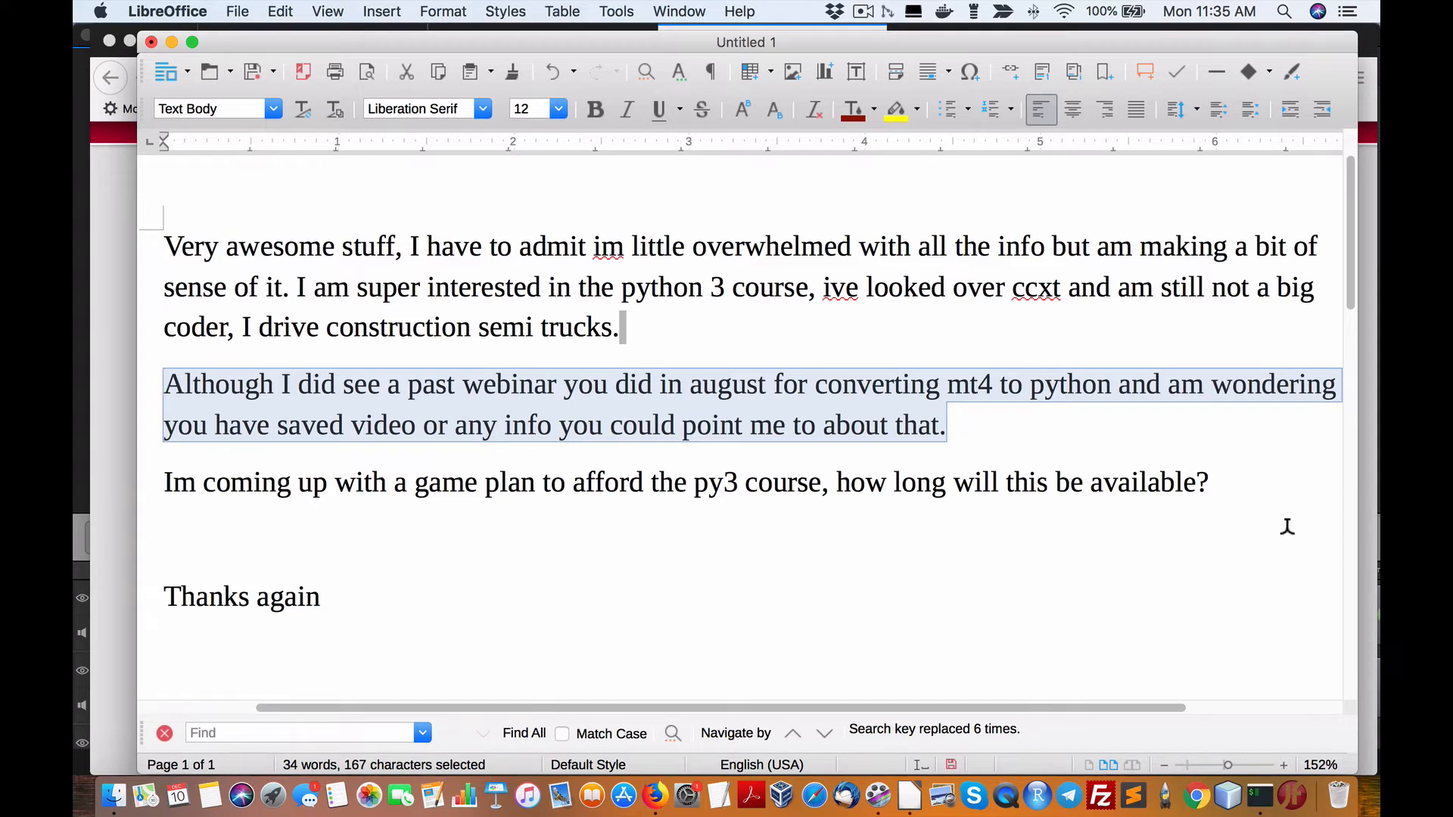
mouse_move(1188, 465)
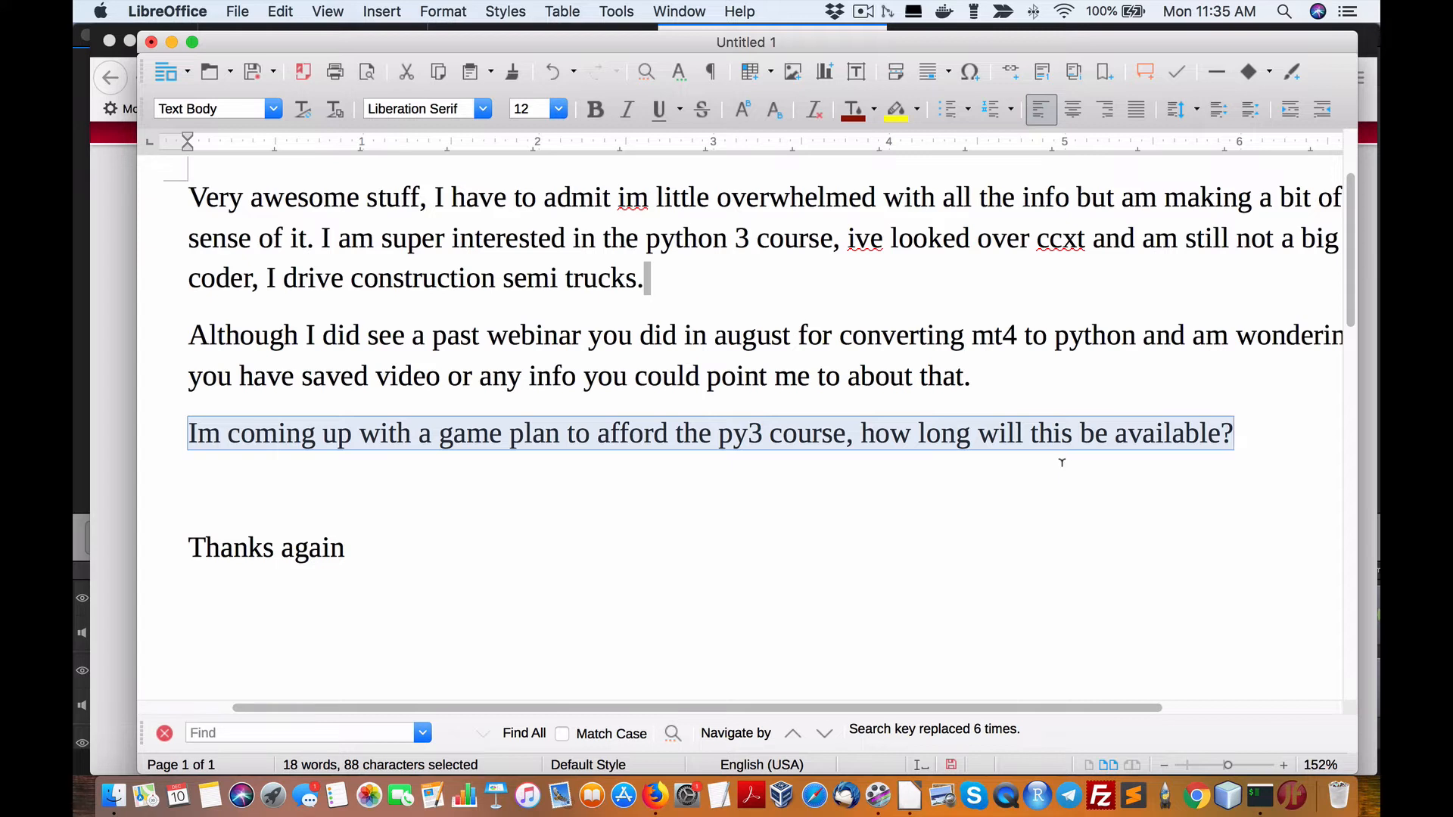
mouse_move(1065, 457)
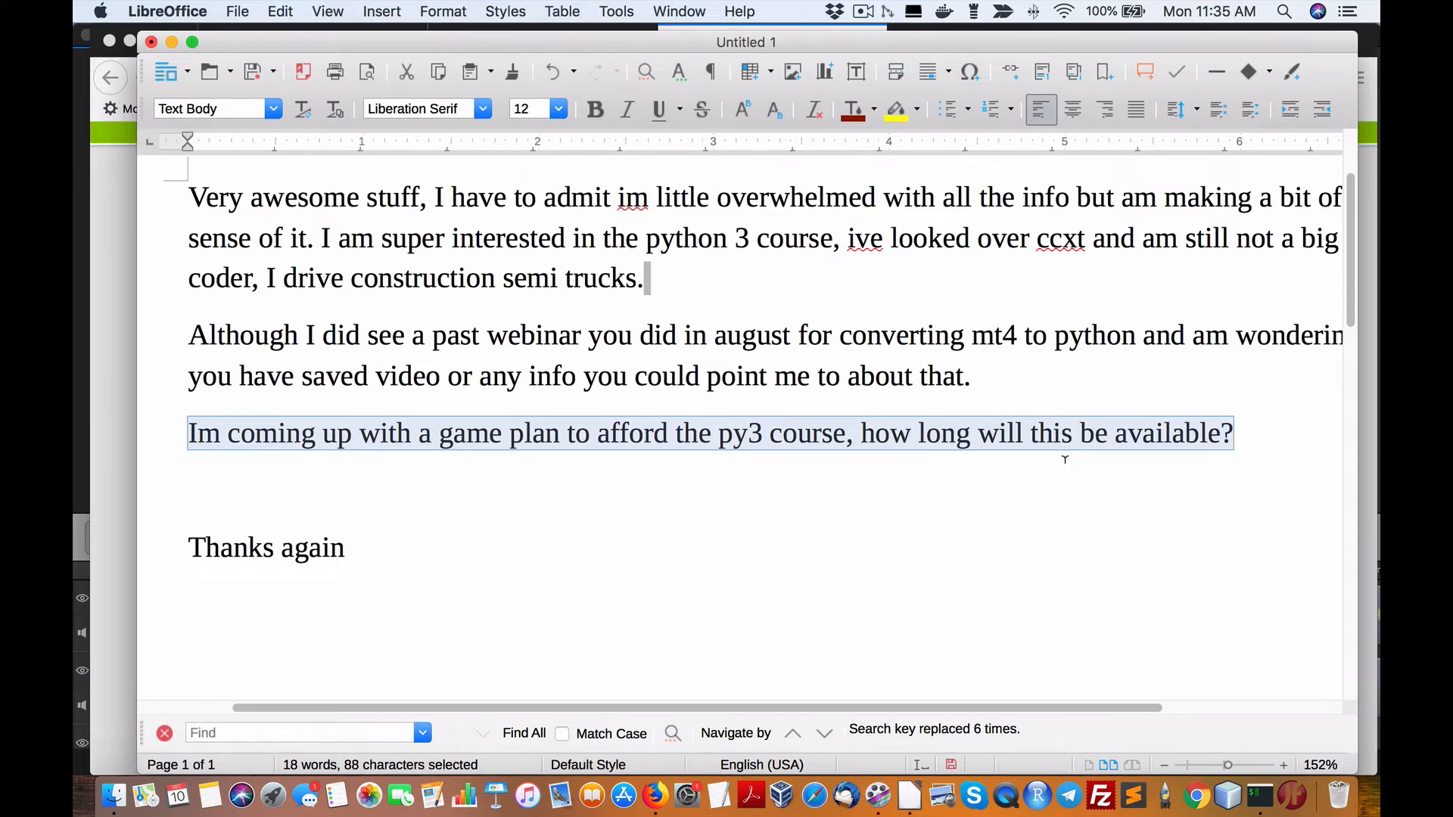
mouse_move(1065, 457)
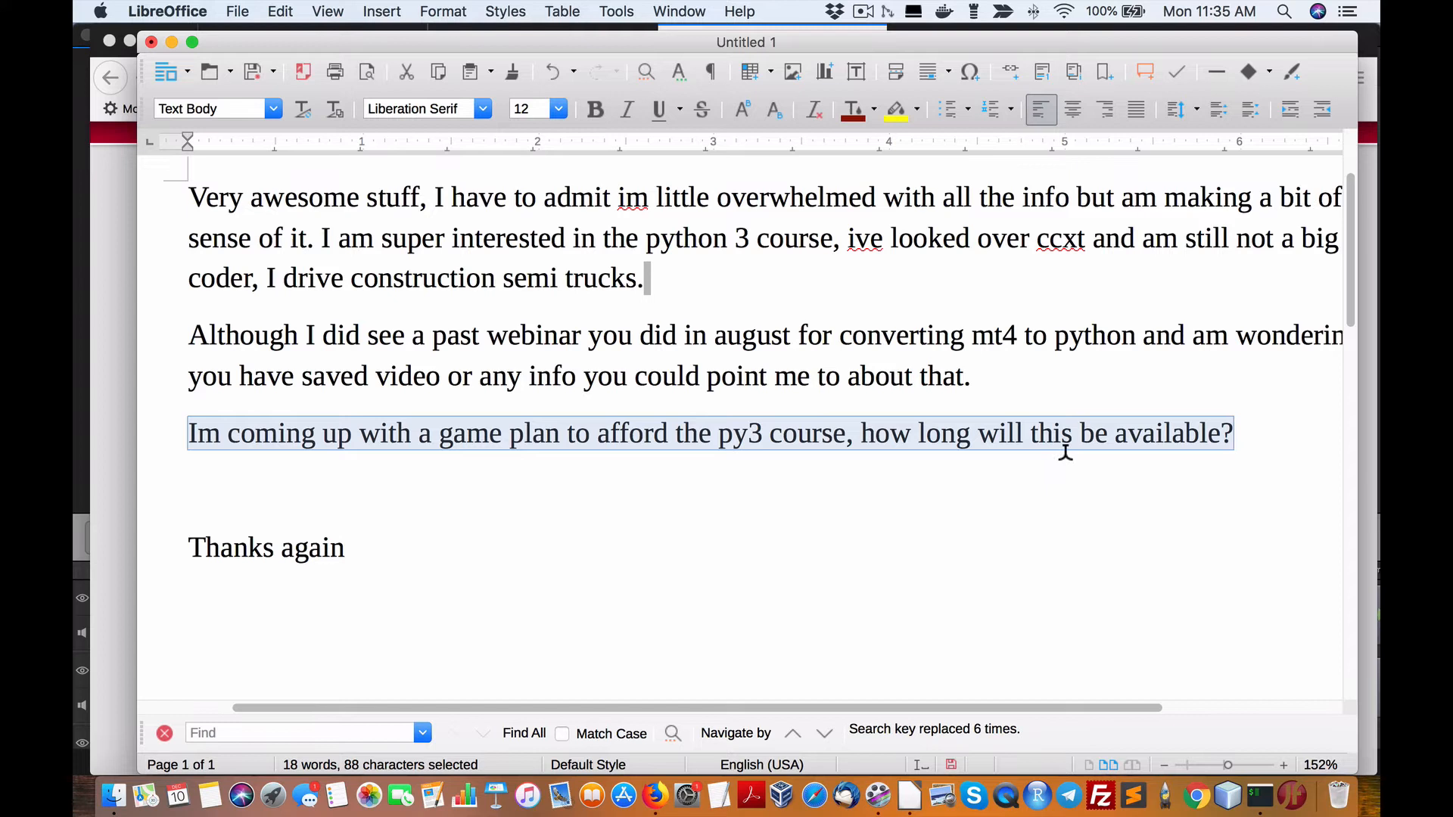
mouse_move(1102, 439)
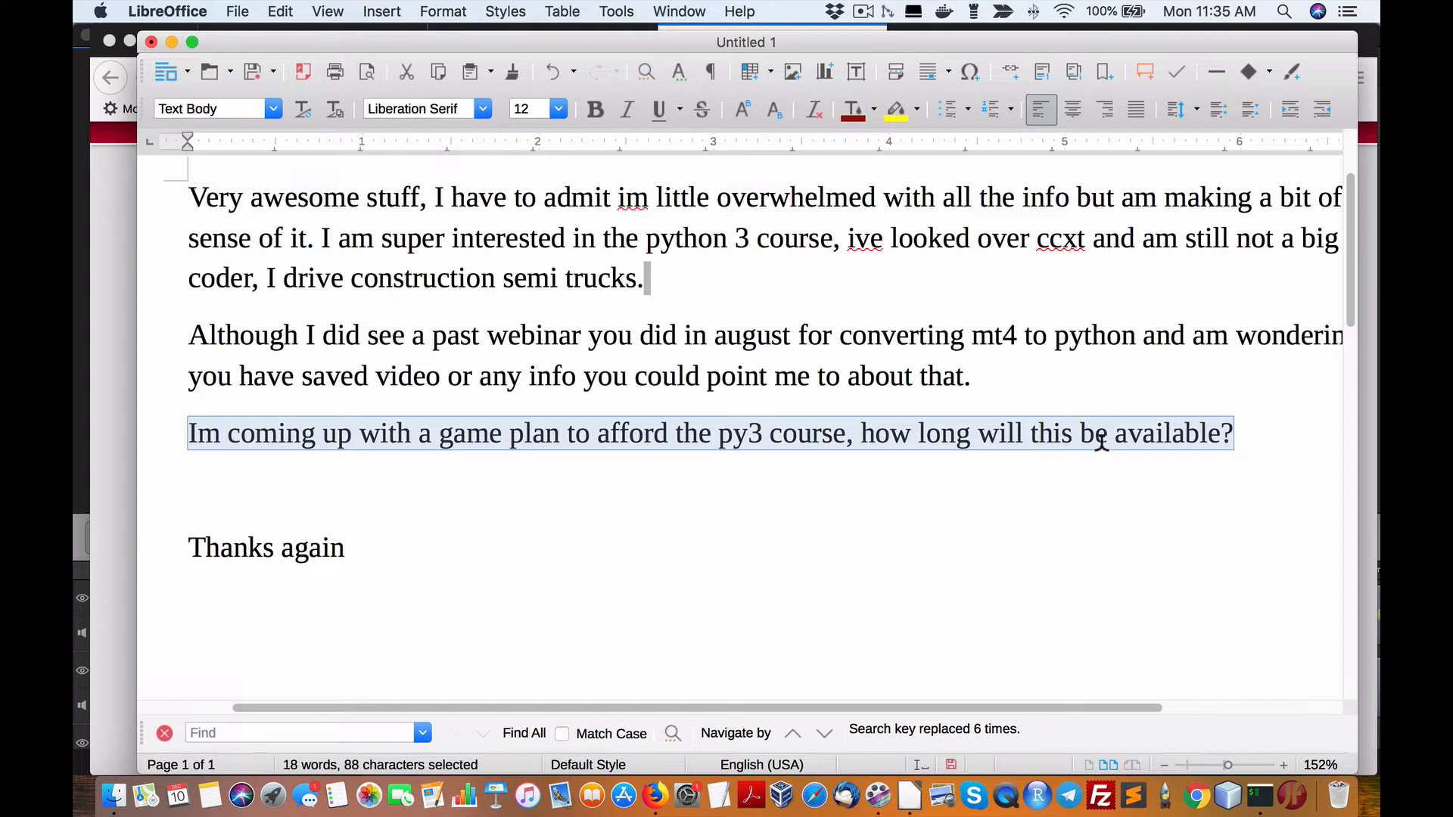
Check the current date, December 10, 2018, from the menu bar.
click(1207, 10)
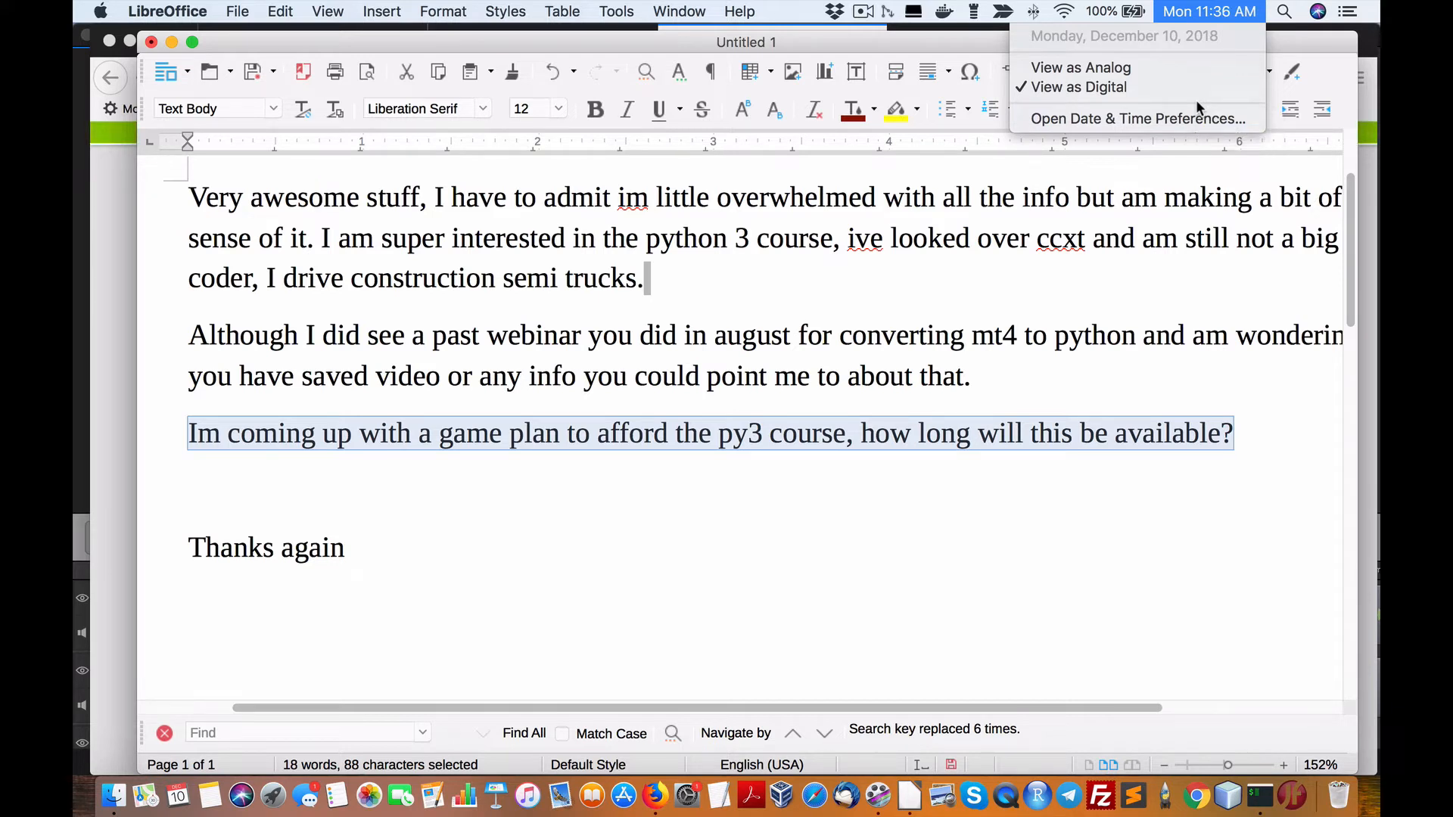
mouse_move(971, 375)
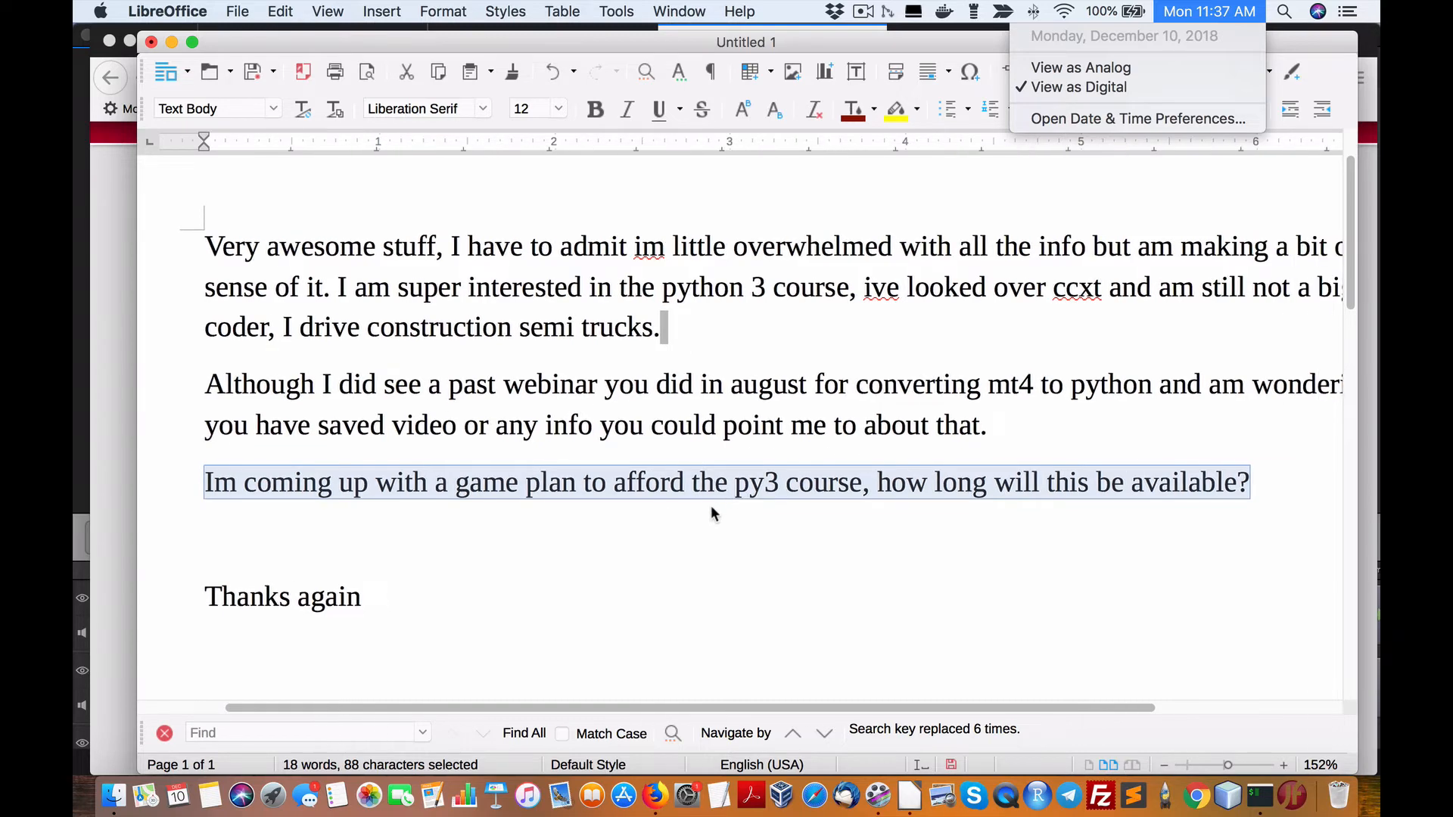
mouse_move(1228, 766)
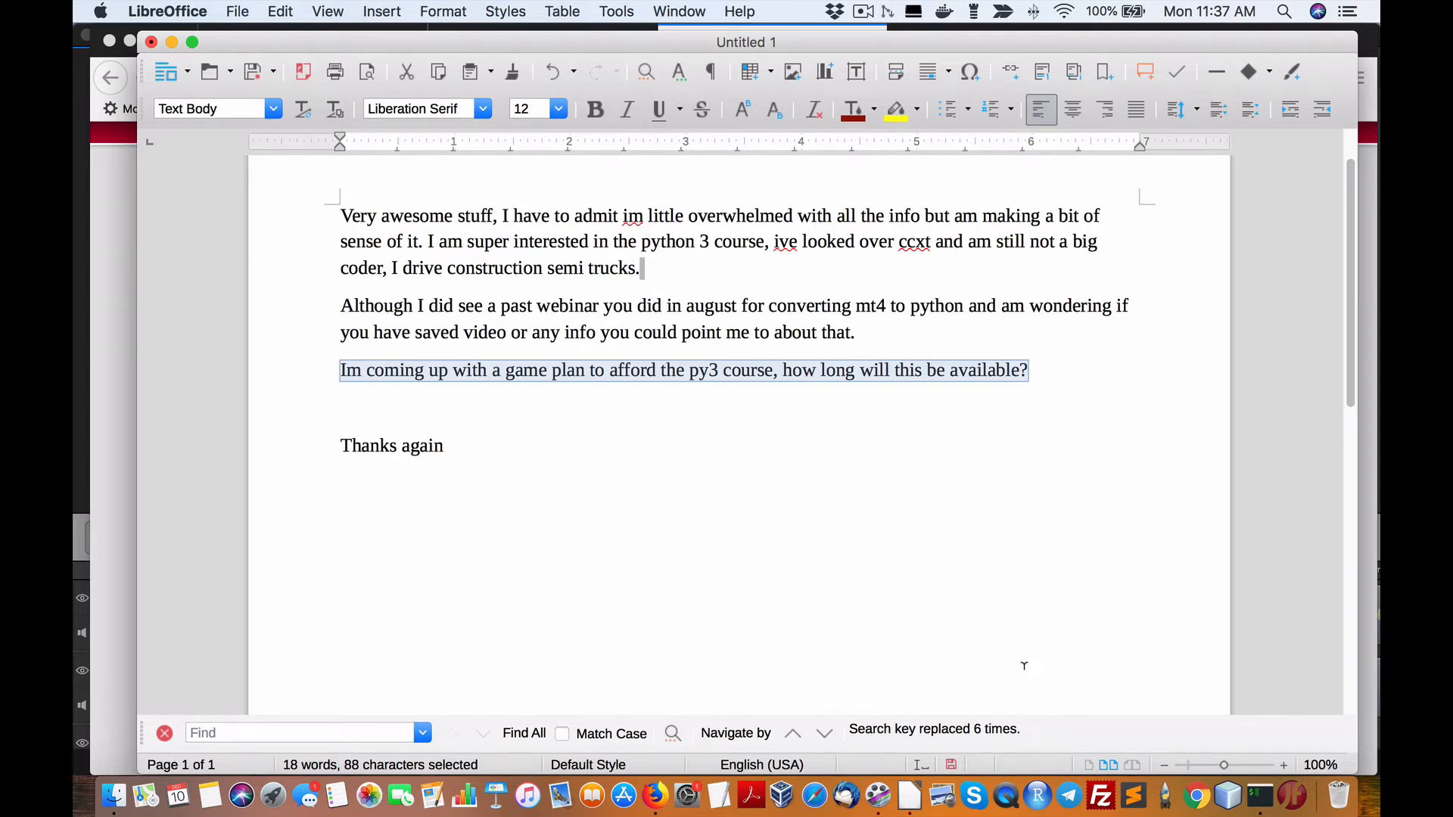
mouse_move(1026, 660)
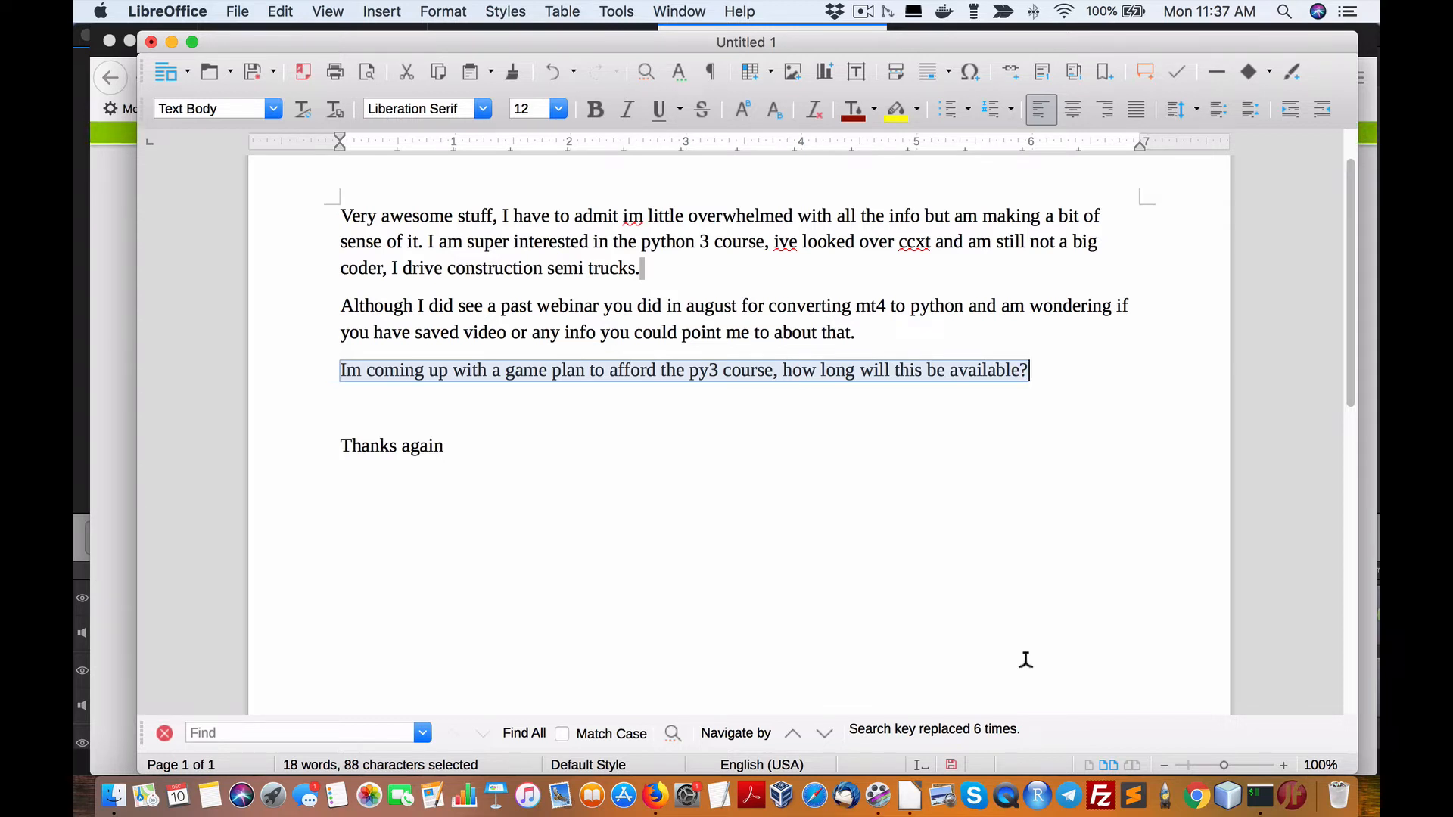
mouse_move(1024, 666)
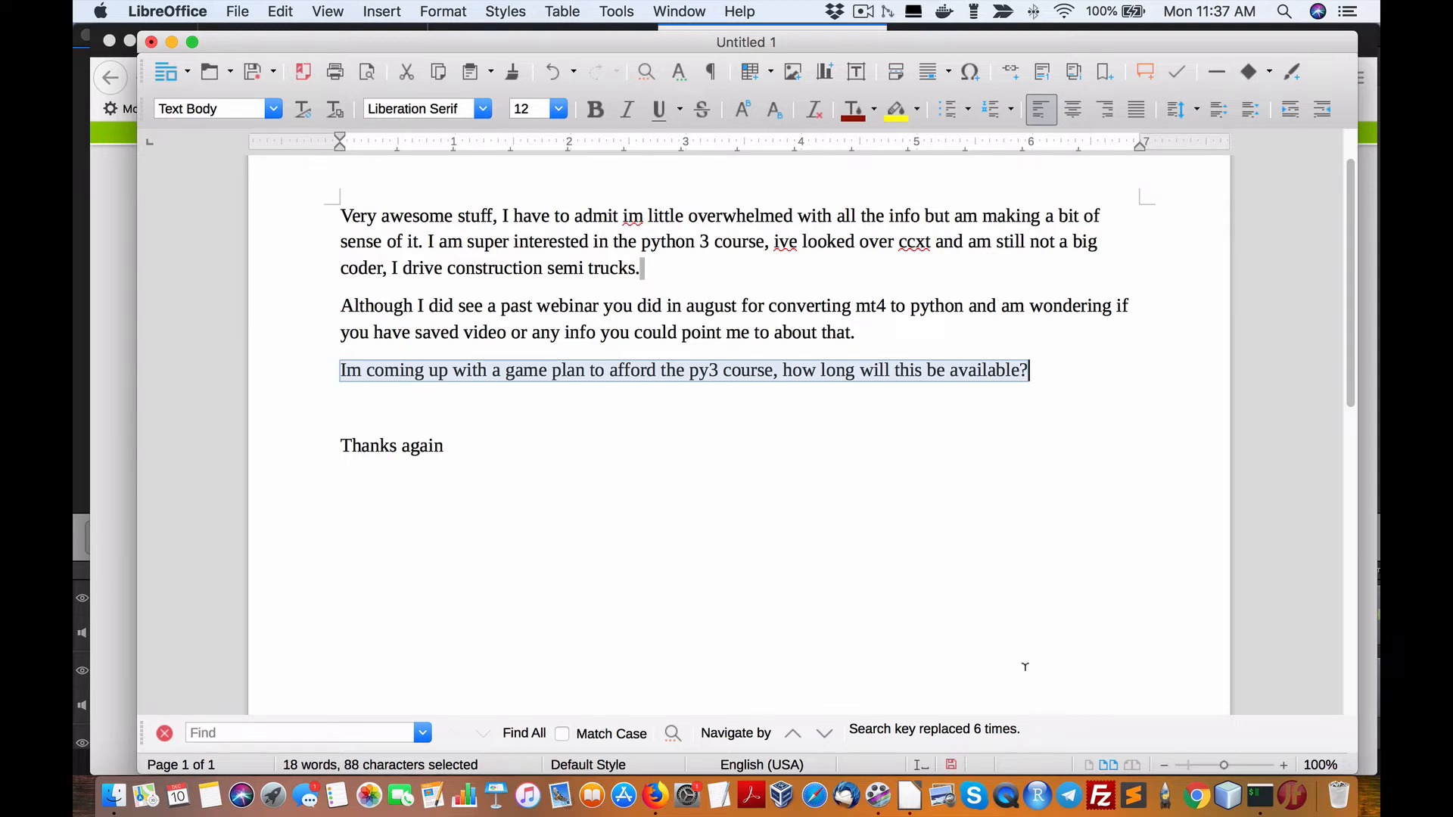
mouse_move(1025, 661)
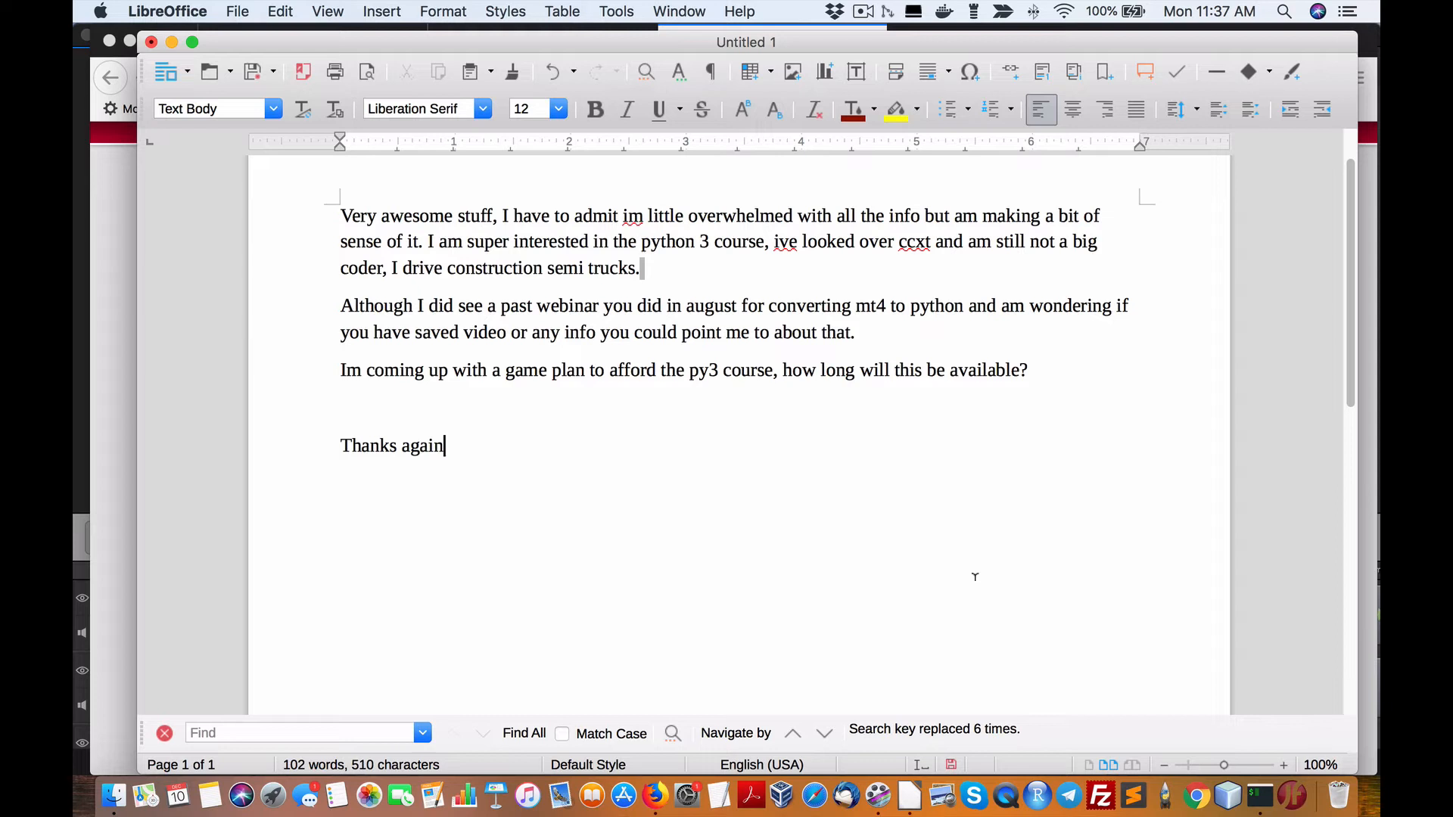
mouse_move(796, 578)
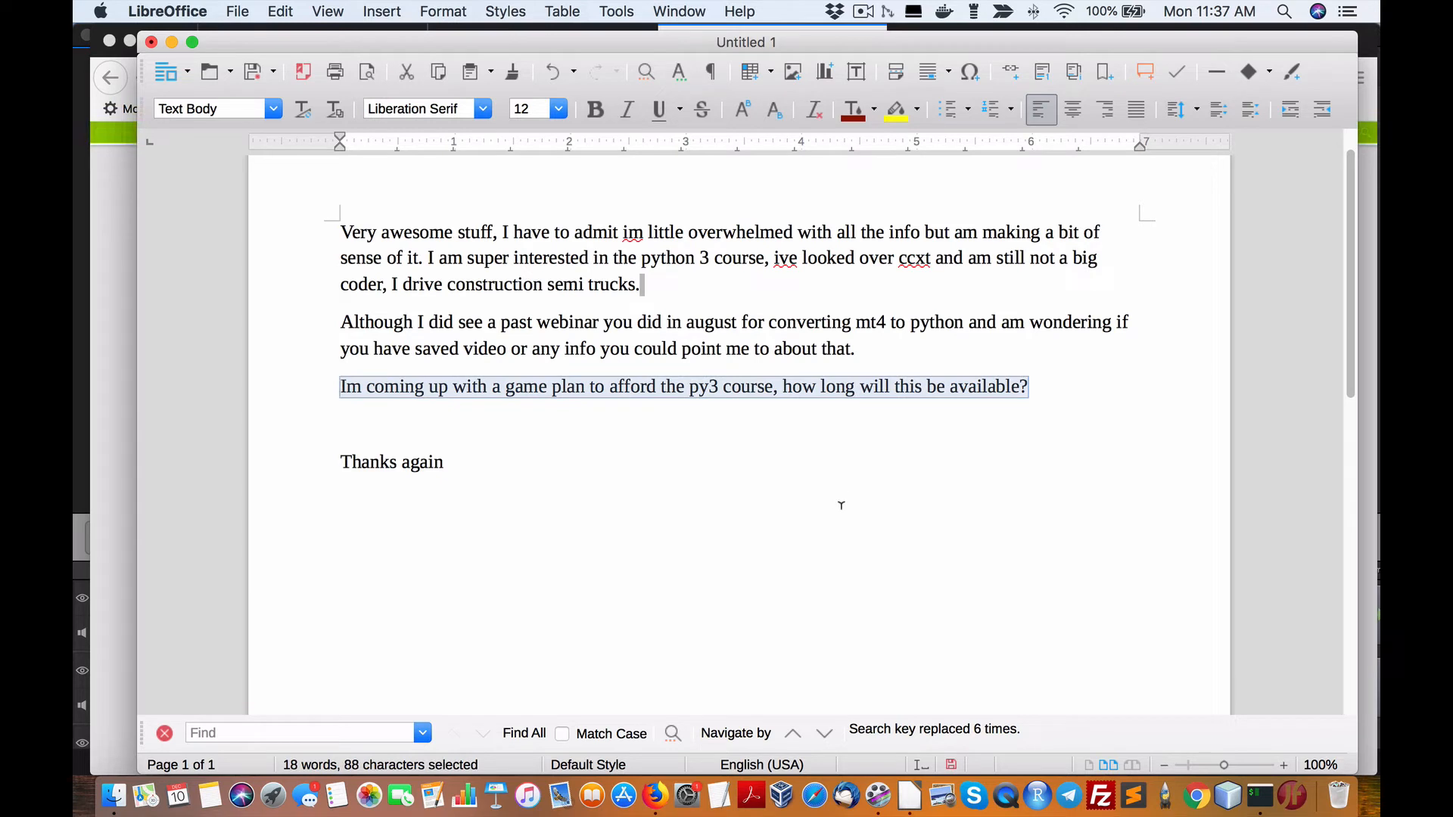
mouse_move(714, 408)
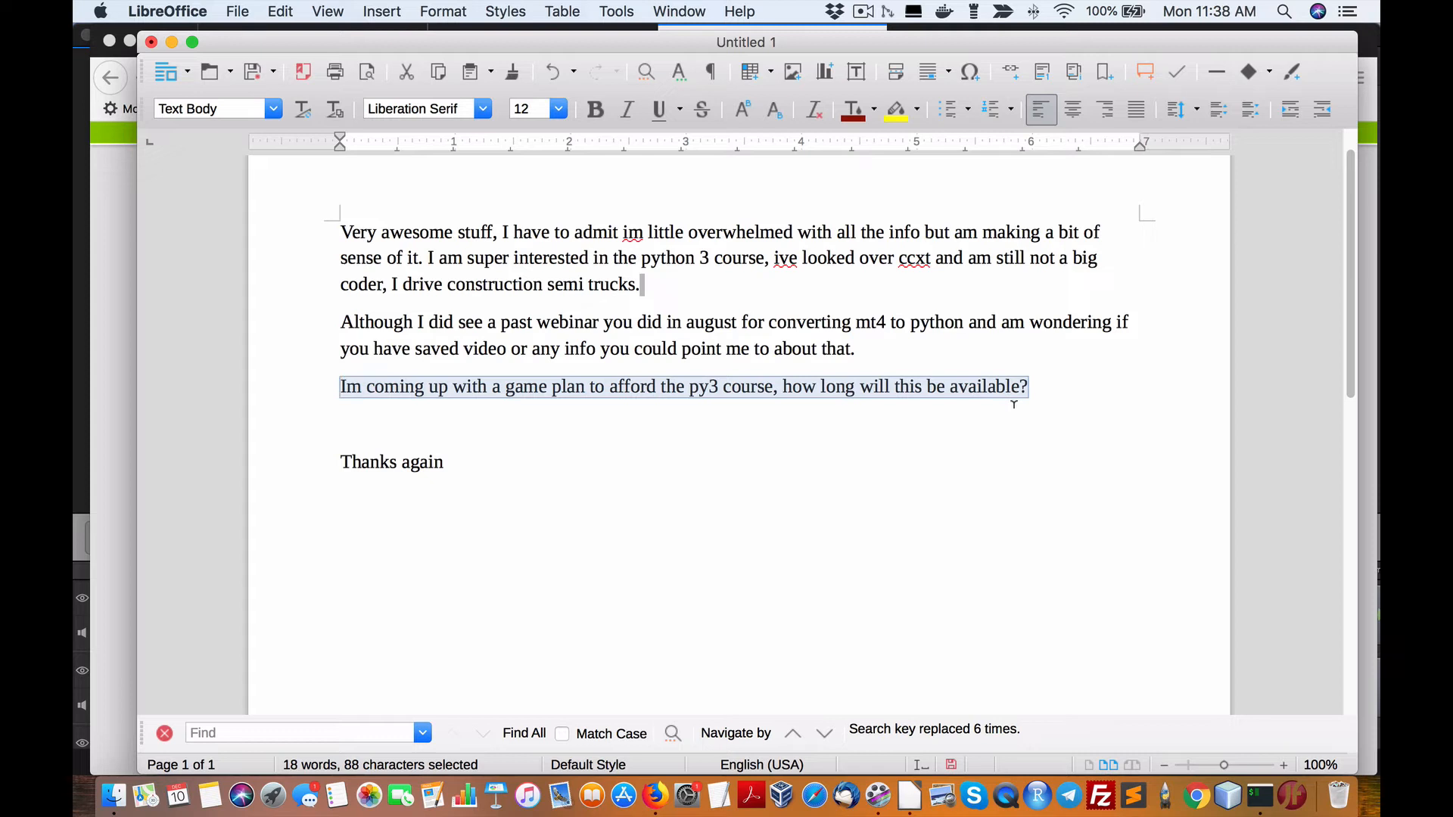
Deselect the third paragraph so no text is highlighted.
click(346, 424)
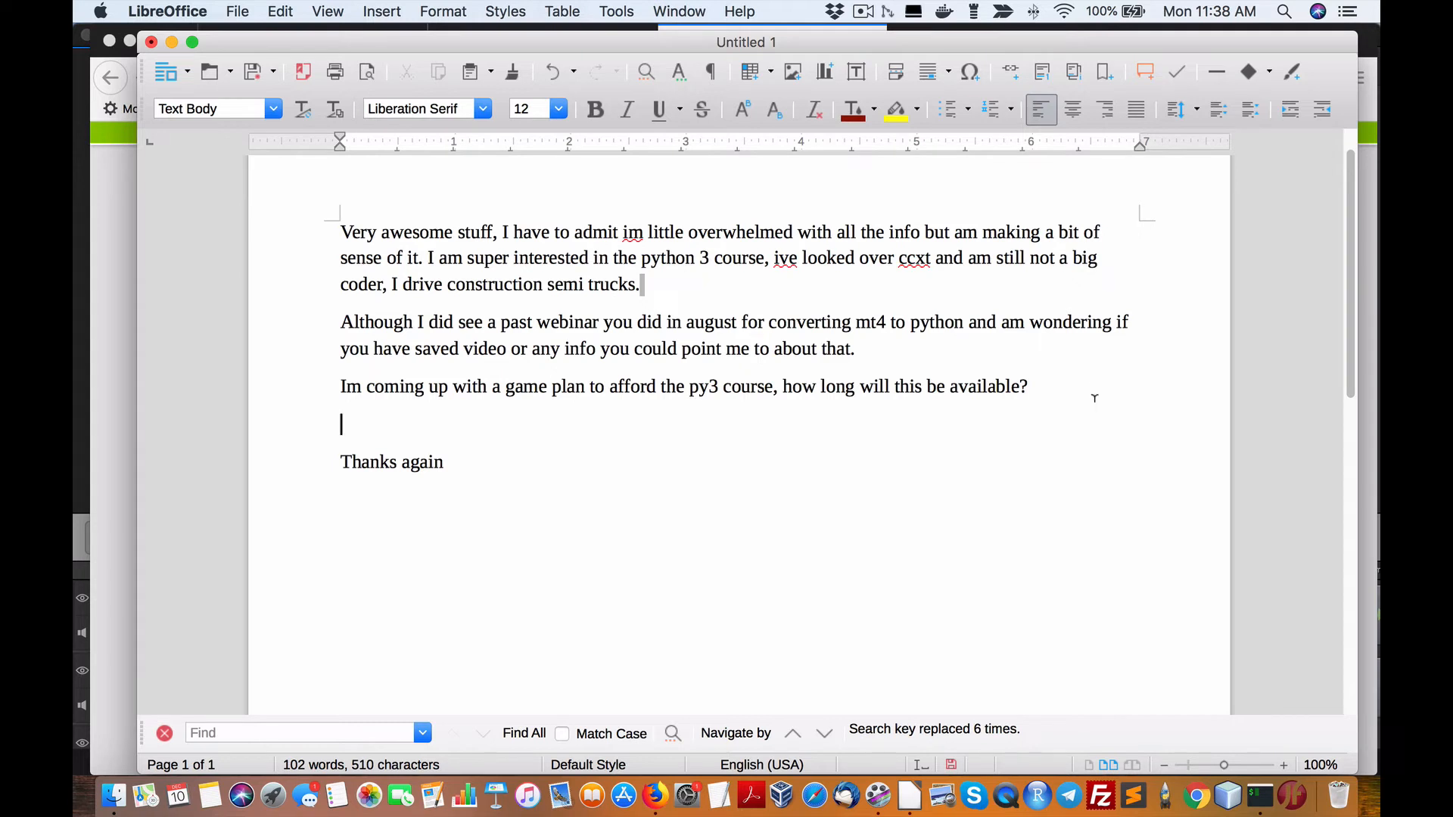
Scroll down toward the 'Thanks again' closing of the email.
scroll(down, 3)
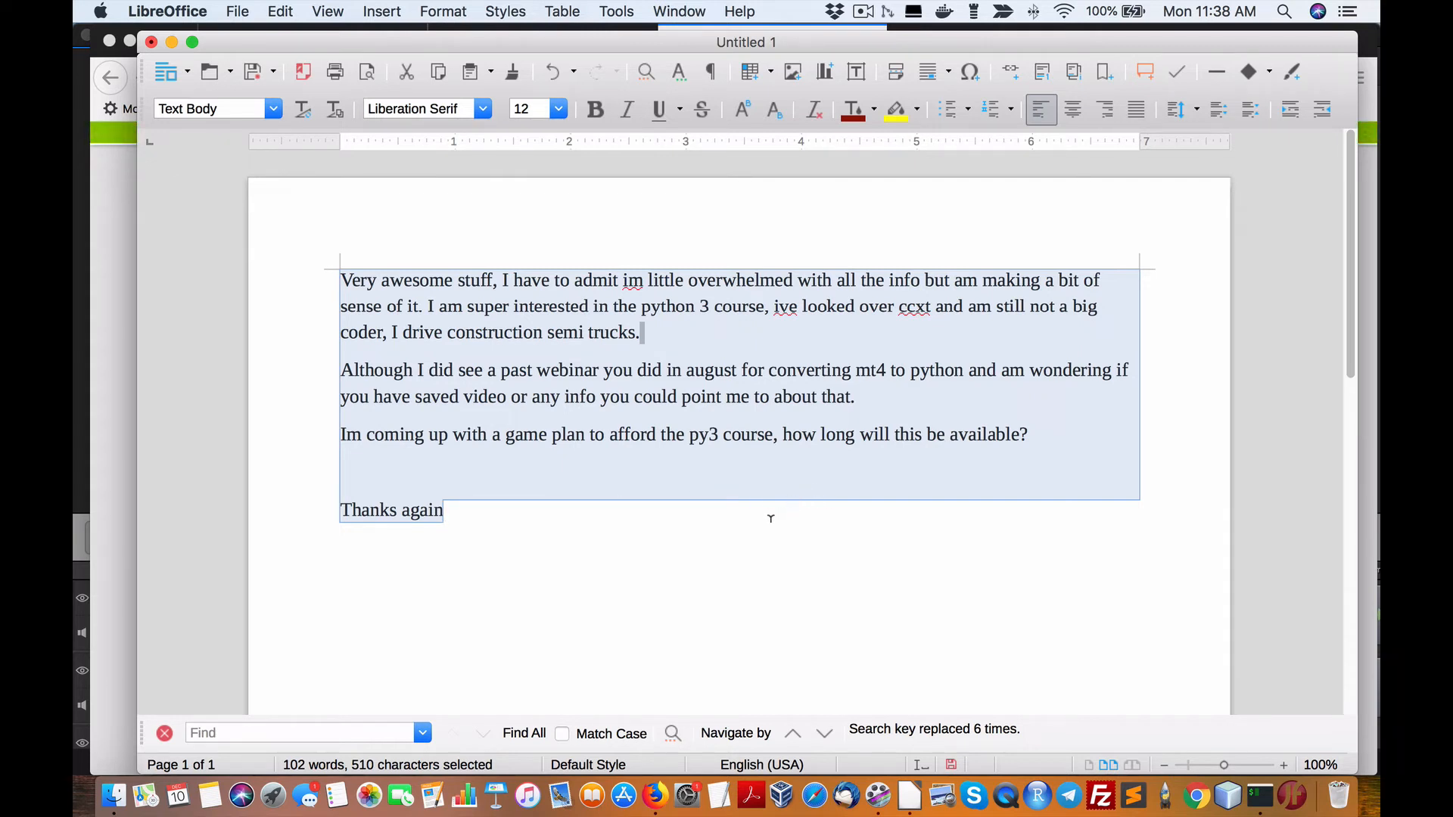
click(563, 518)
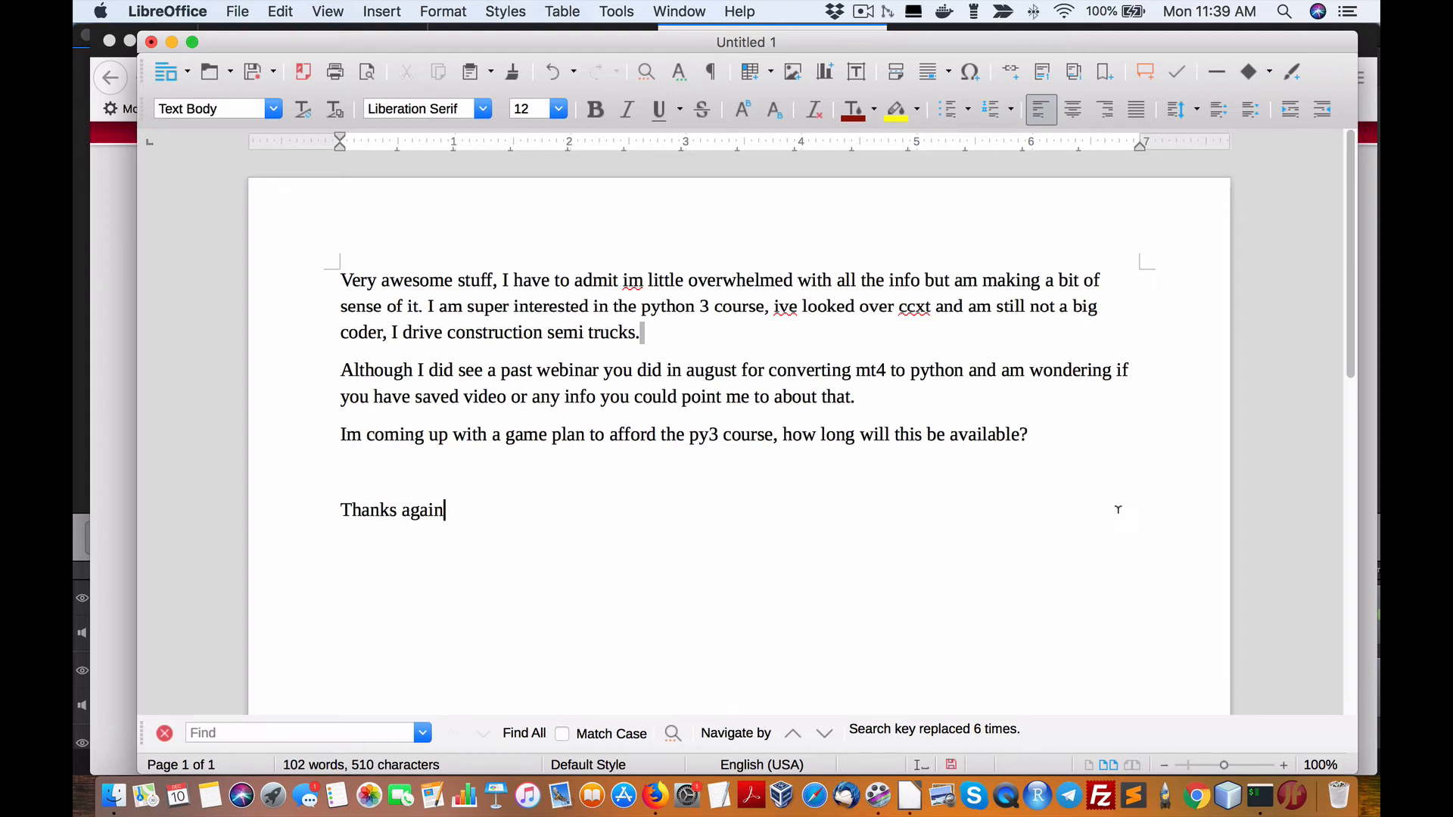
mouse_move(1114, 498)
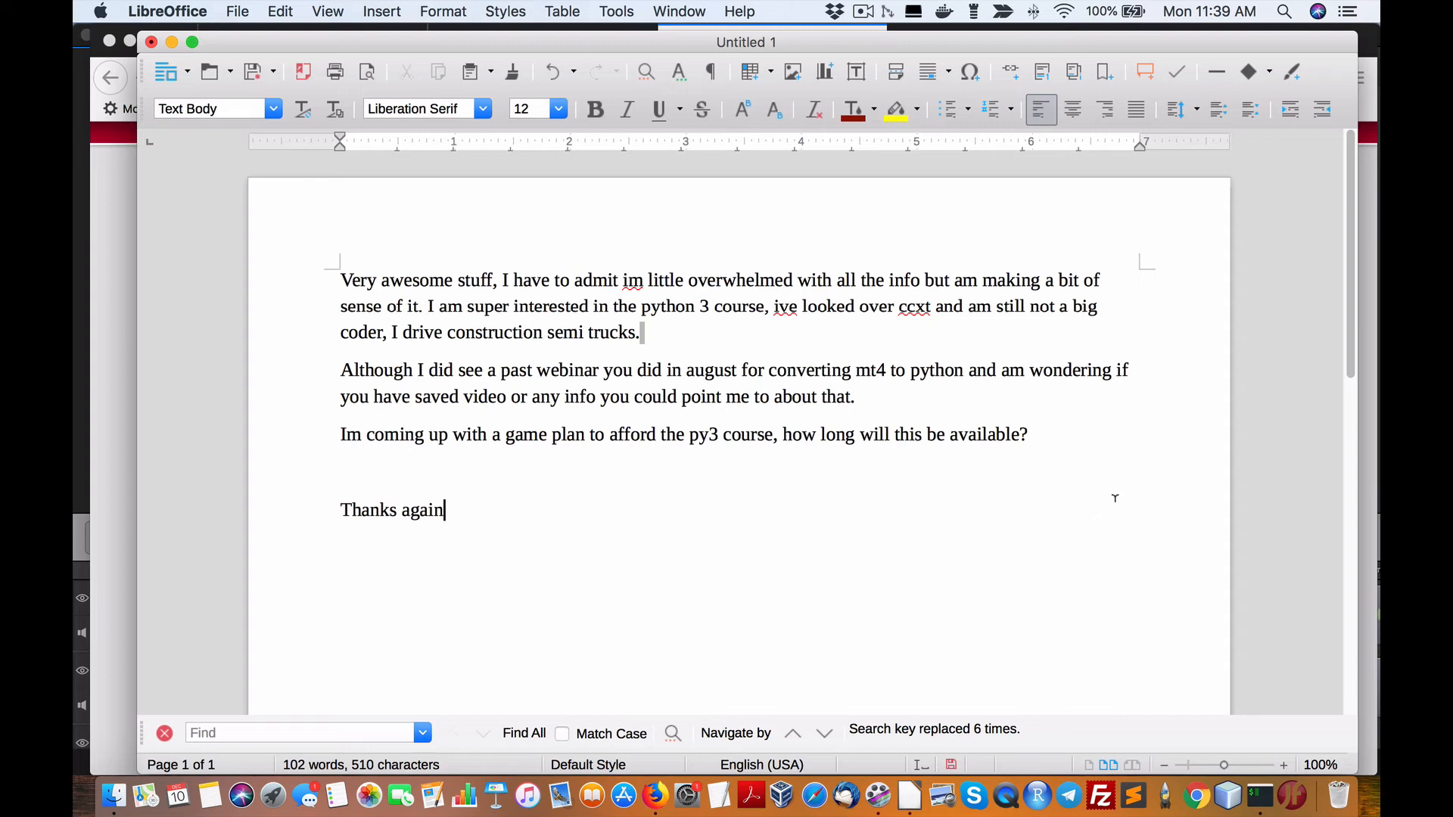
mouse_move(1117, 493)
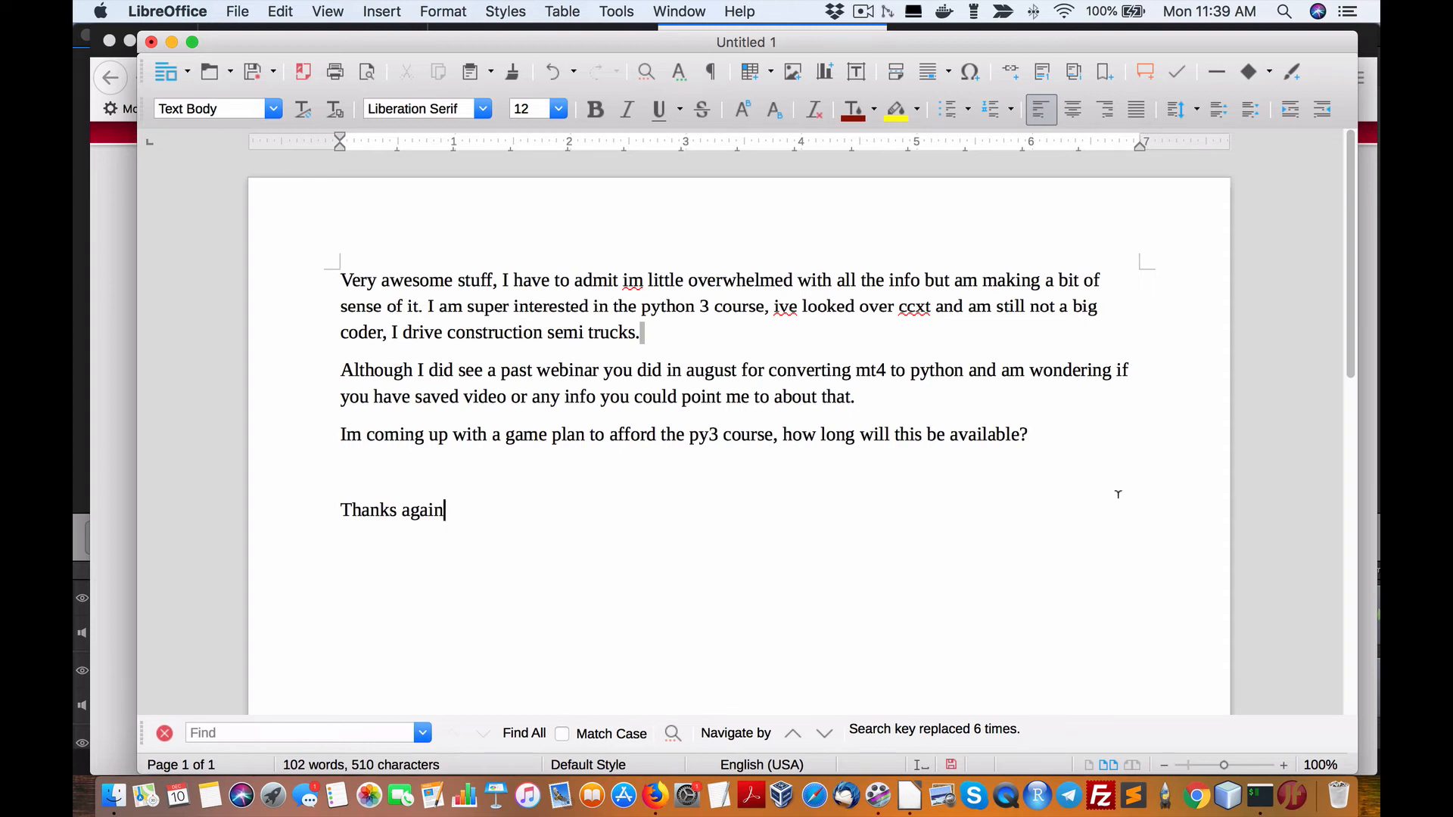
mouse_move(1118, 490)
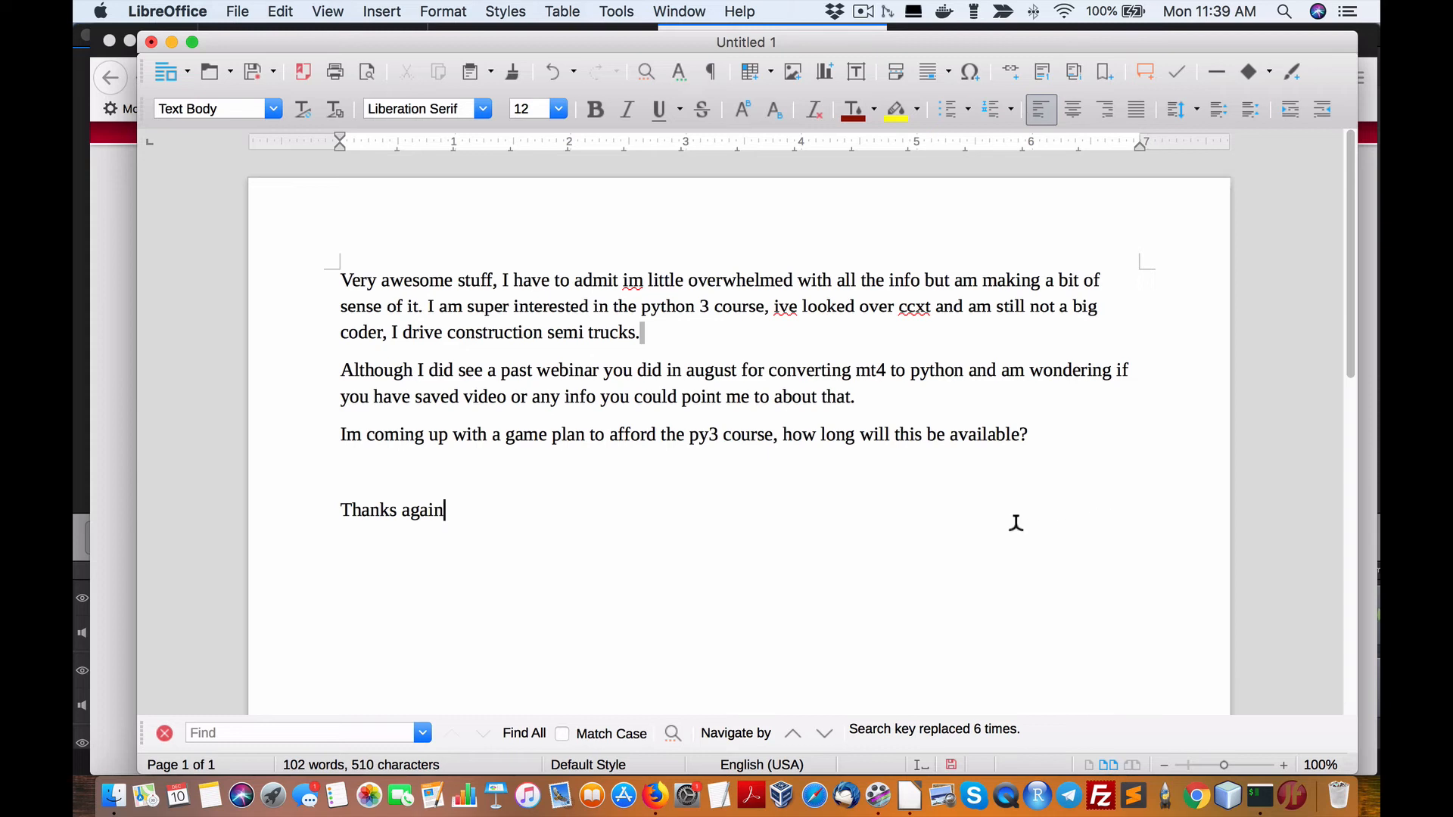
mouse_move(684, 569)
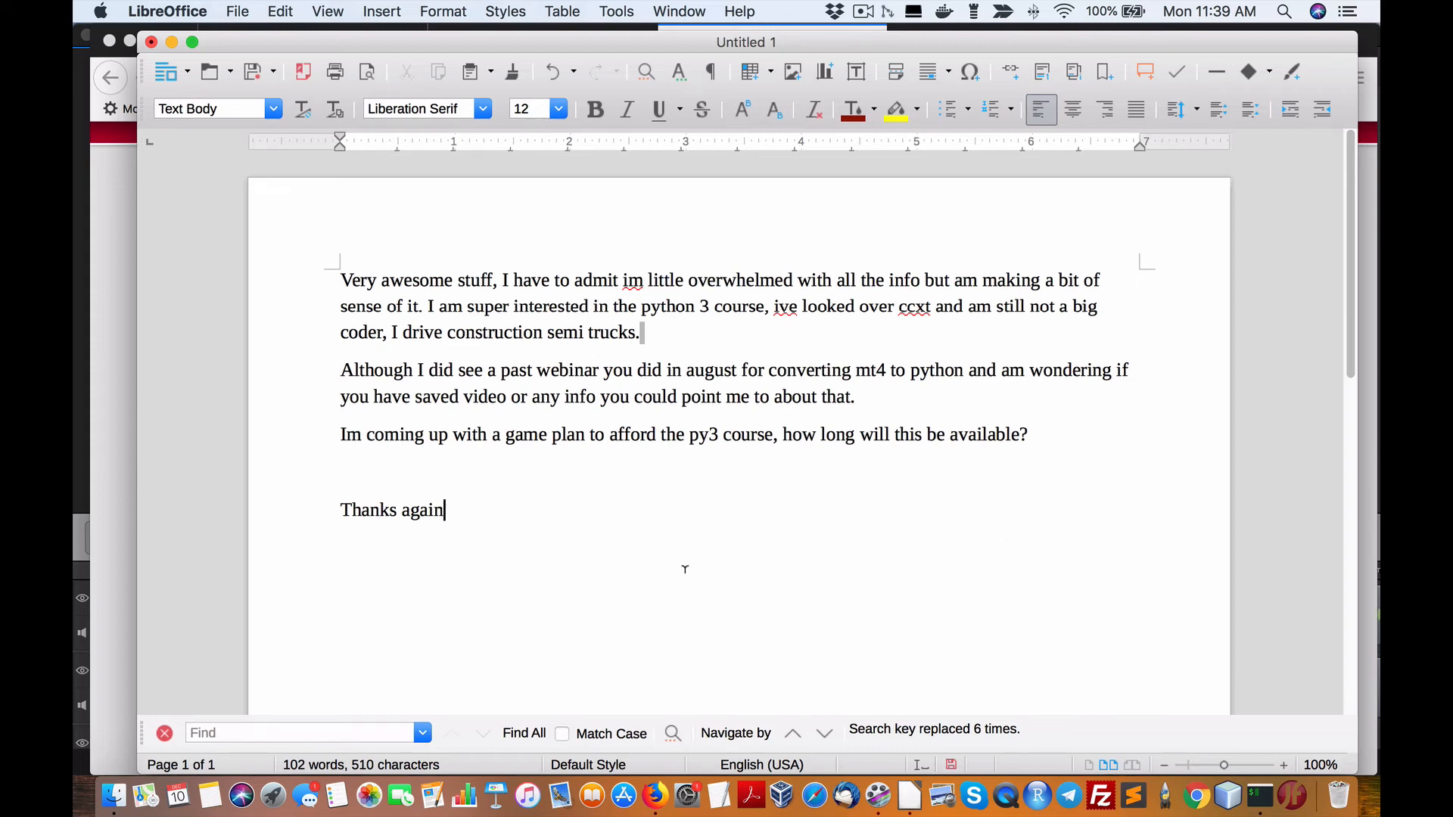
key(cmd+a)
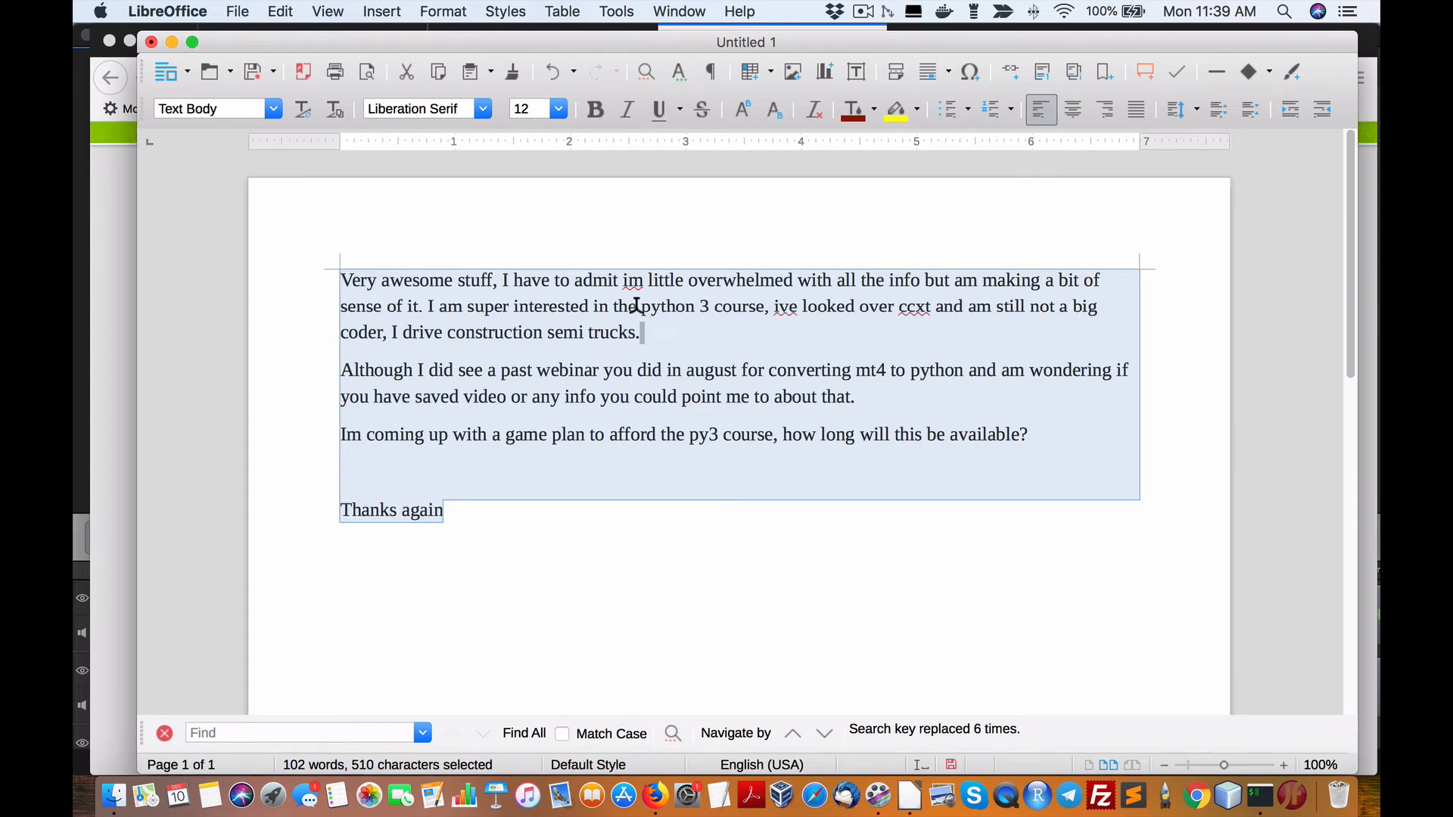
mouse_move(651, 306)
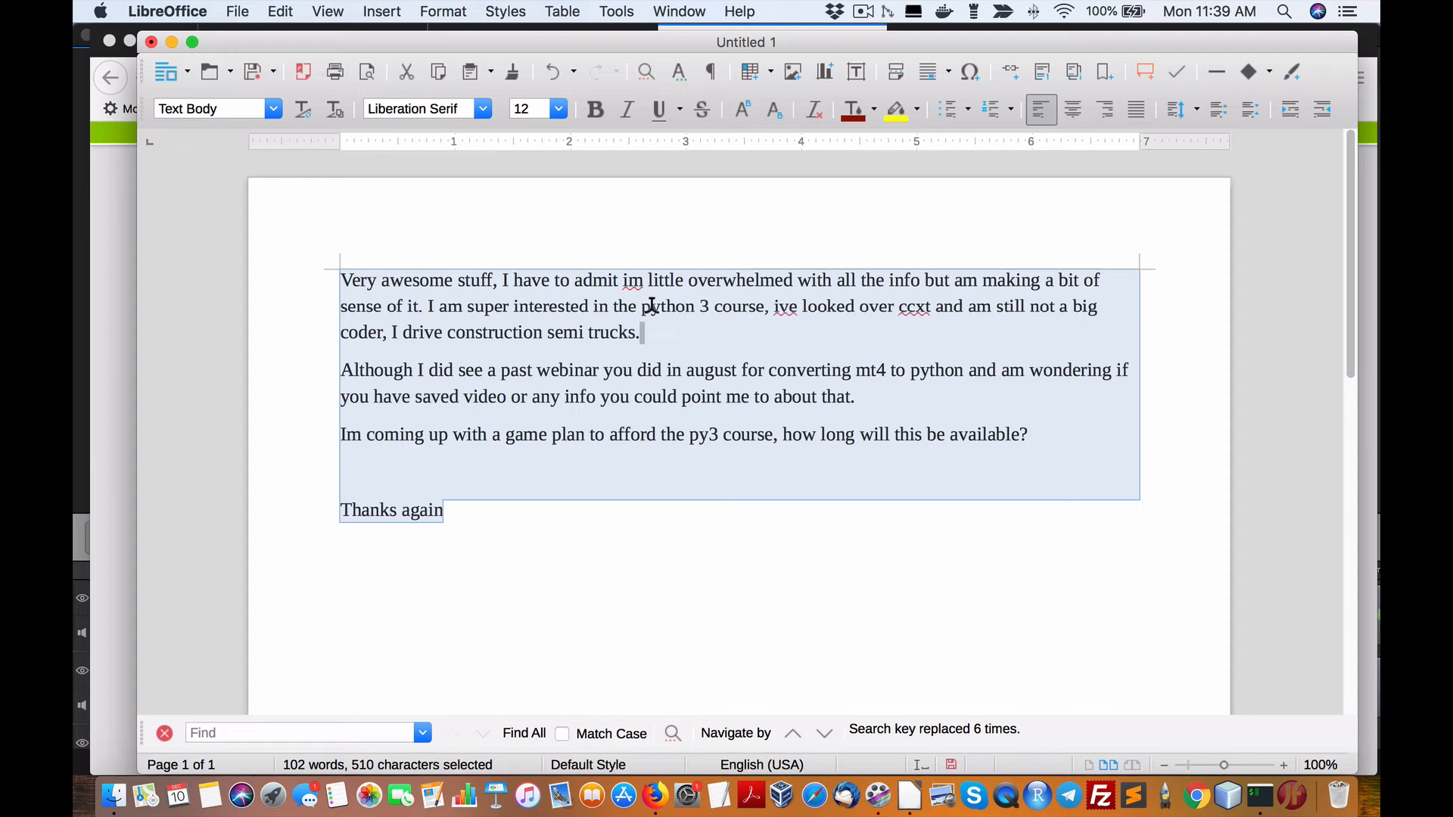
click(539, 508)
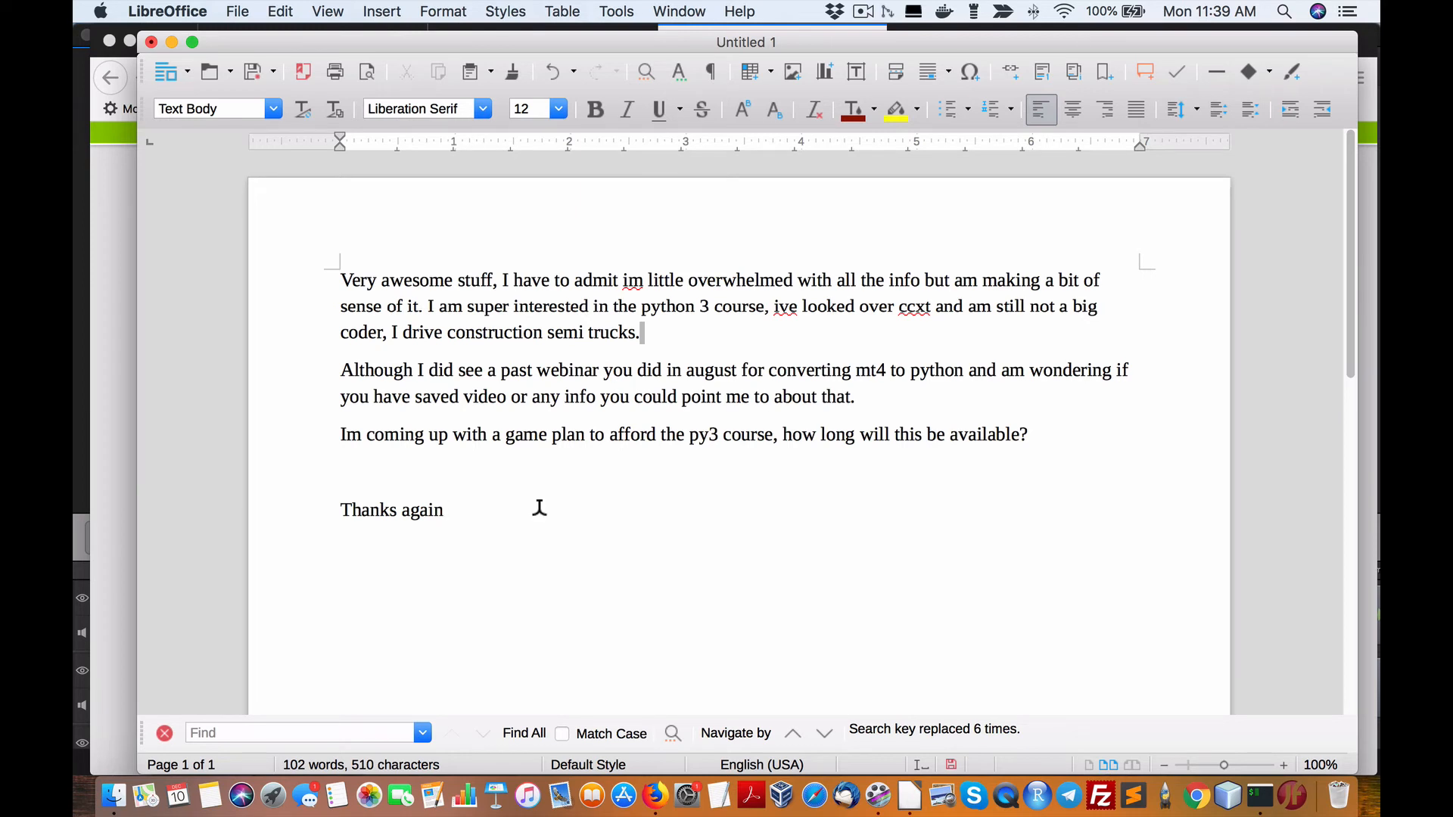
mouse_move(539, 511)
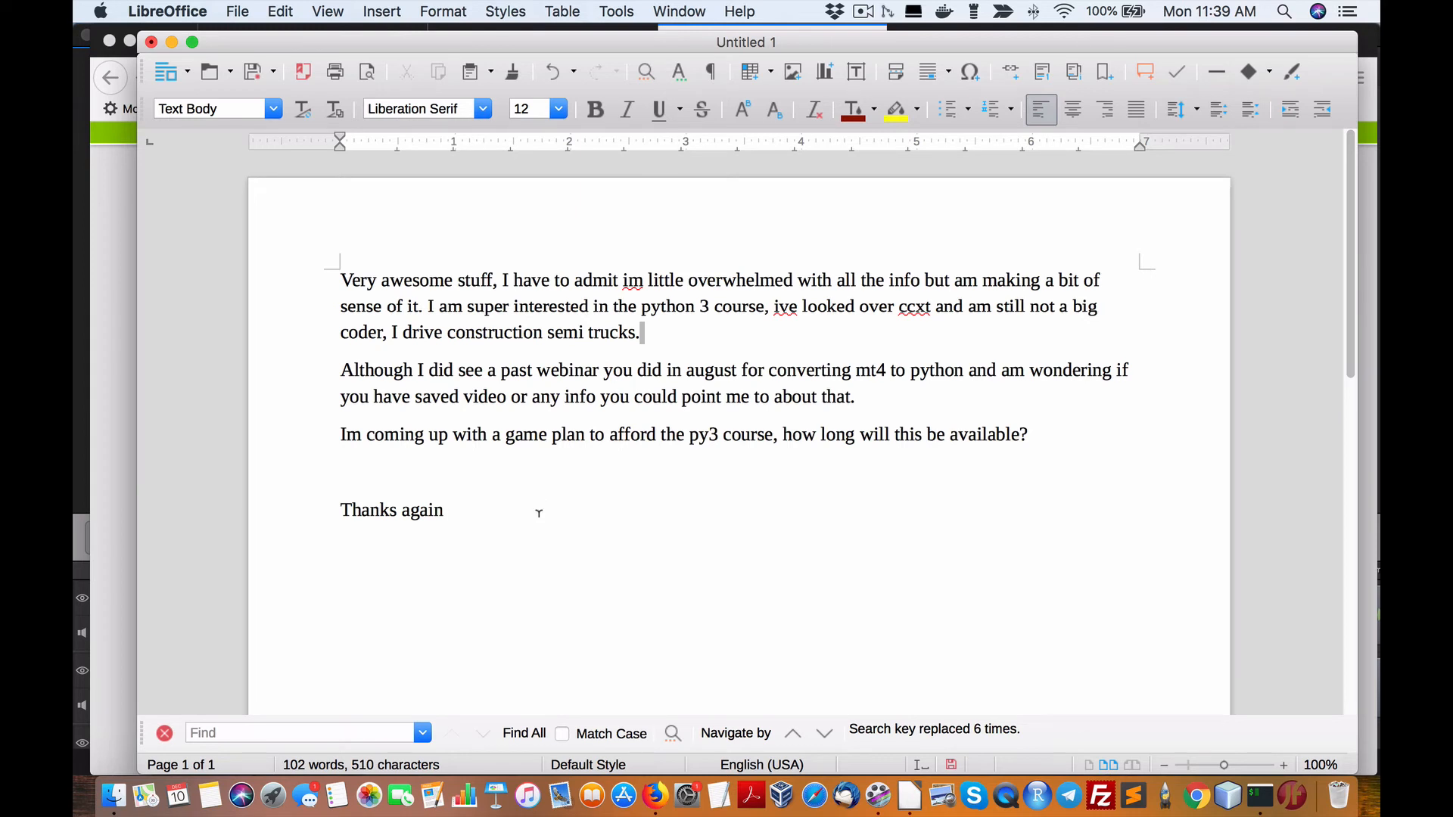
mouse_move(808, 538)
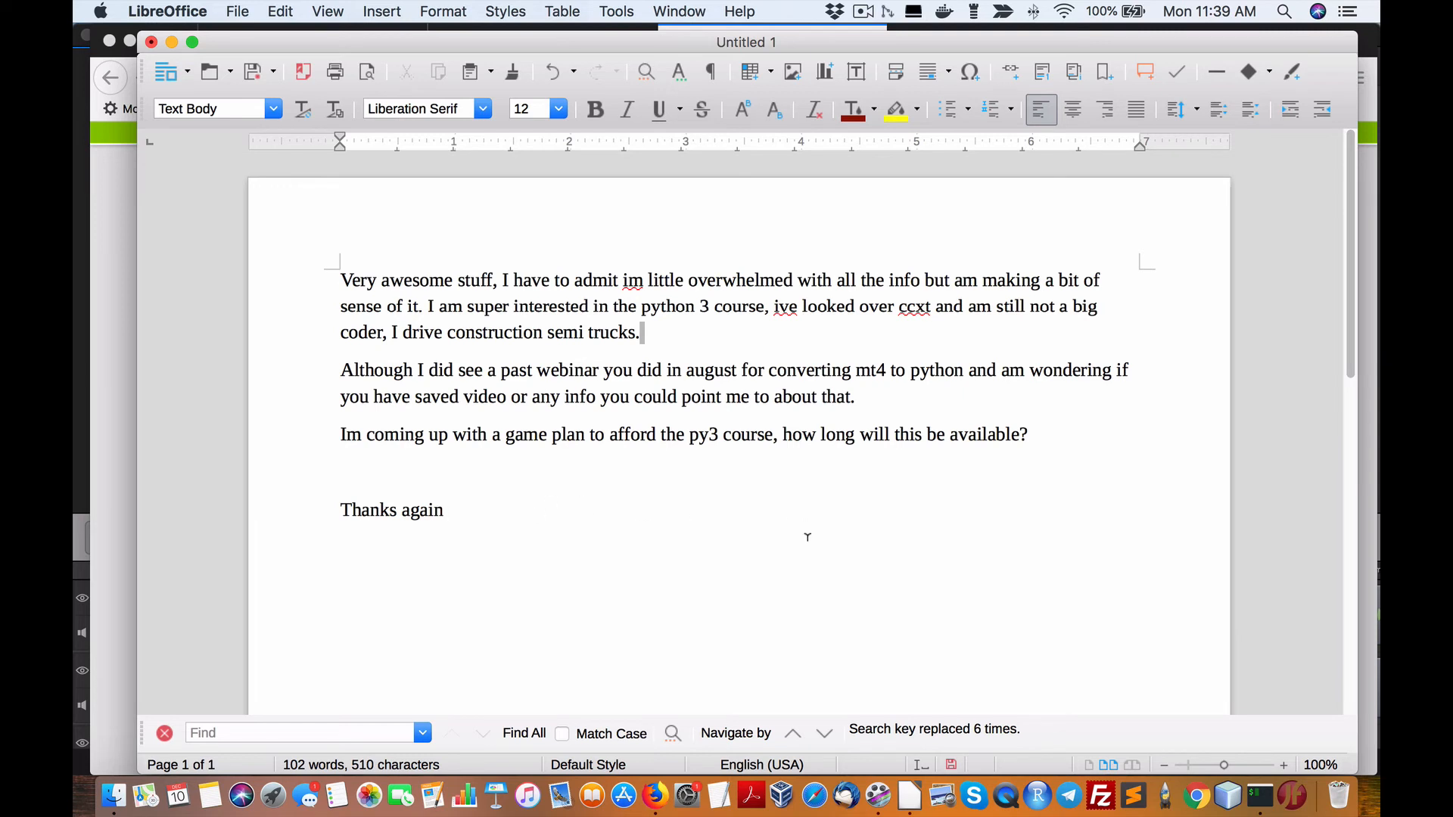
mouse_move(799, 531)
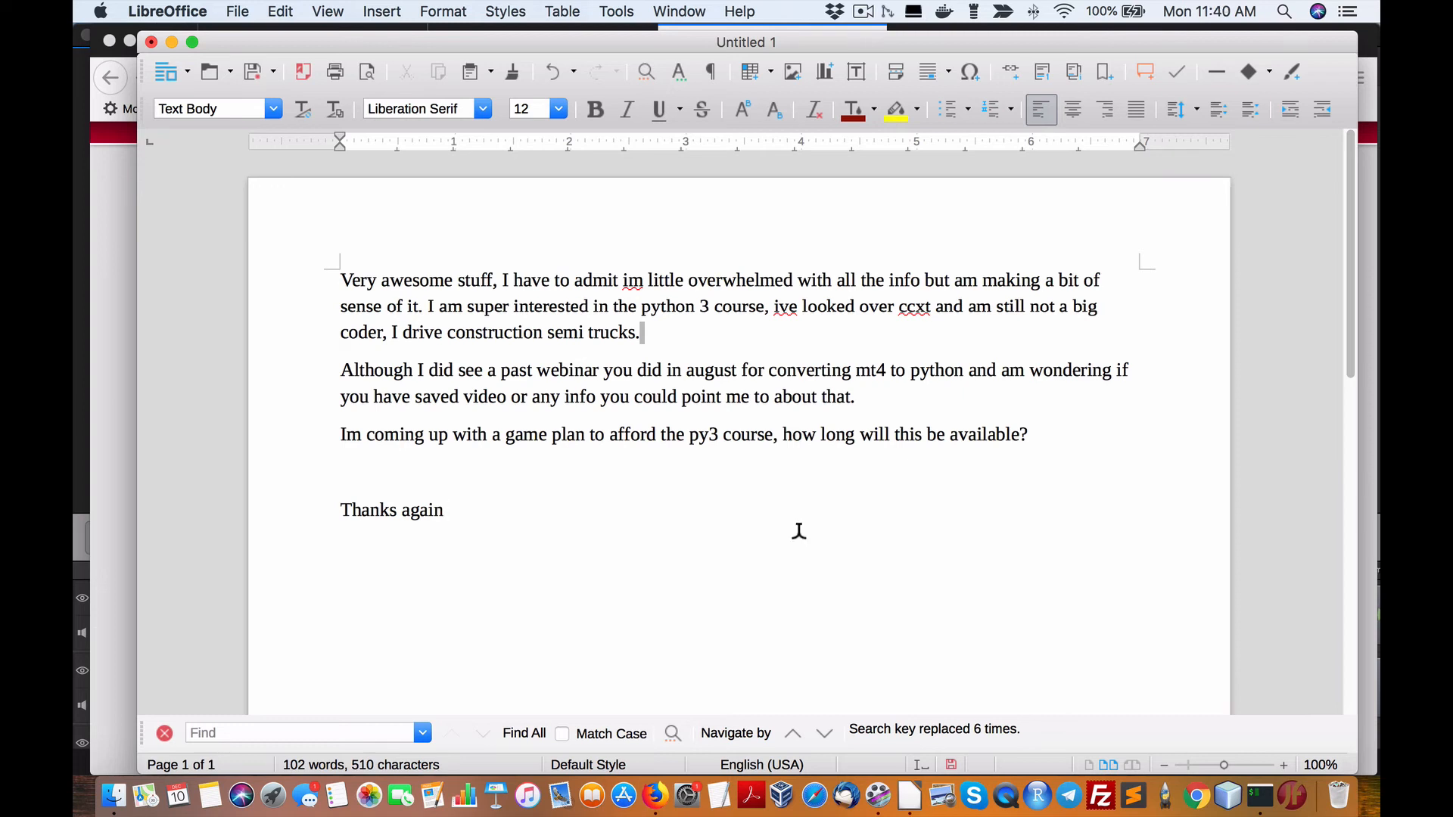
mouse_move(796, 539)
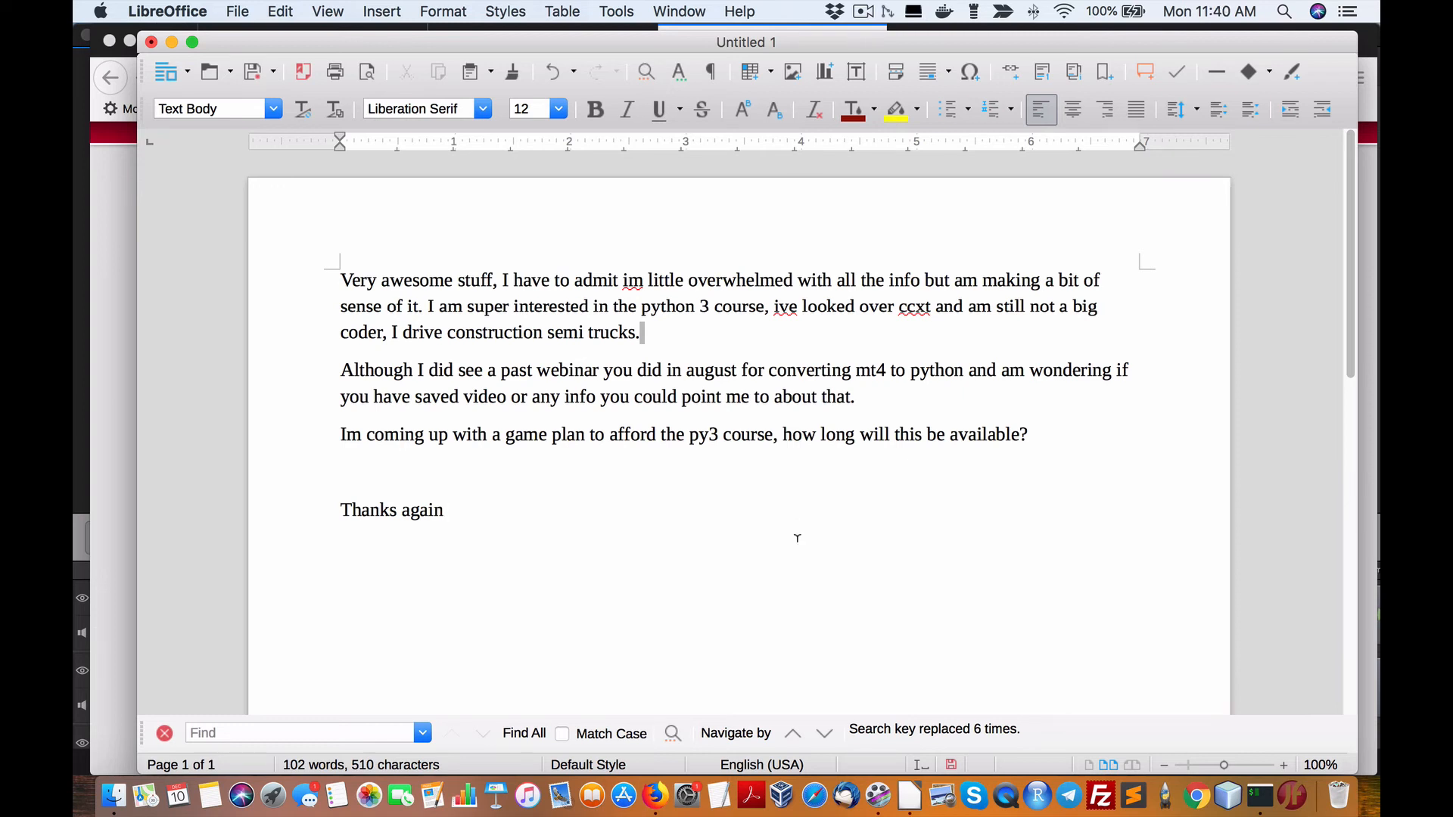
mouse_move(799, 533)
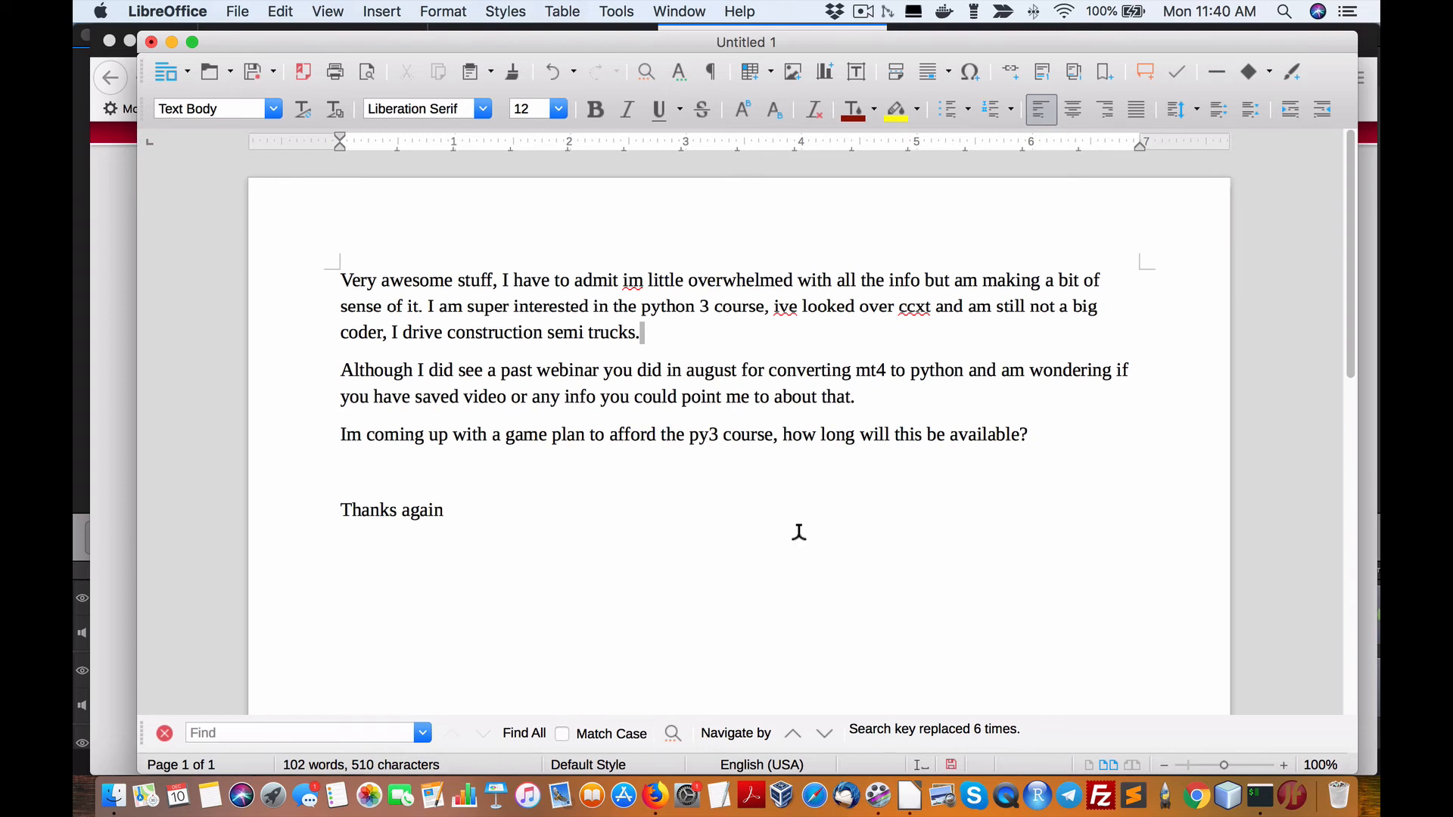
mouse_move(799, 536)
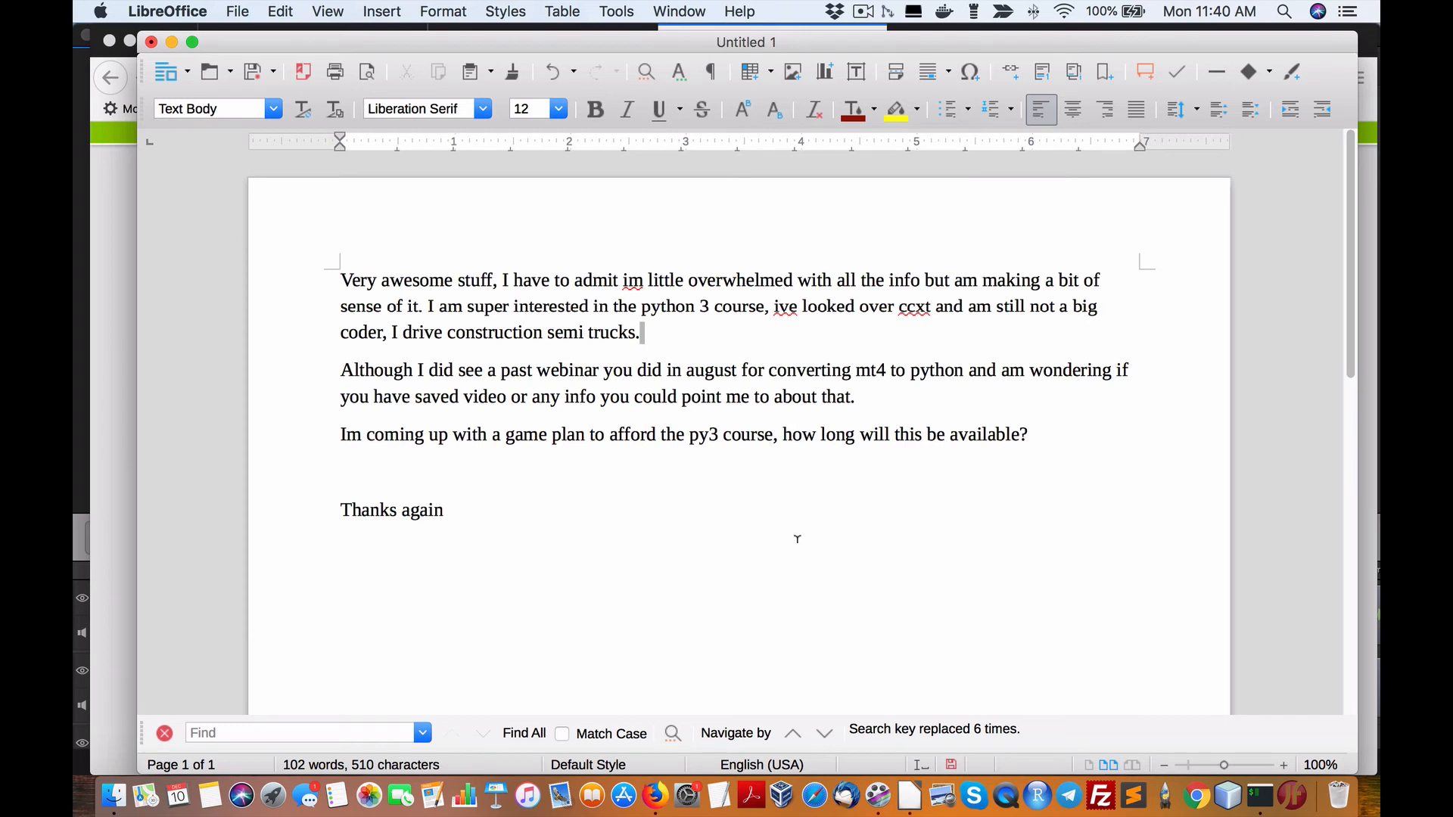
mouse_move(798, 533)
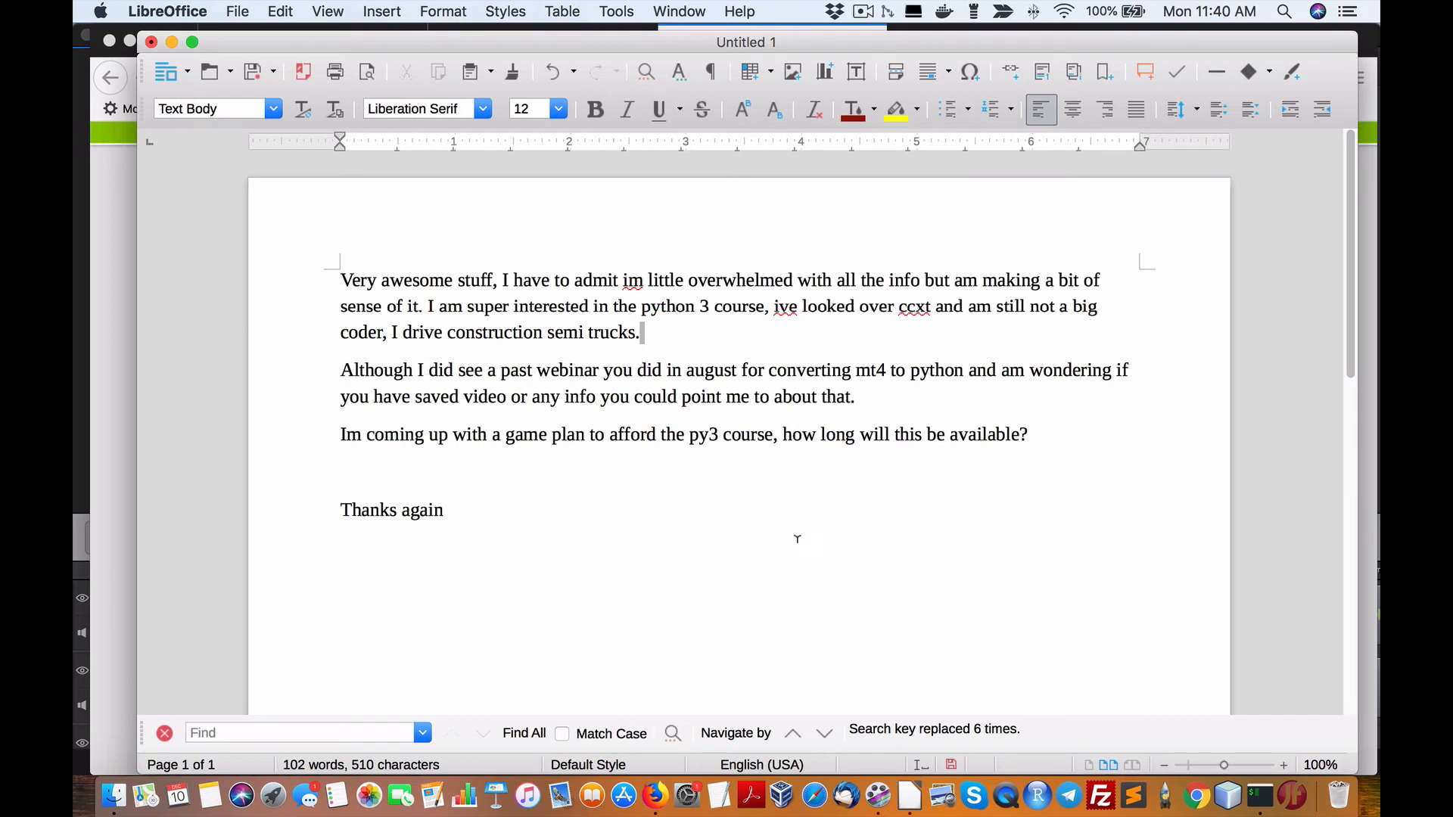
mouse_move(797, 532)
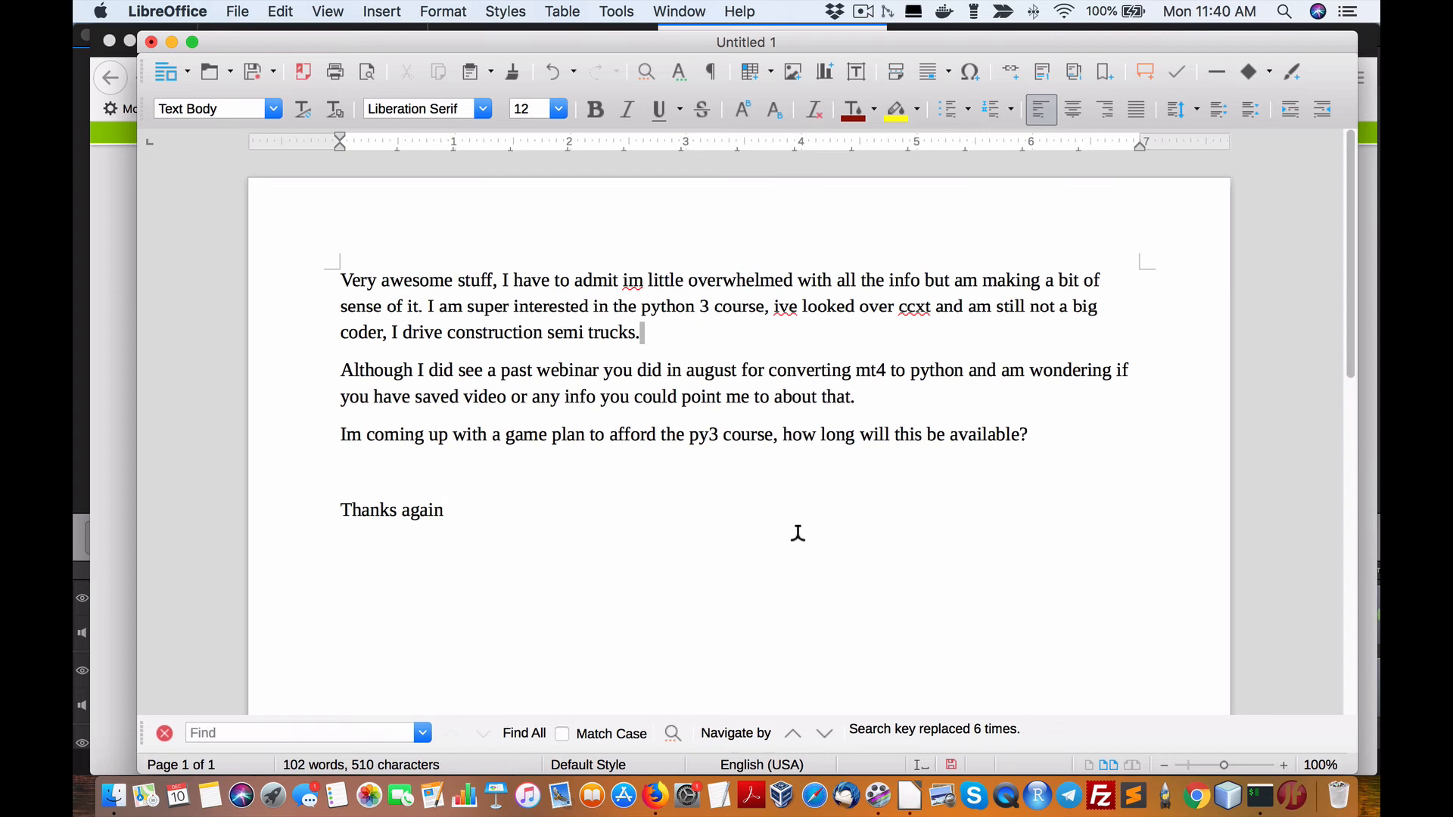
mouse_move(799, 538)
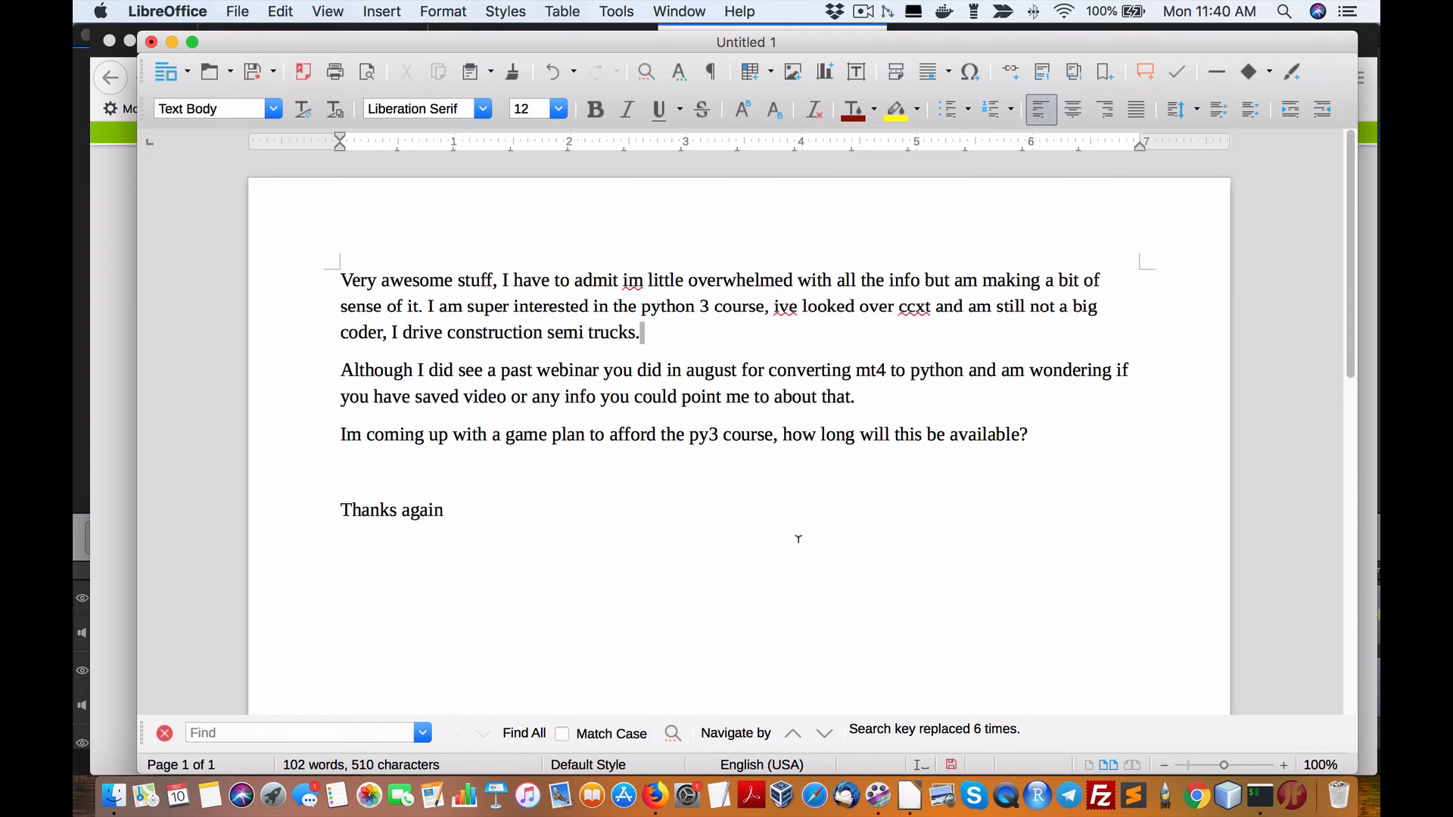
mouse_move(799, 533)
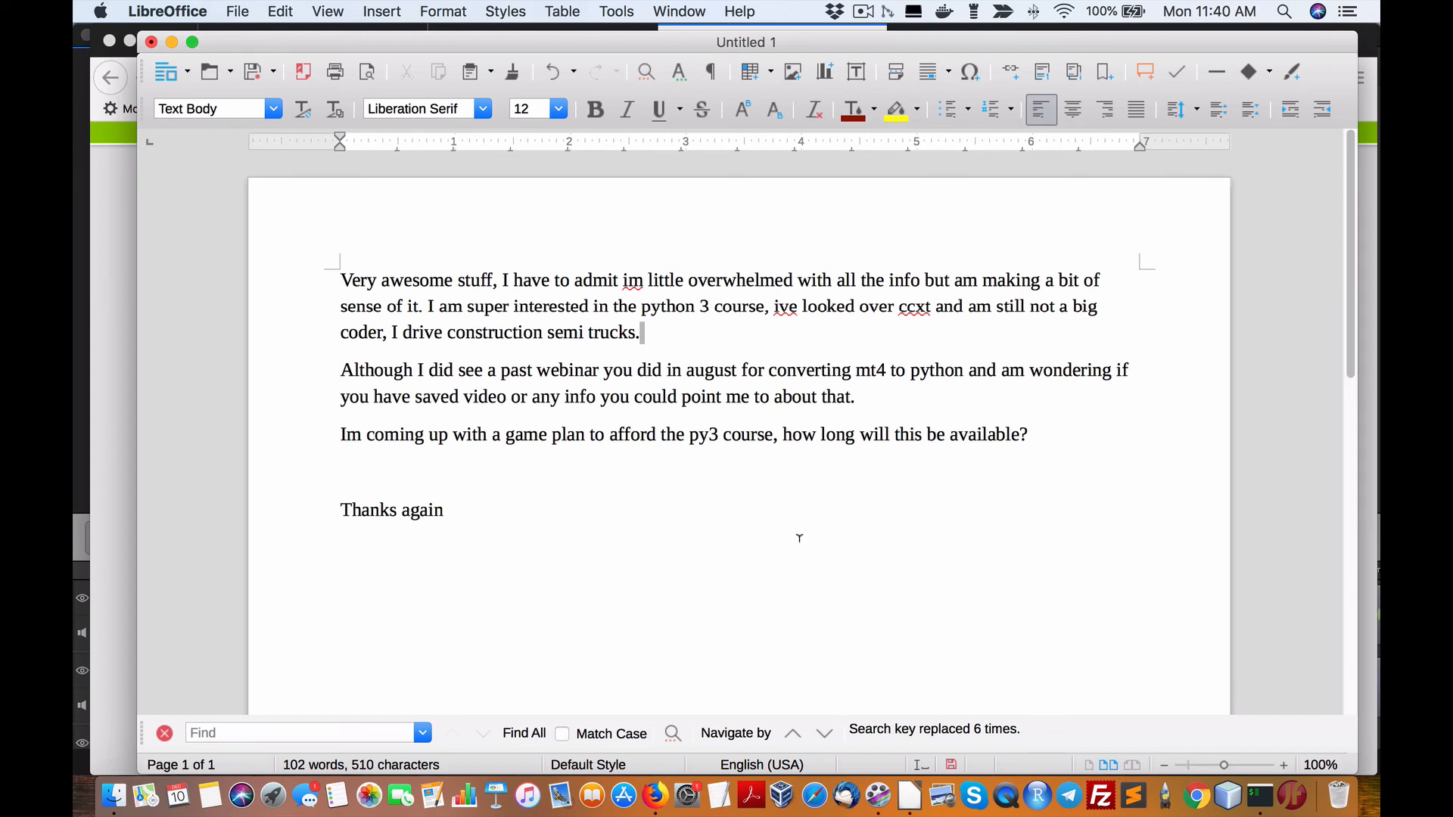
mouse_move(799, 533)
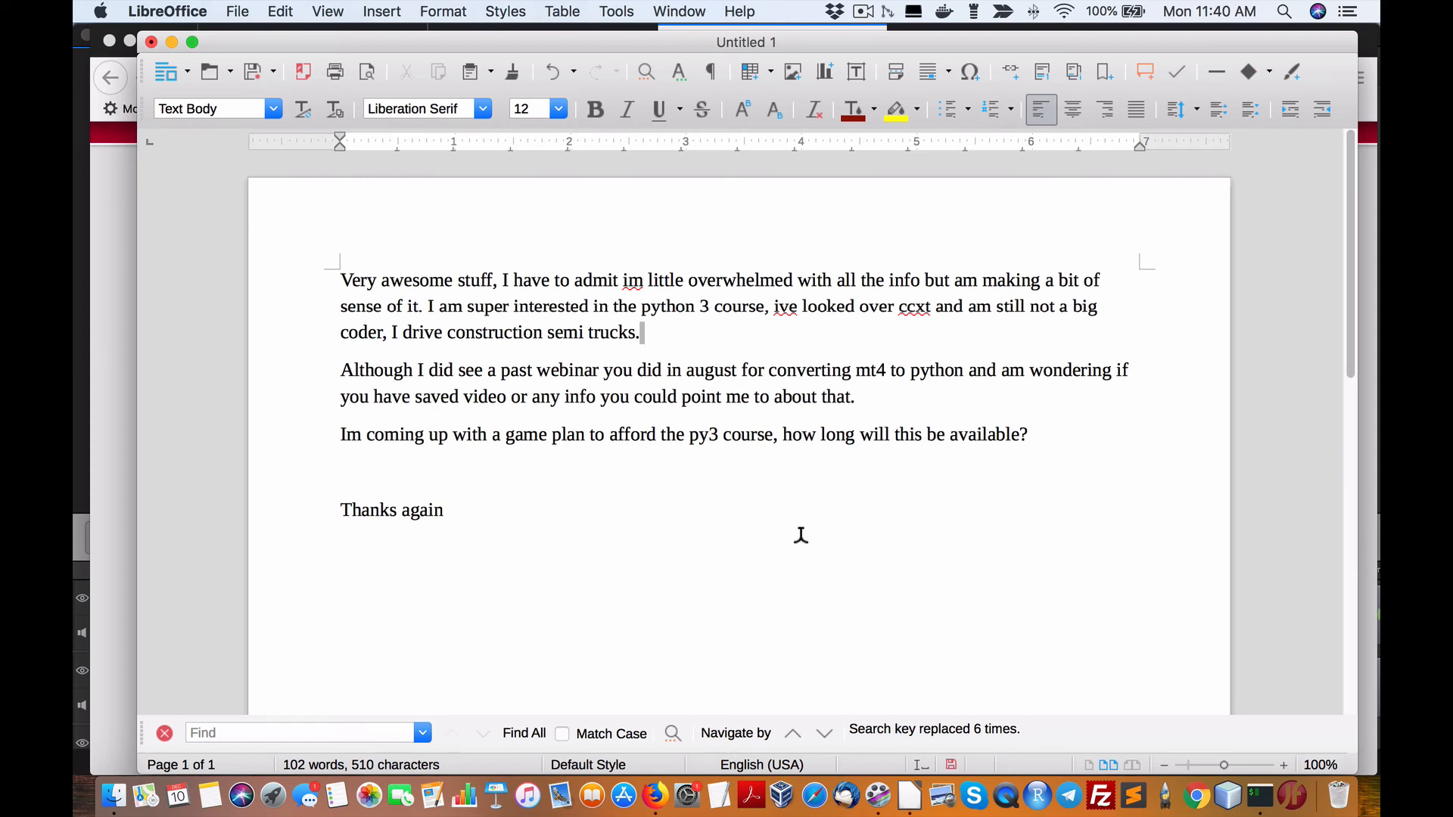
mouse_move(800, 541)
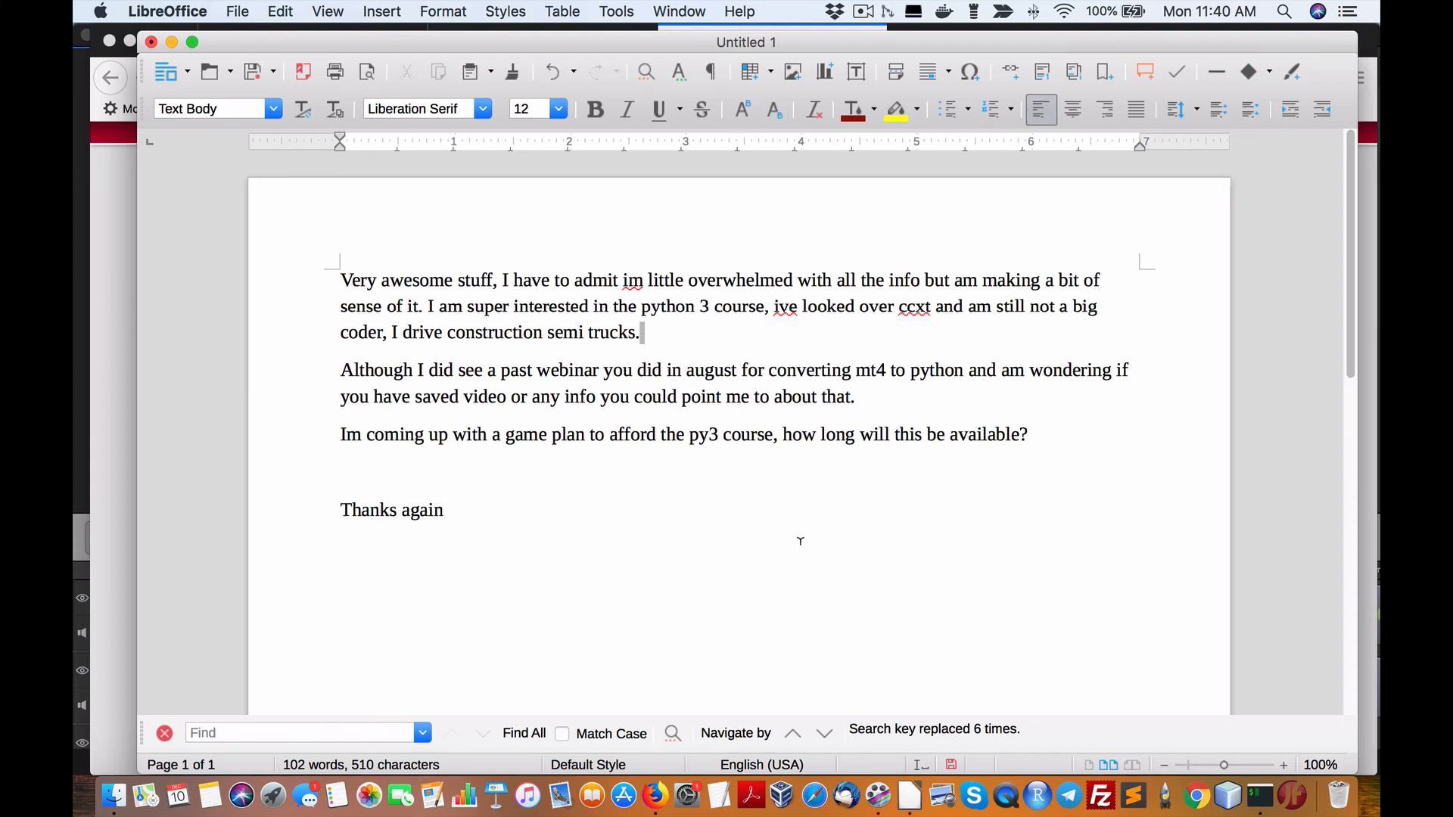
mouse_move(482, 608)
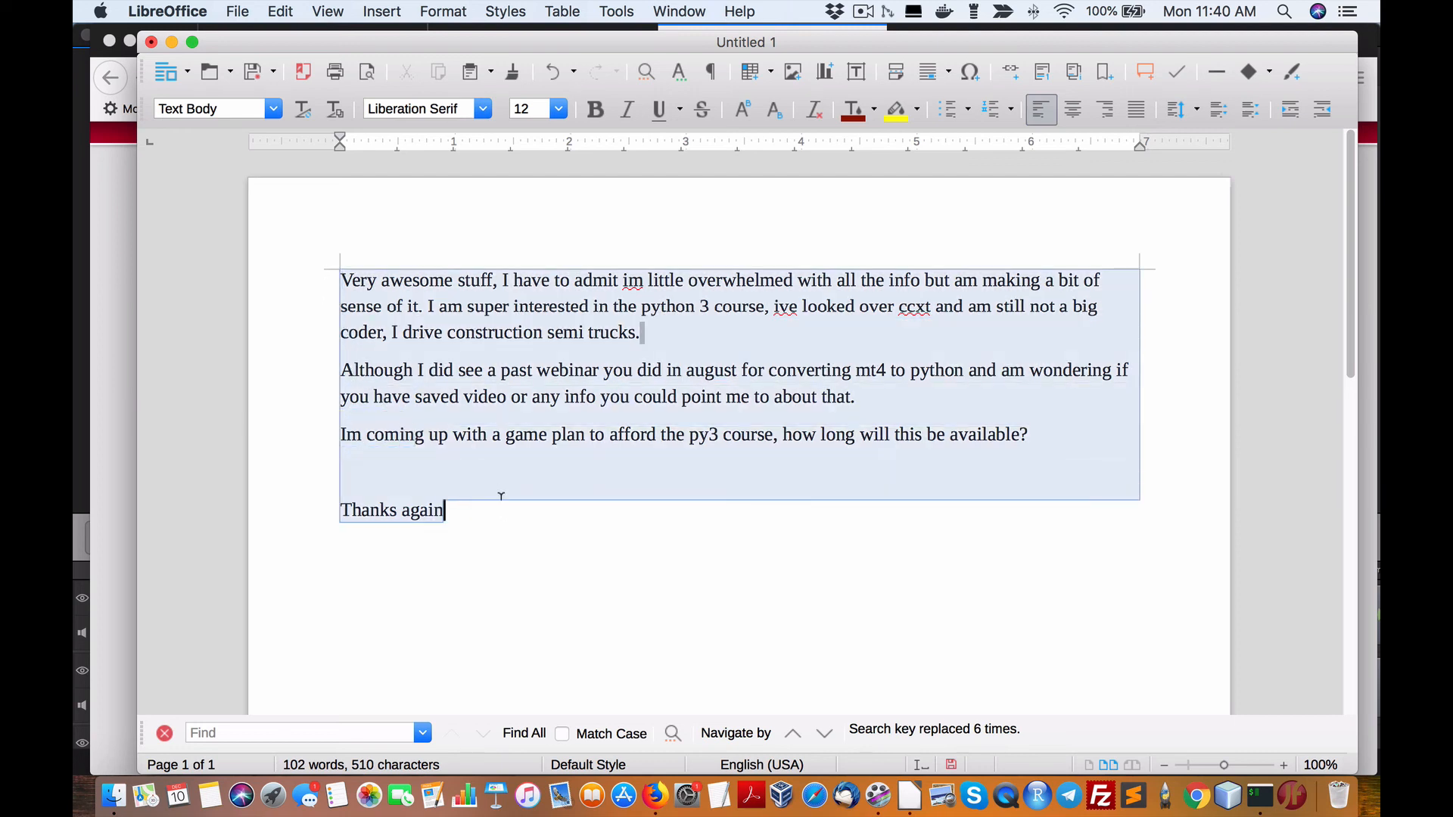
key(cmd+a)
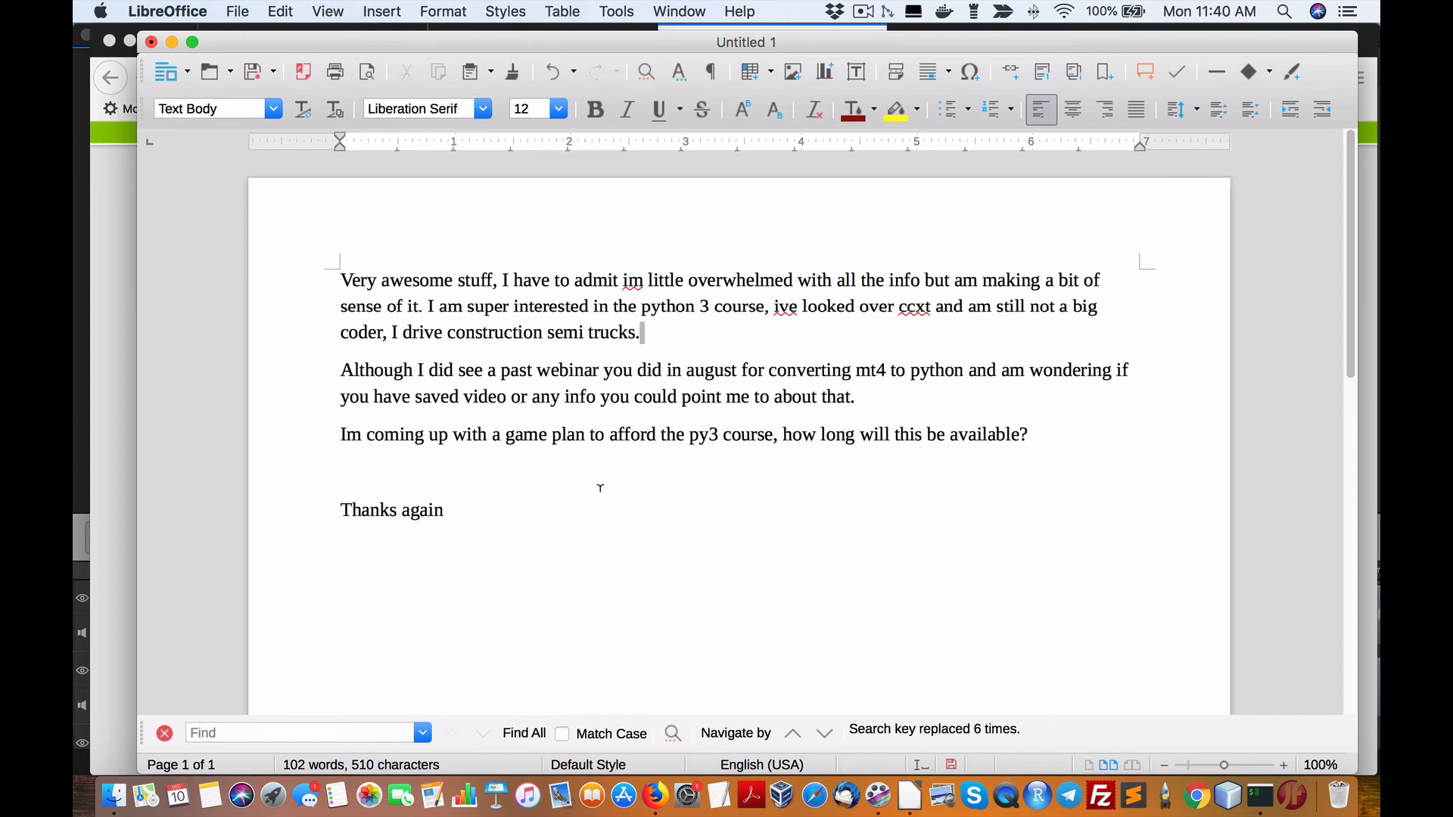
mouse_move(599, 483)
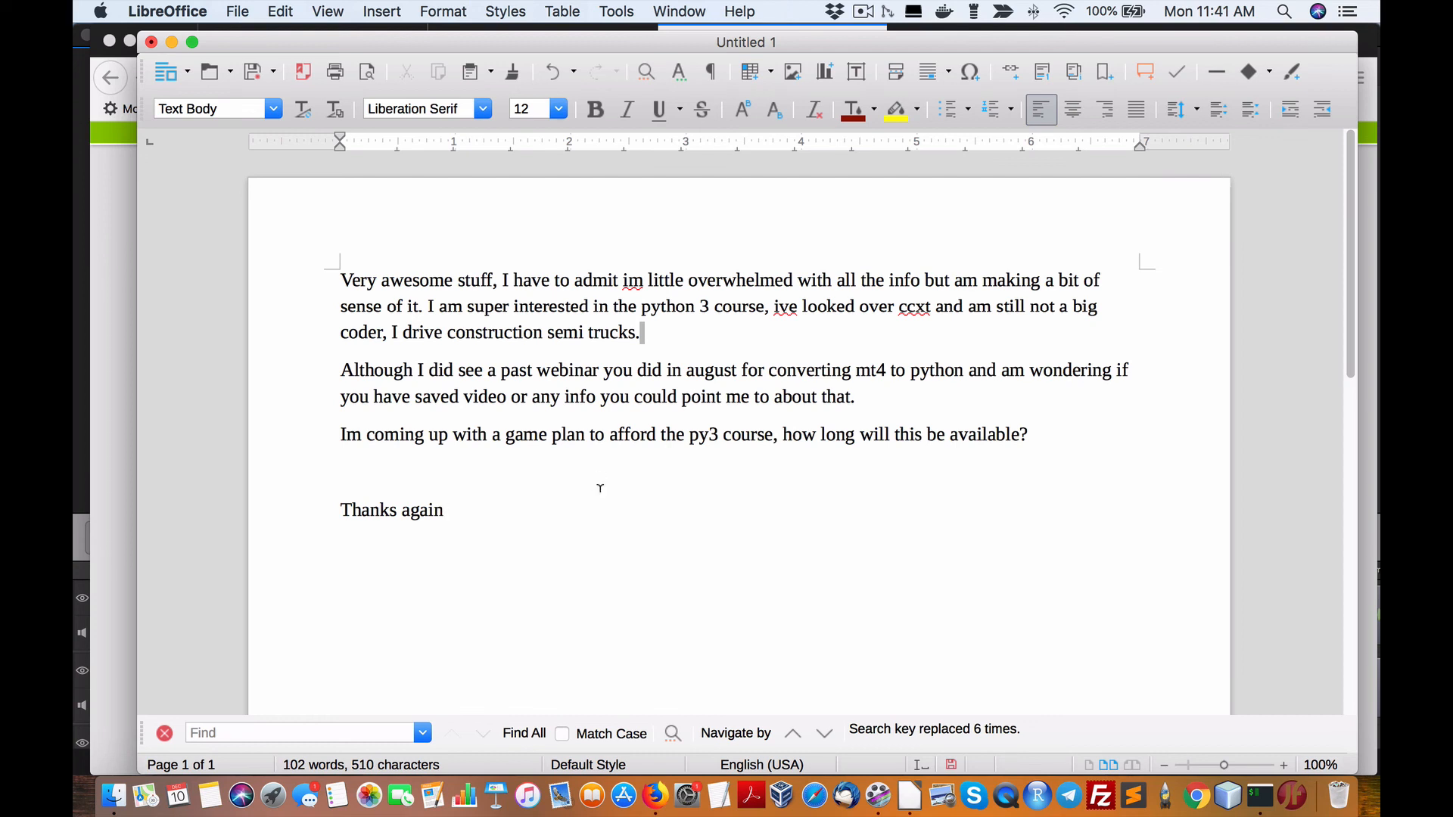
mouse_move(603, 484)
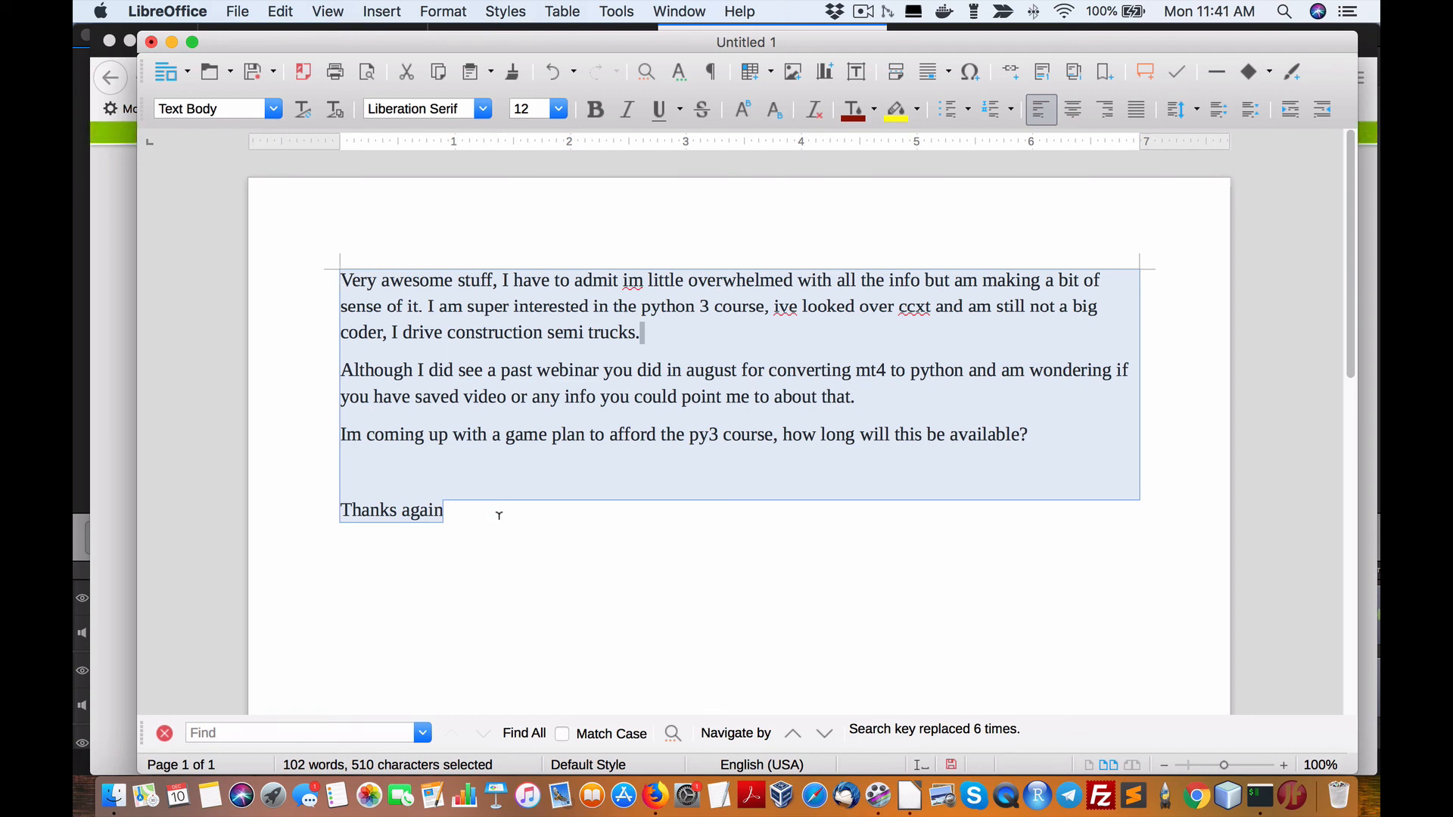
mouse_move(484, 523)
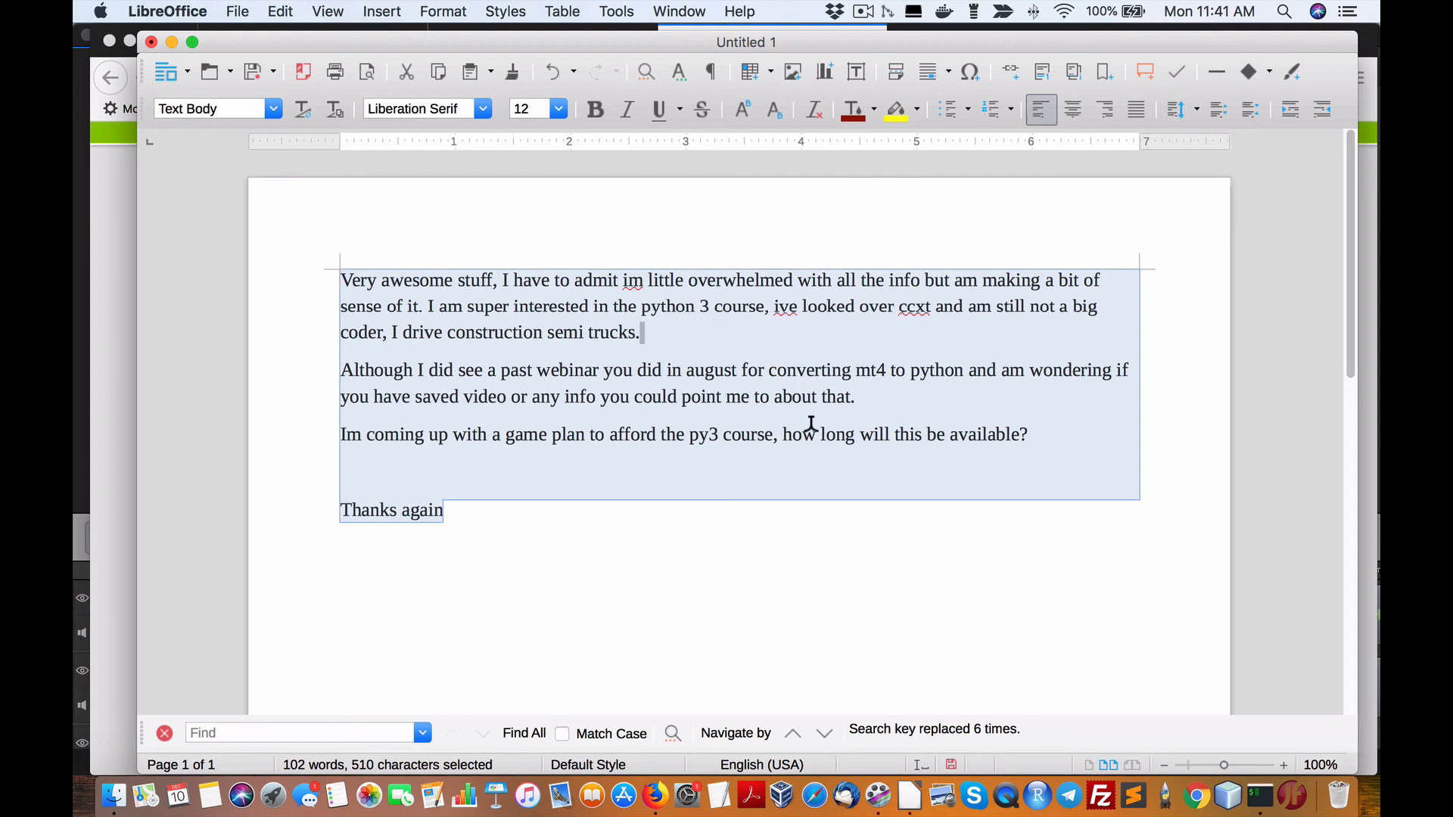
mouse_move(731, 550)
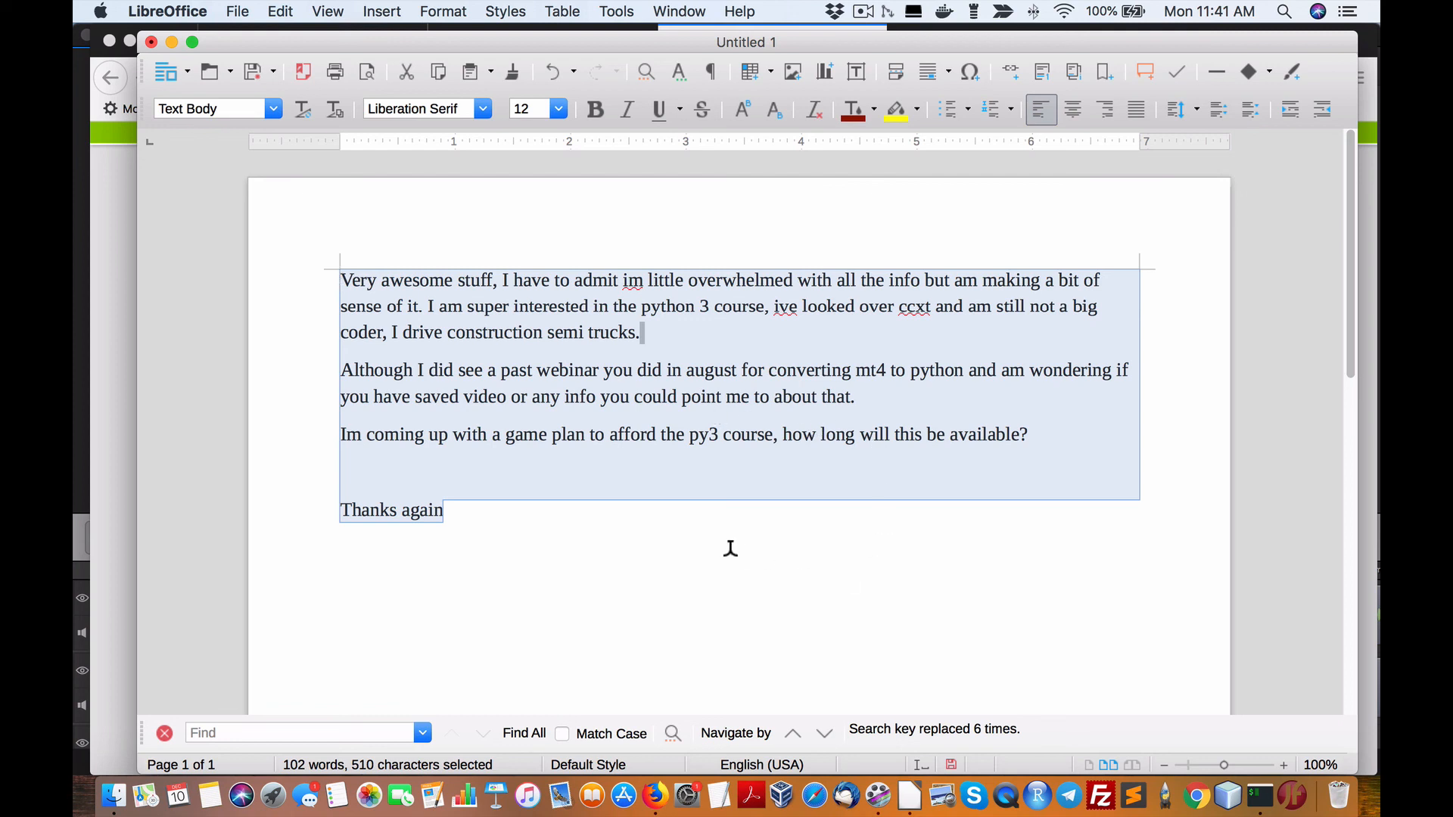
mouse_move(946, 575)
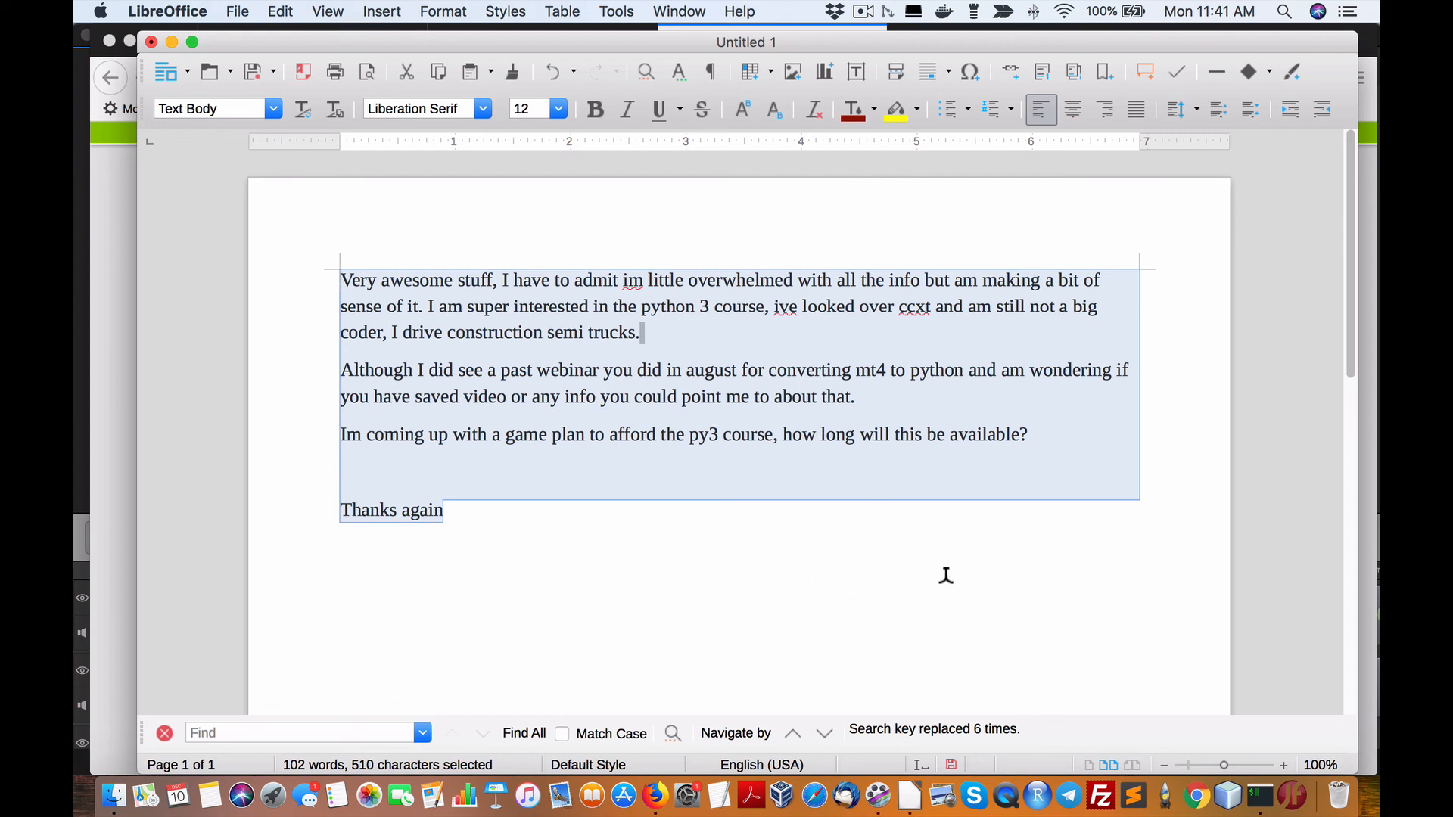